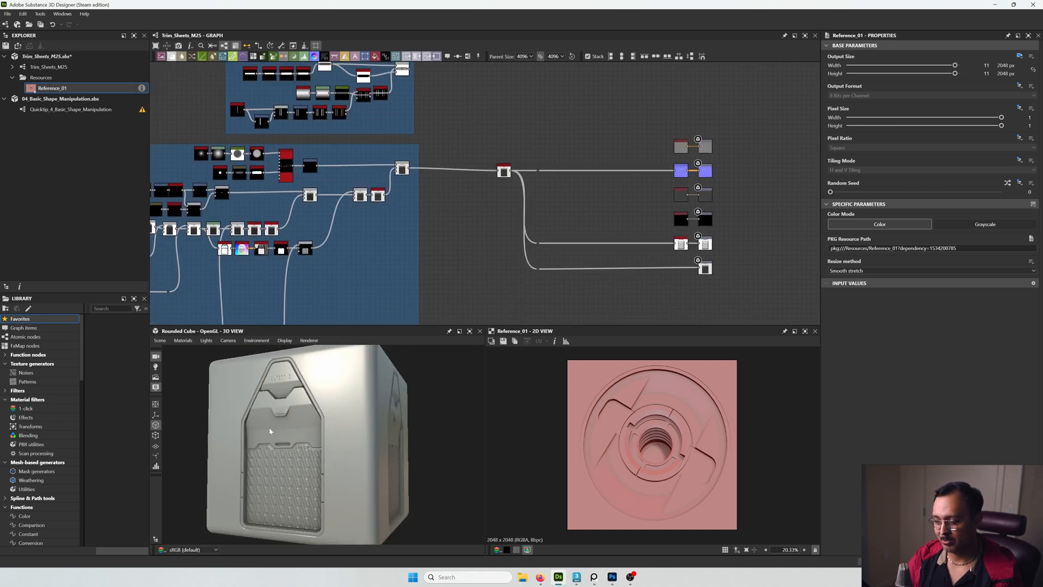
mouse_move(284, 438)
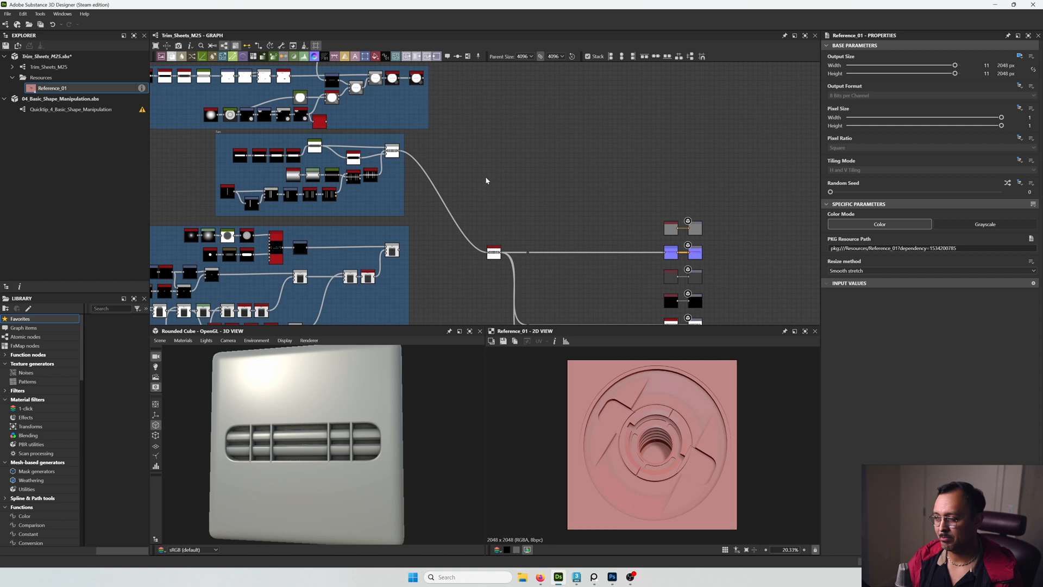
Navigate the graph toward the Bitmap and Blur HQ Grayscale nodes
scroll(down, 3)
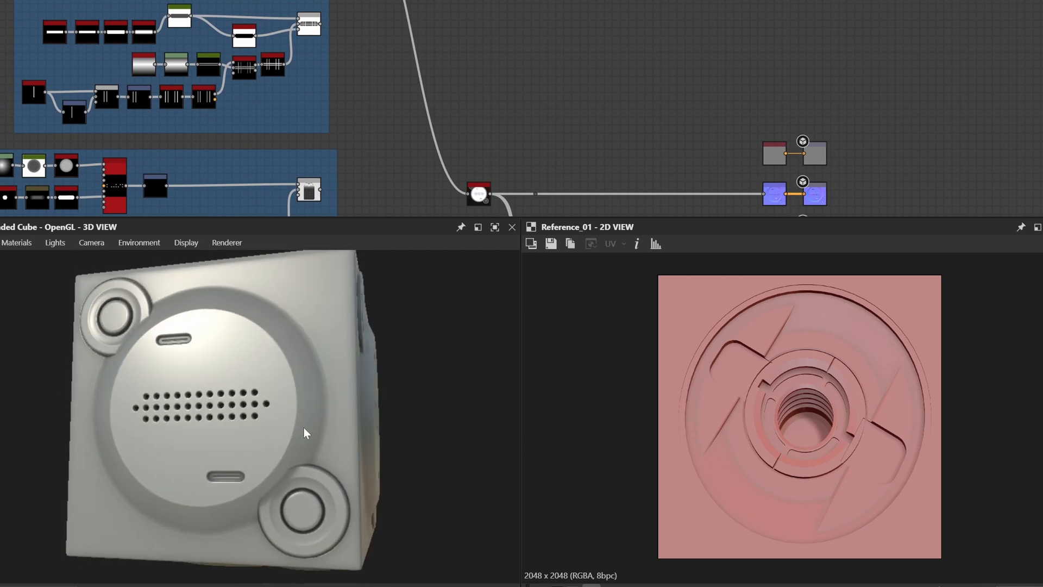
mouse_move(175, 398)
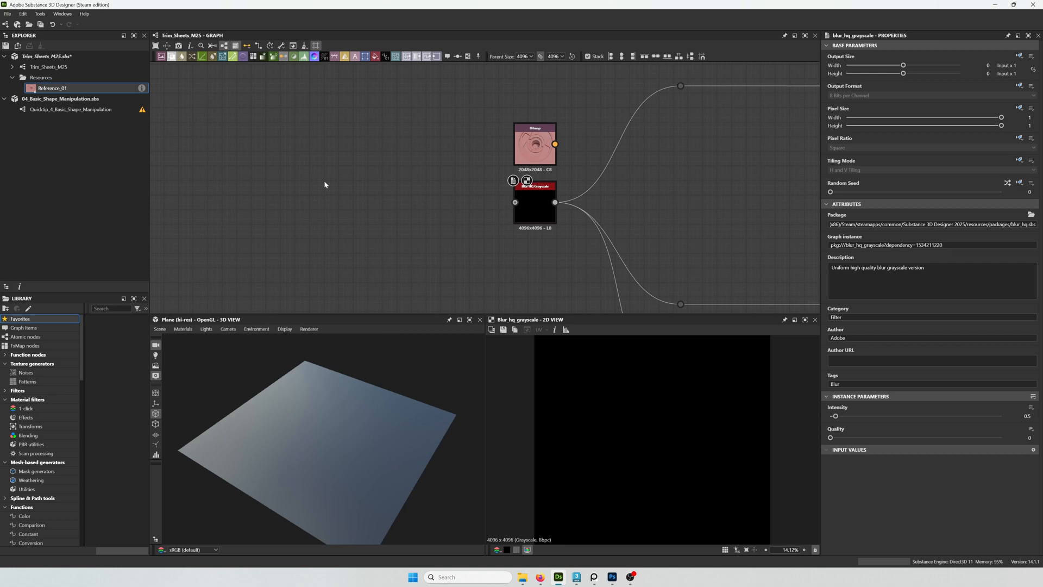
Add a Shape generator set to the Paraboloid pattern
text(shape)
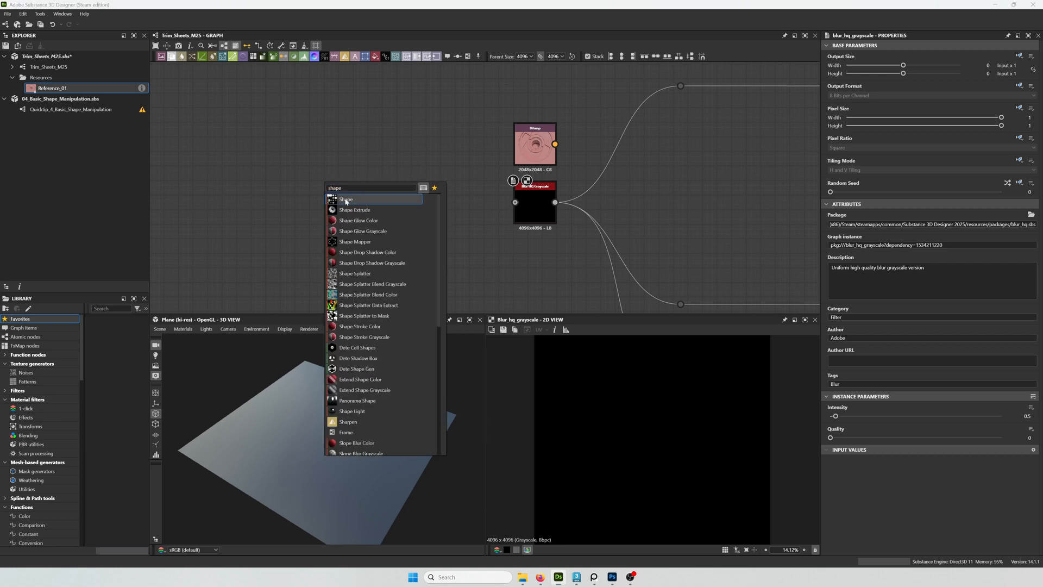
click(346, 197)
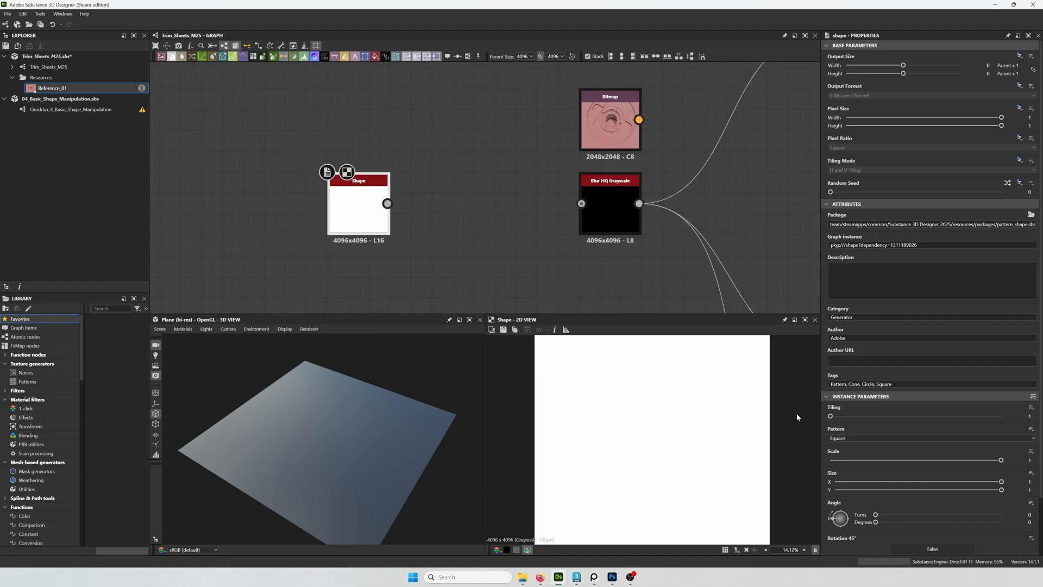
click(930, 438)
text(curv)
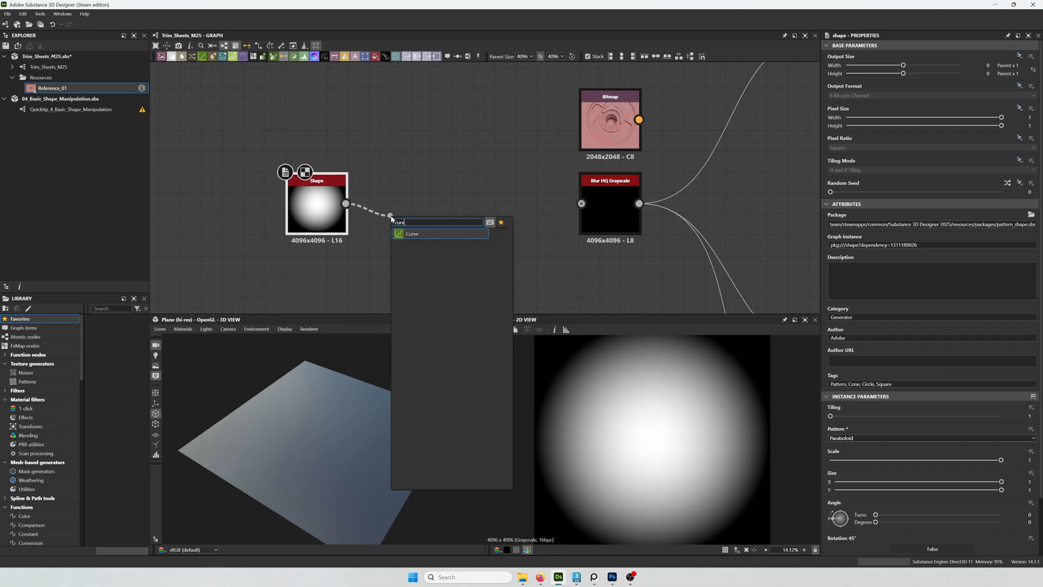
Chain Invert Grayscale and Curve nodes after the shape, feeding the blur node
click(413, 234)
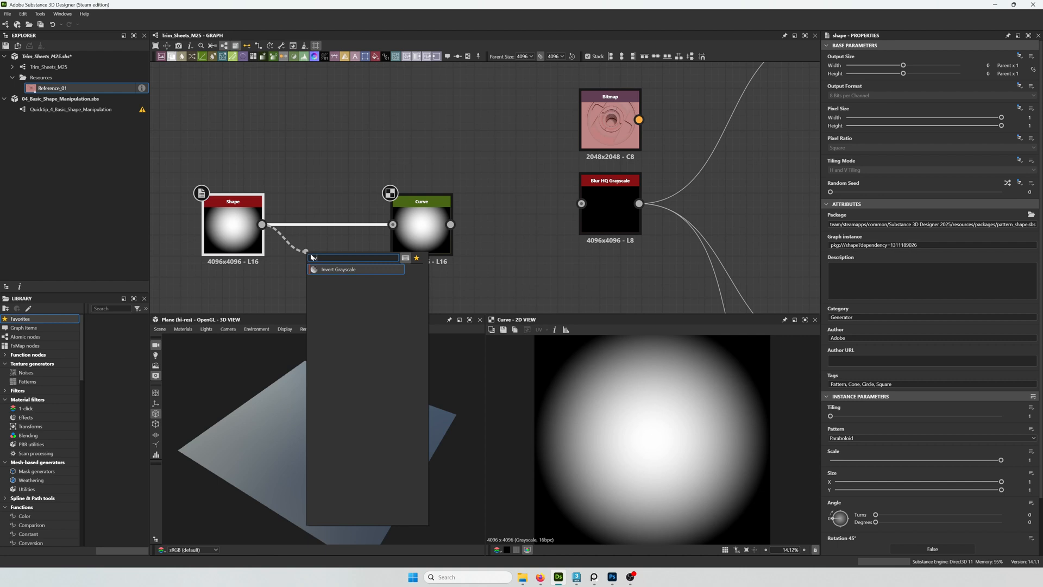
click(339, 268)
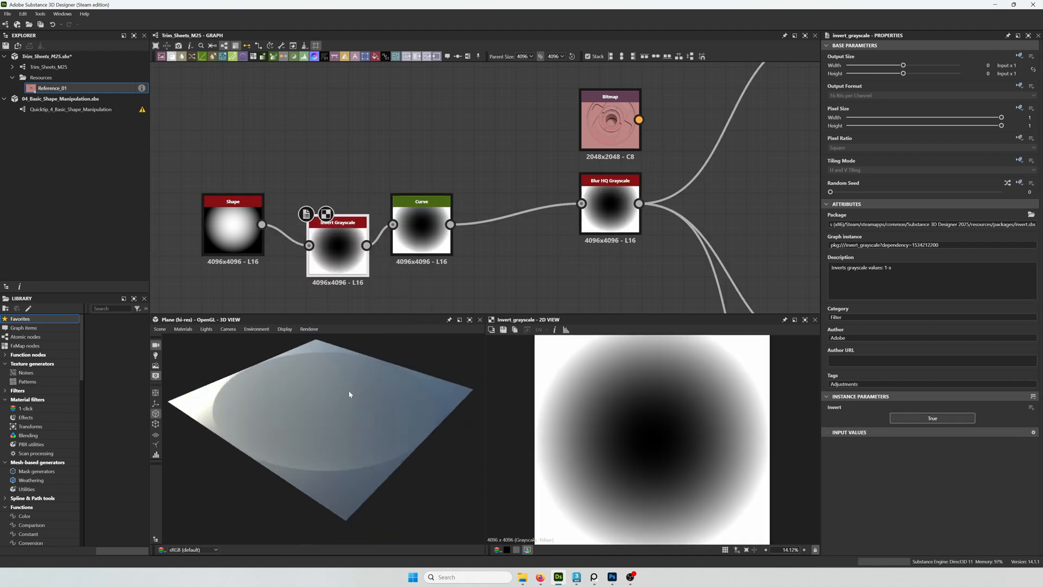
click(422, 225)
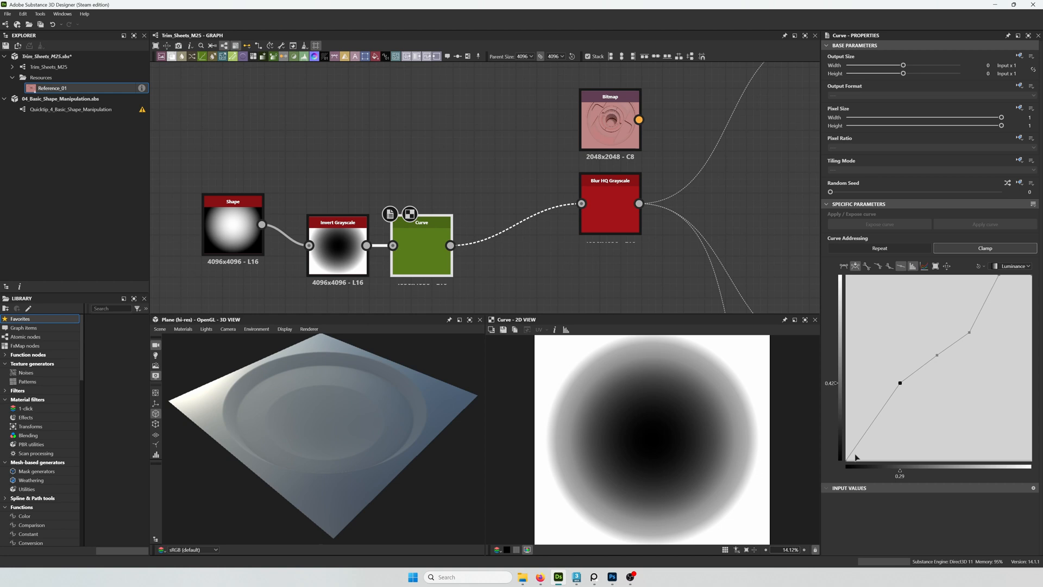
Shape the curve with a hard vertical step for the hole and a lowered ring plateau
drag(899, 382, 899, 470)
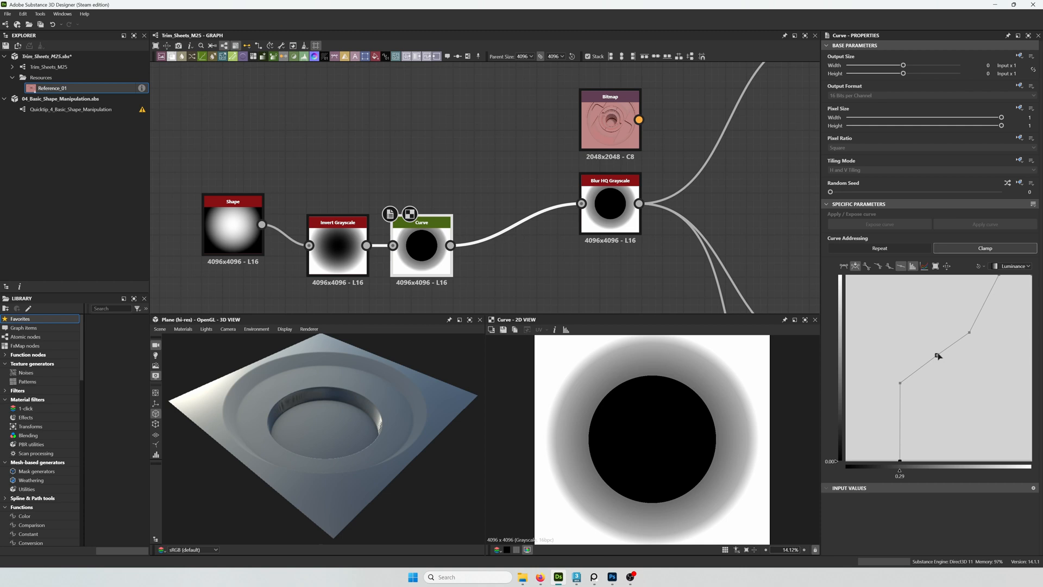
drag(938, 356, 964, 347)
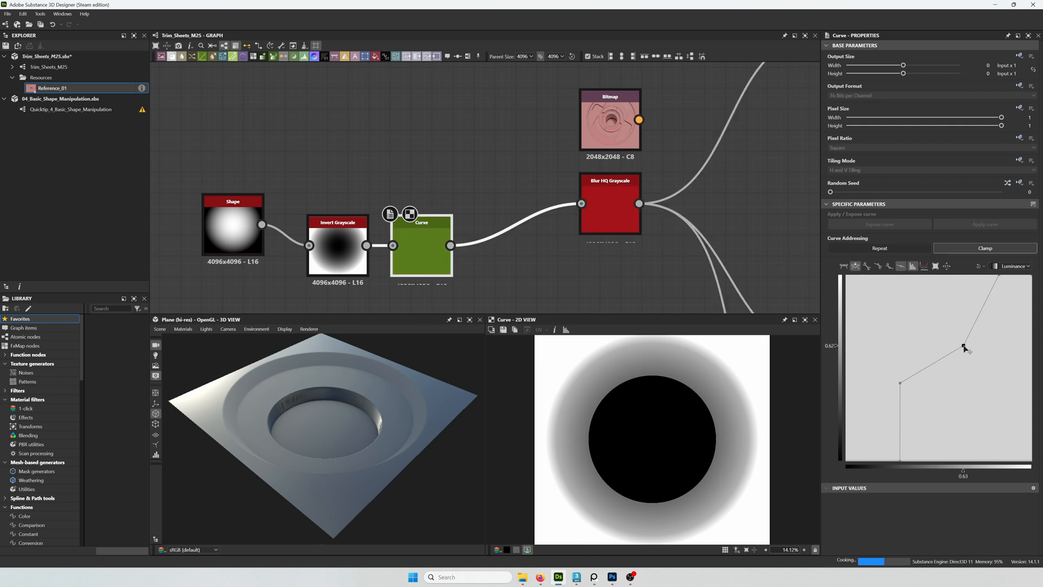
drag(964, 347, 956, 351)
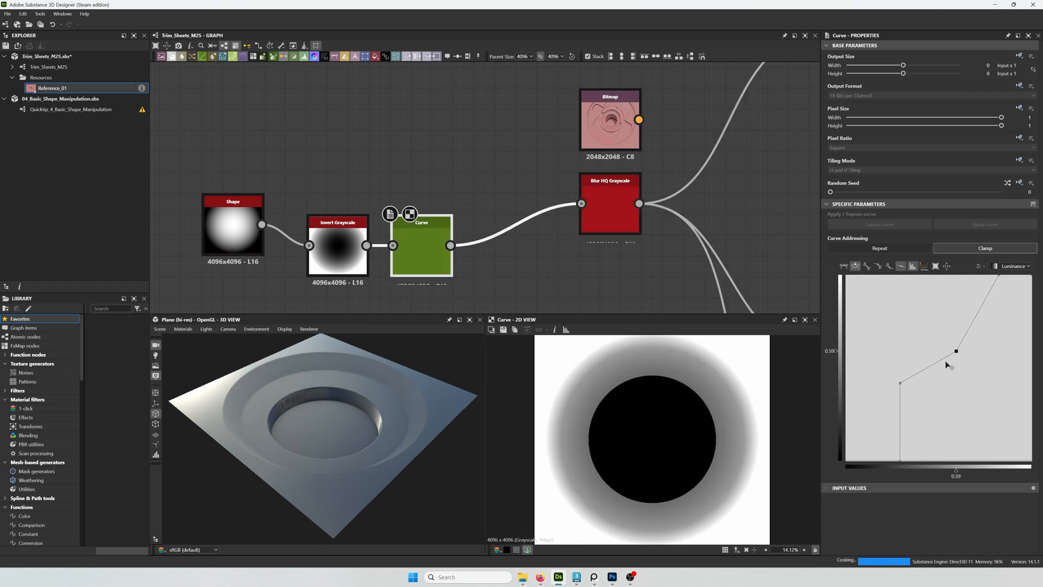
drag(955, 351, 944, 375)
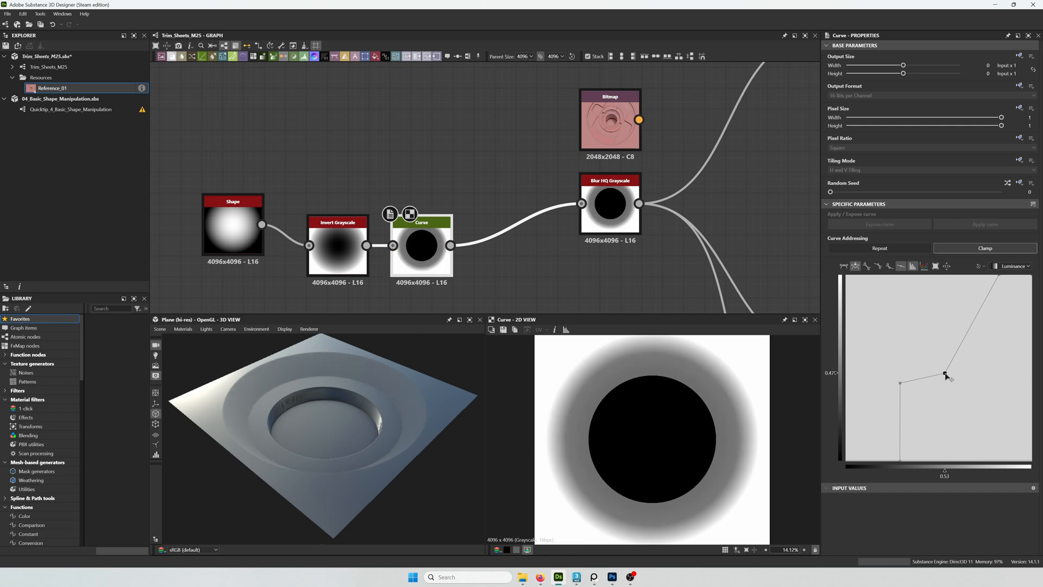
drag(944, 374, 945, 381)
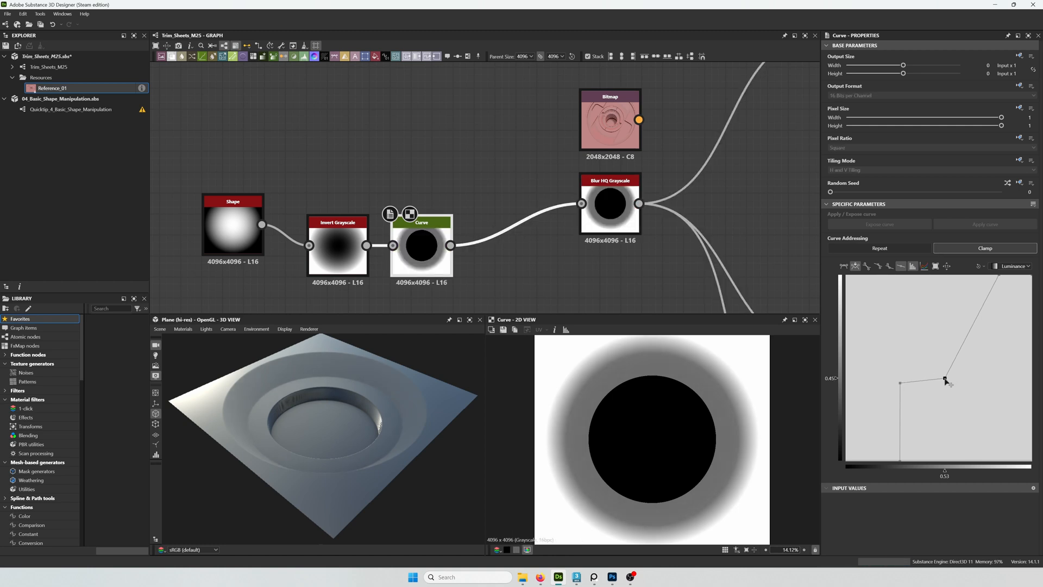
drag(944, 376, 945, 381)
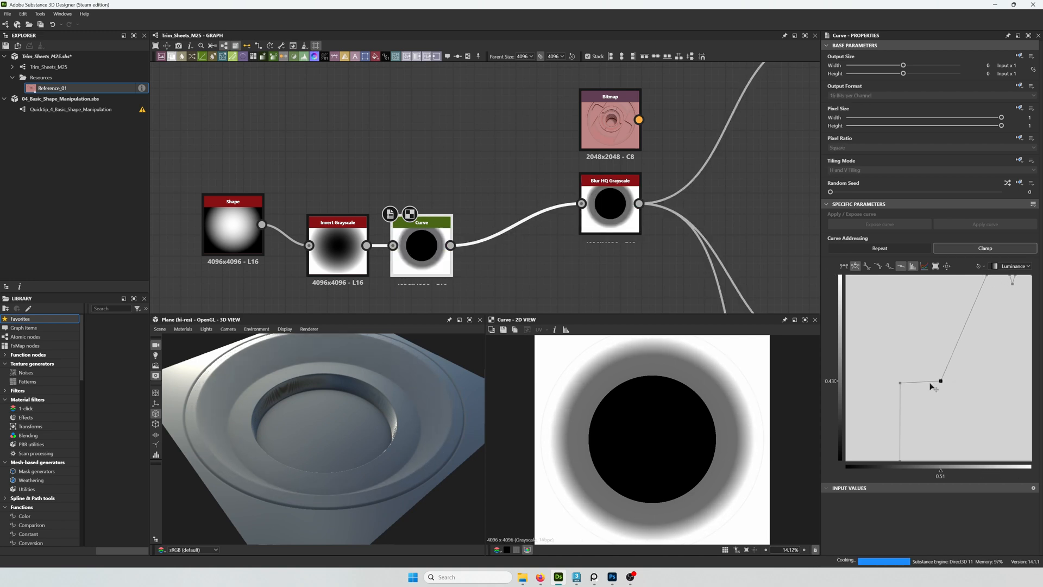
Adjust the flat ring shelf width and soften the slope above it
drag(940, 380, 927, 384)
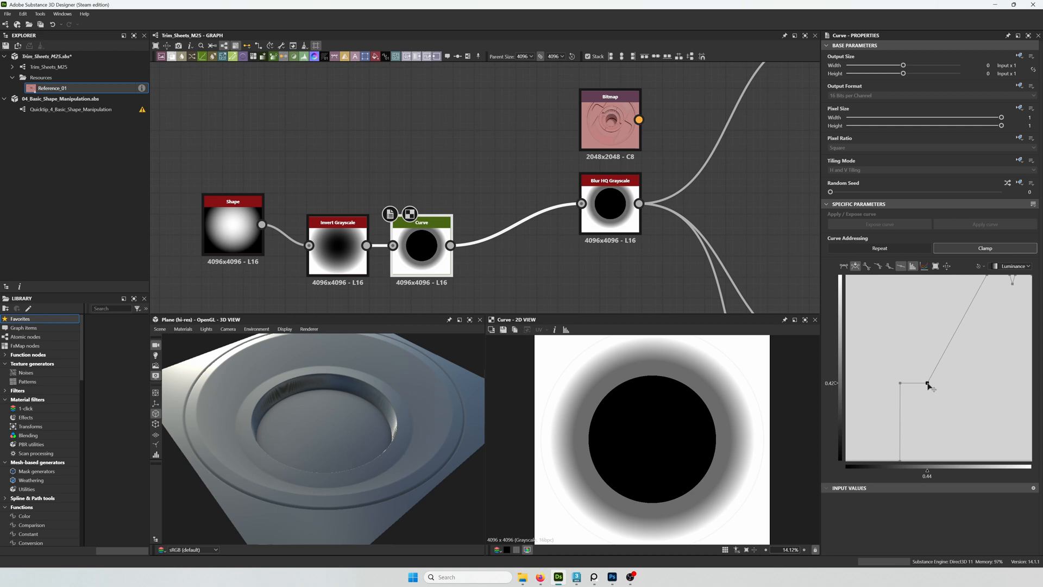
drag(927, 385, 934, 384)
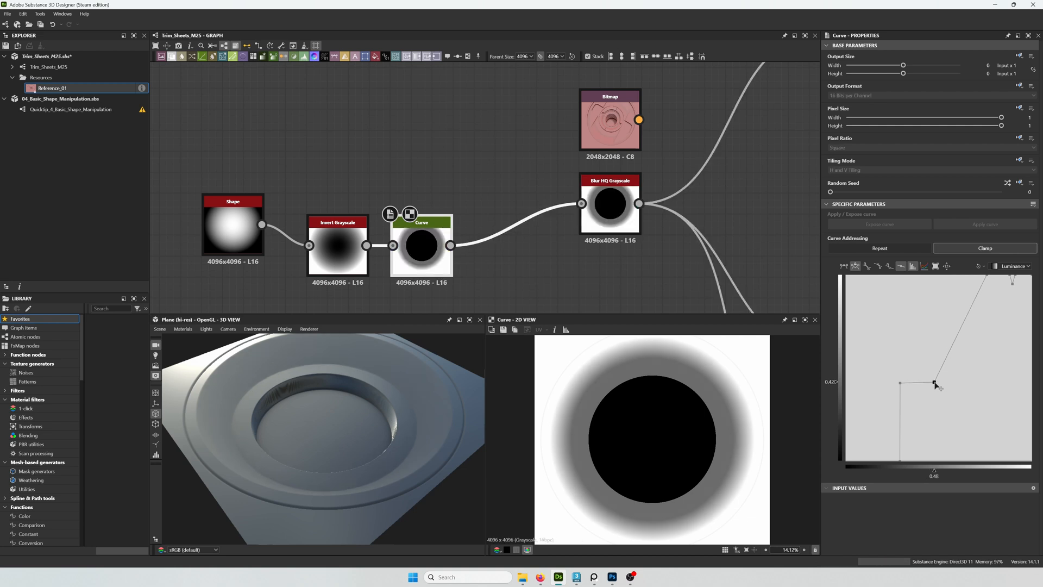
drag(934, 385, 943, 386)
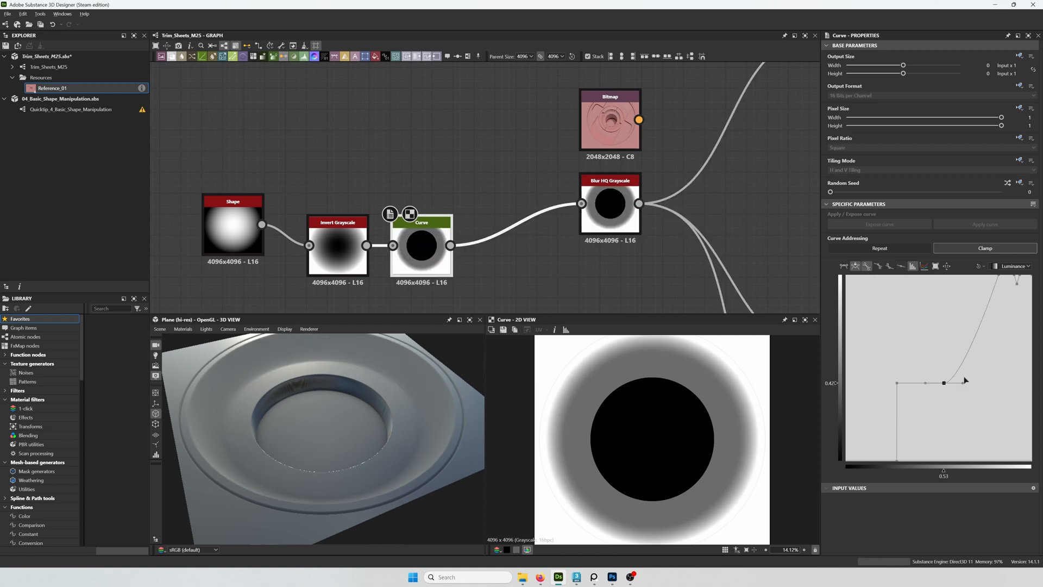
drag(943, 382, 956, 385)
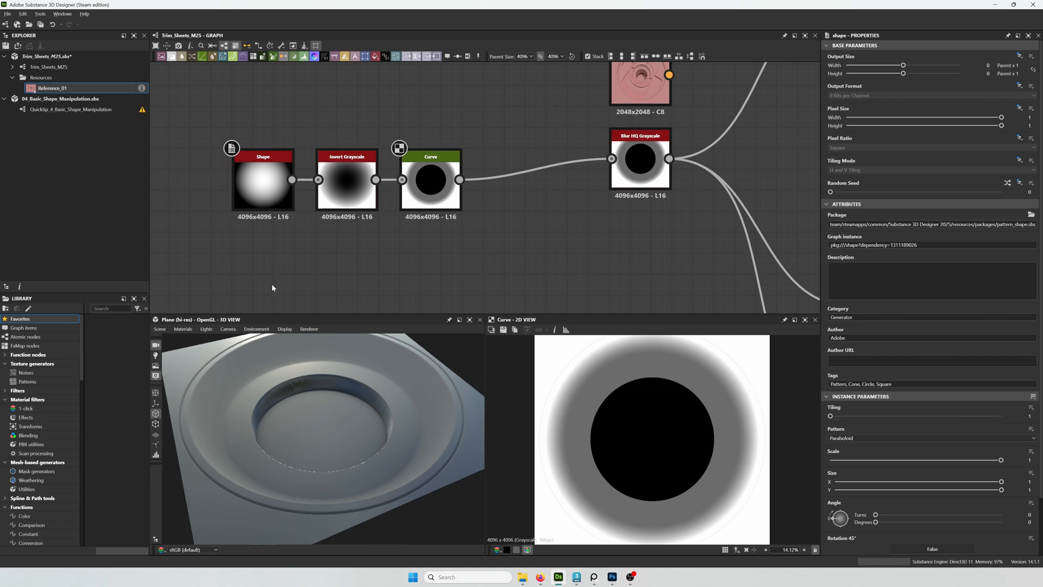
mouse_move(271, 283)
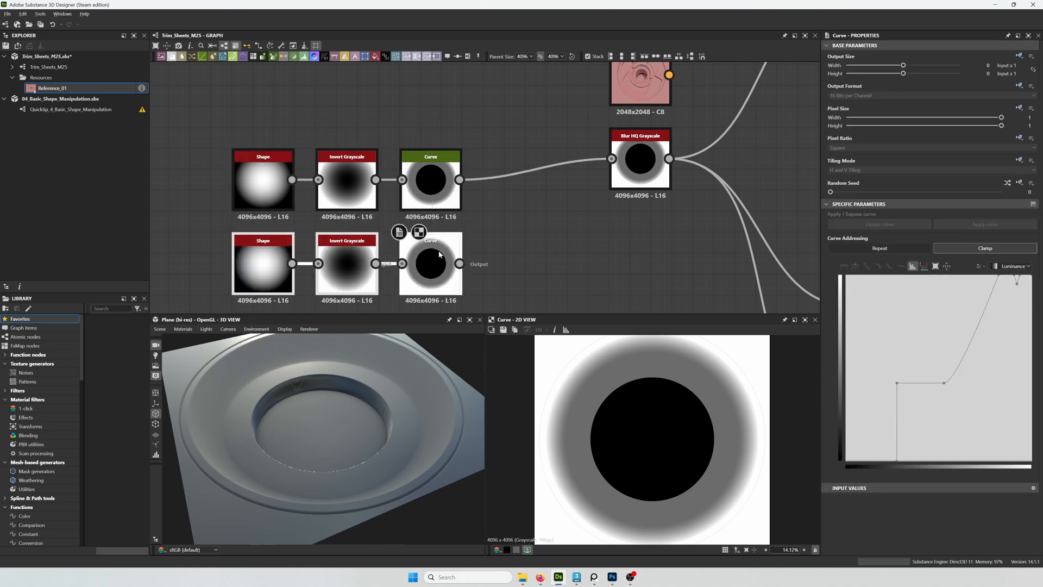
Place the copied shape chain below the original and add a Height Blend from the first curve
drag(458, 179, 512, 226)
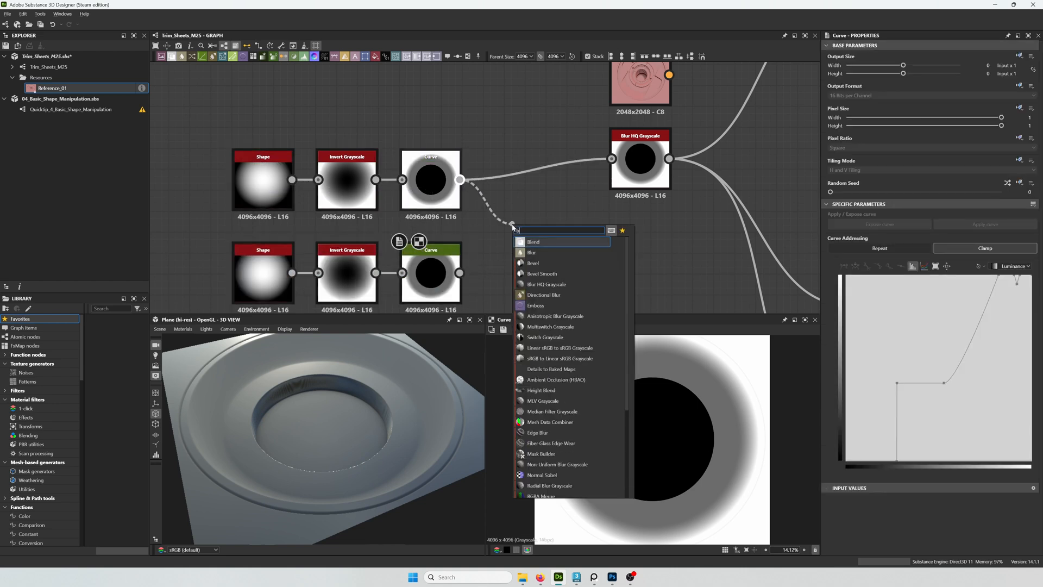
click(533, 242)
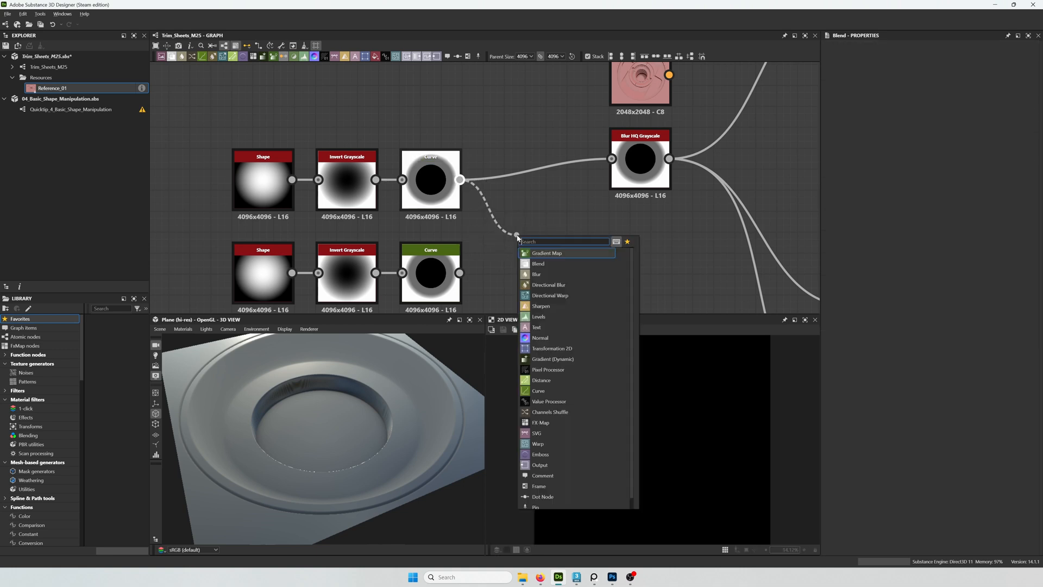
text(he)
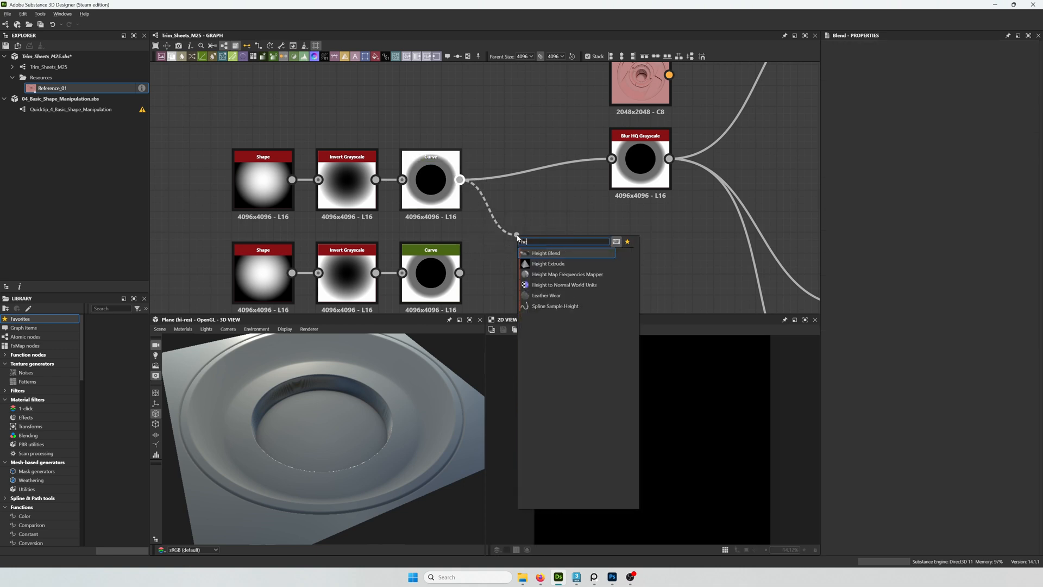
click(545, 253)
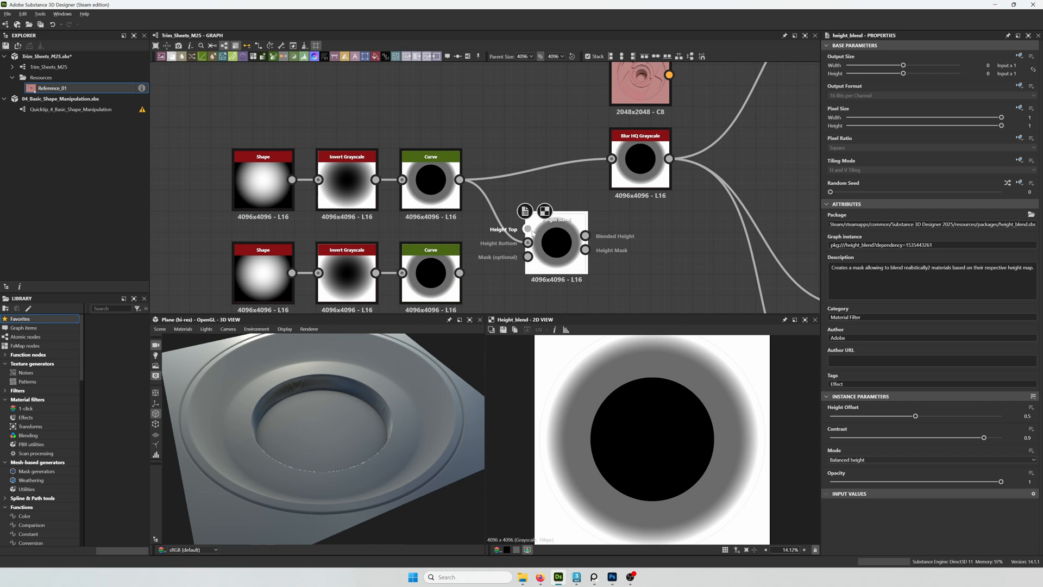
Wire the second curve into the Height Blend and its result into the blur node
drag(555, 240, 512, 242)
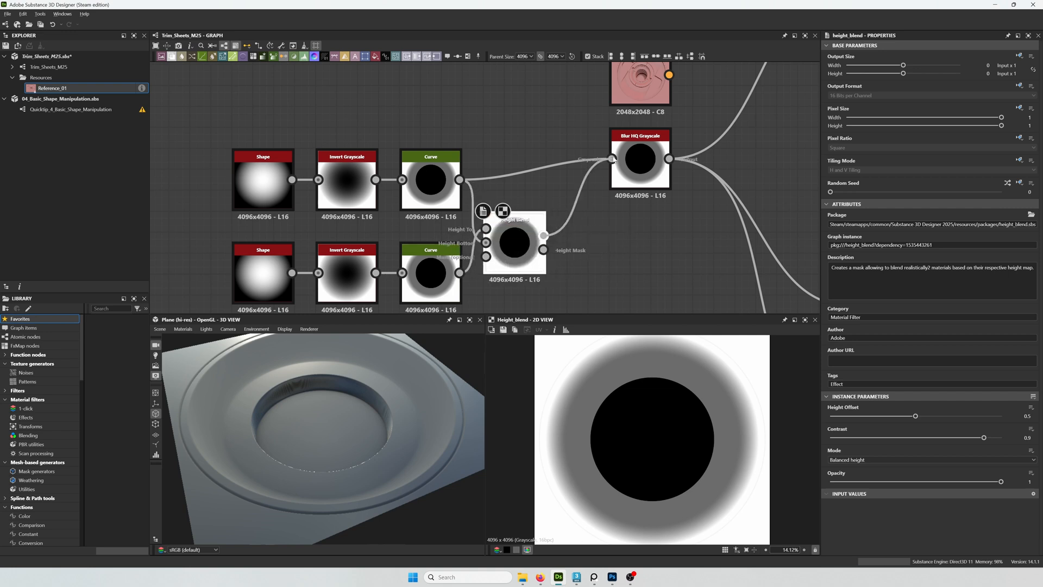
drag(511, 242, 535, 242)
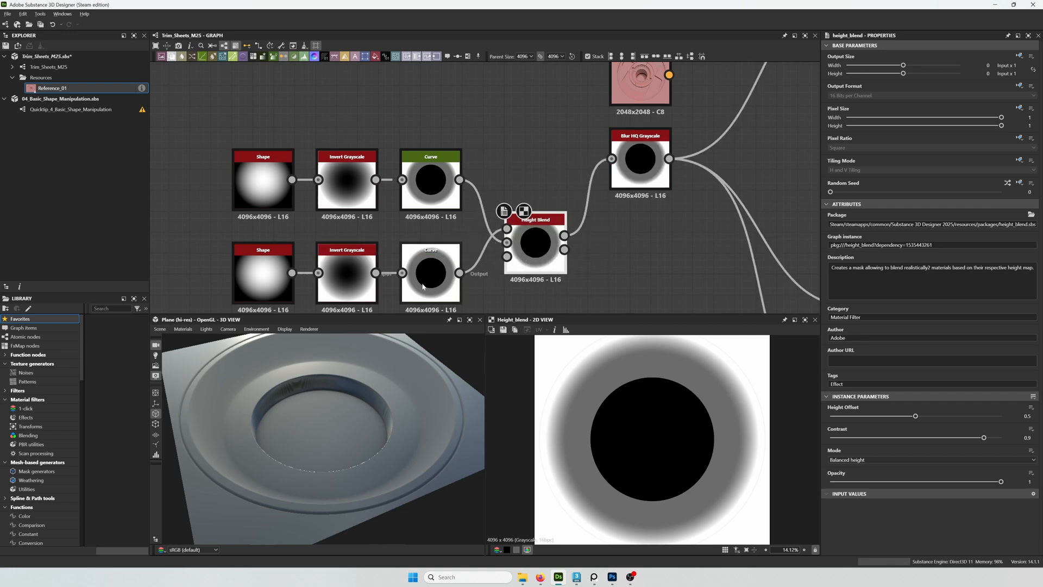
click(430, 273)
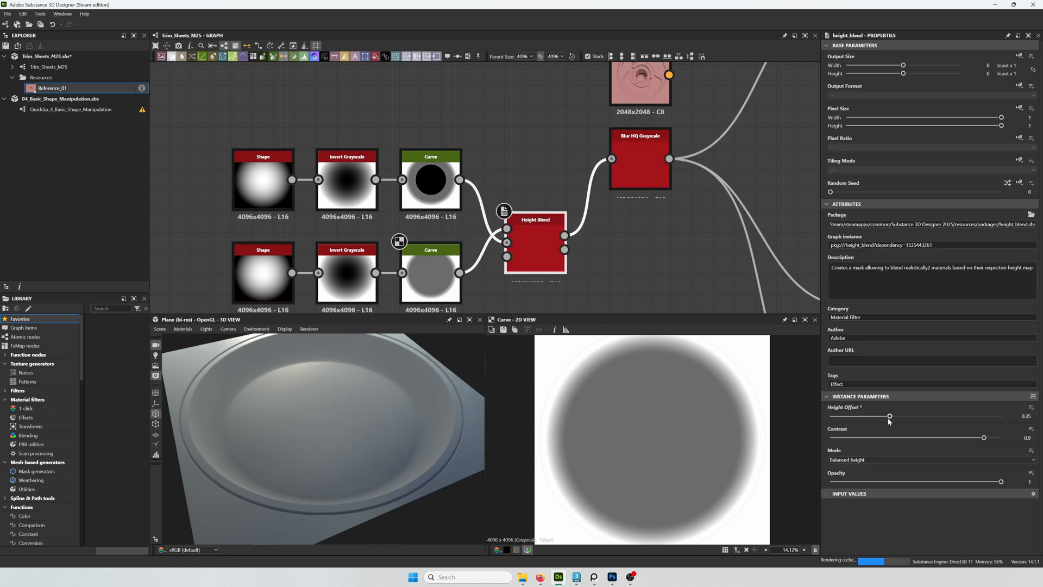
Tune the Height Blend offset to about 0.41, then select the lower curve for editing
drag(890, 416, 875, 416)
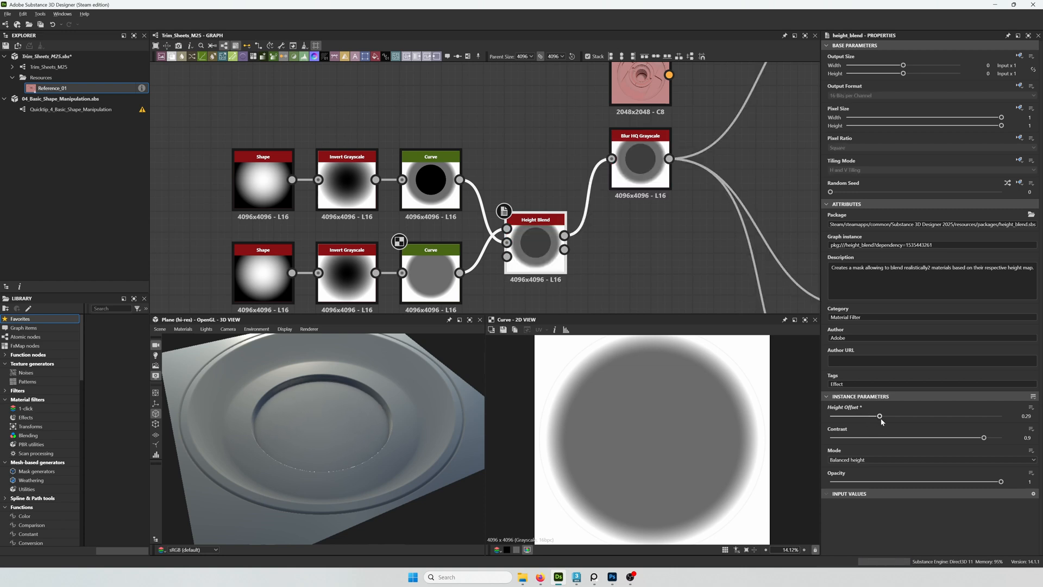
drag(879, 416, 884, 416)
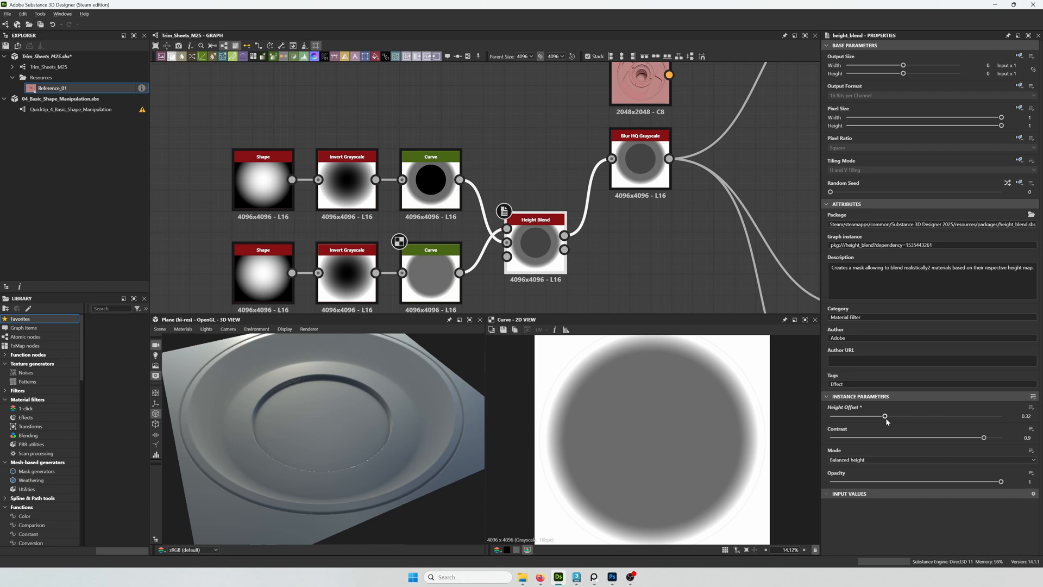
drag(885, 416, 900, 416)
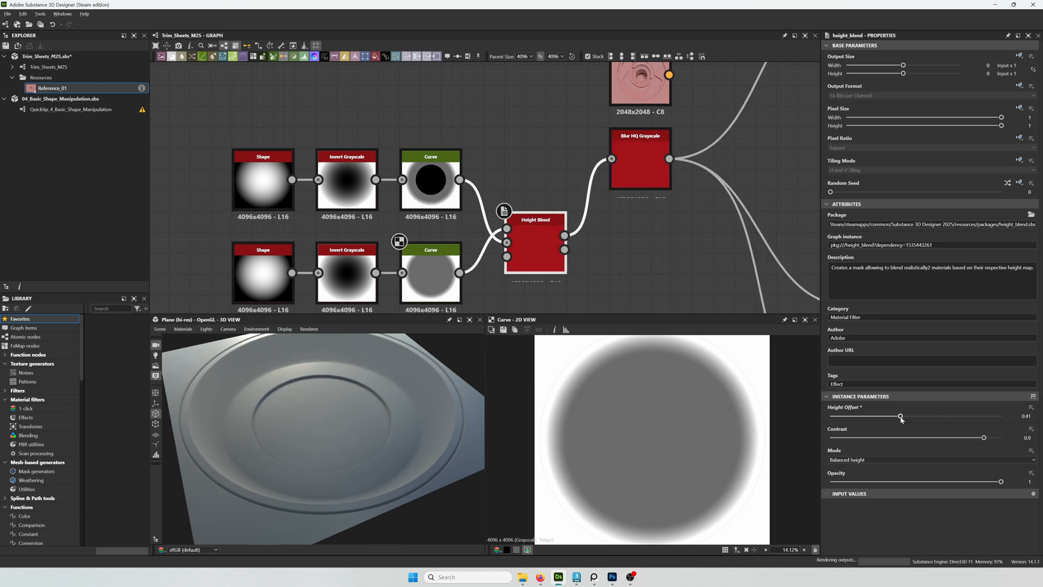
drag(902, 416, 897, 416)
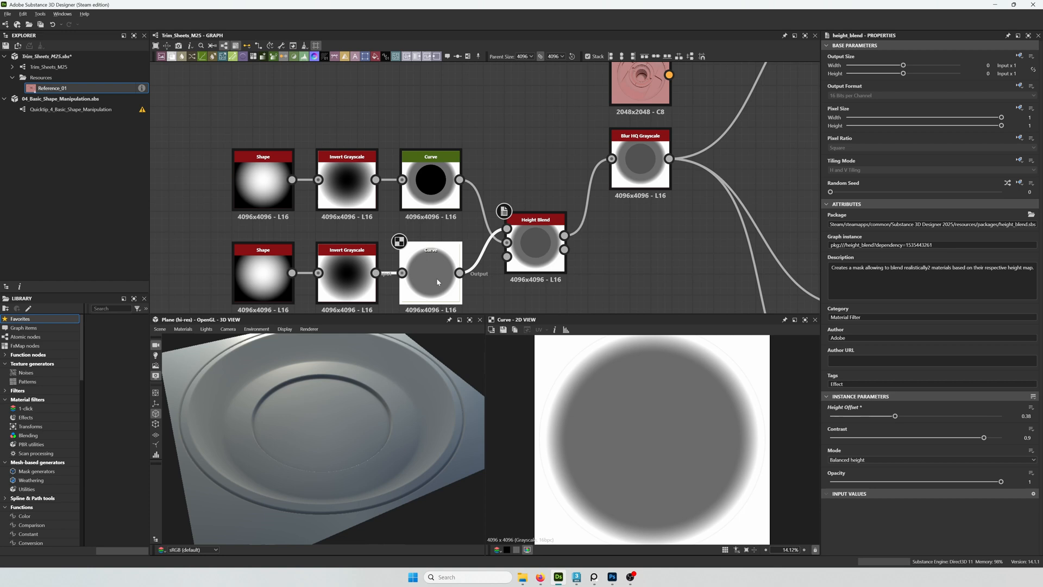
click(430, 272)
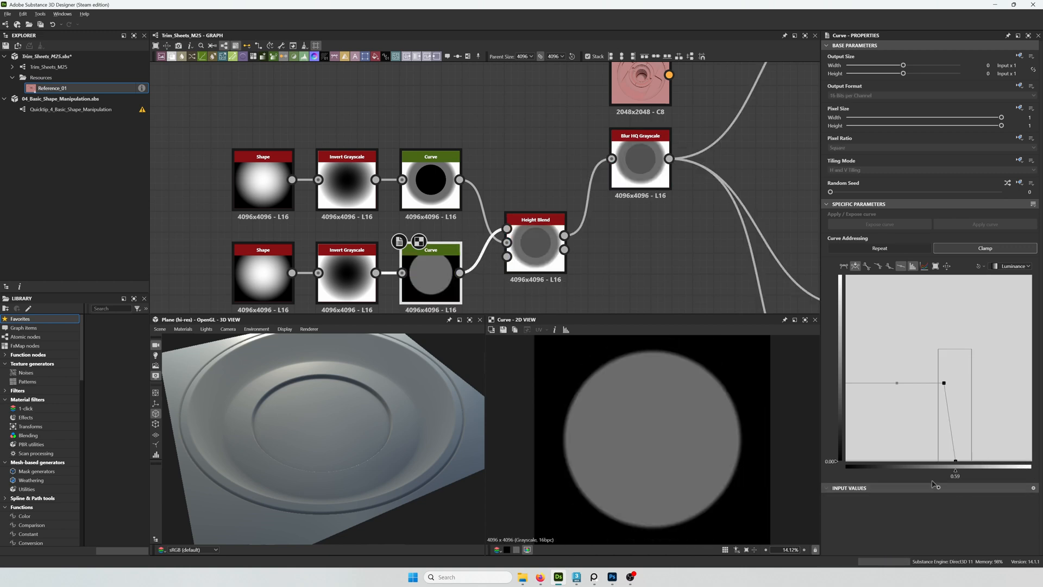
Shift the curve falloff to shrink the disc and darken its centre
drag(956, 461, 934, 461)
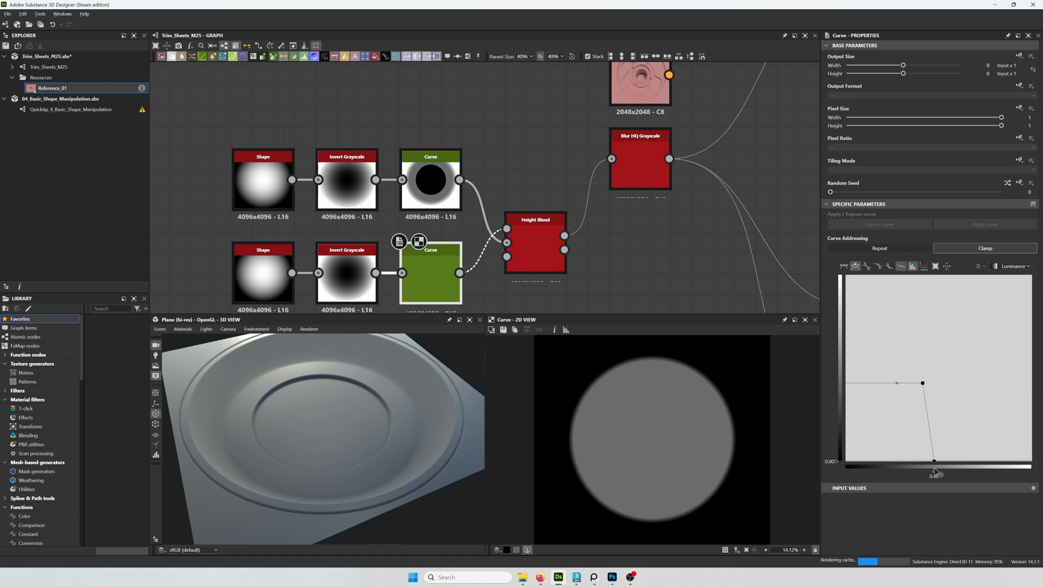
drag(934, 458, 923, 461)
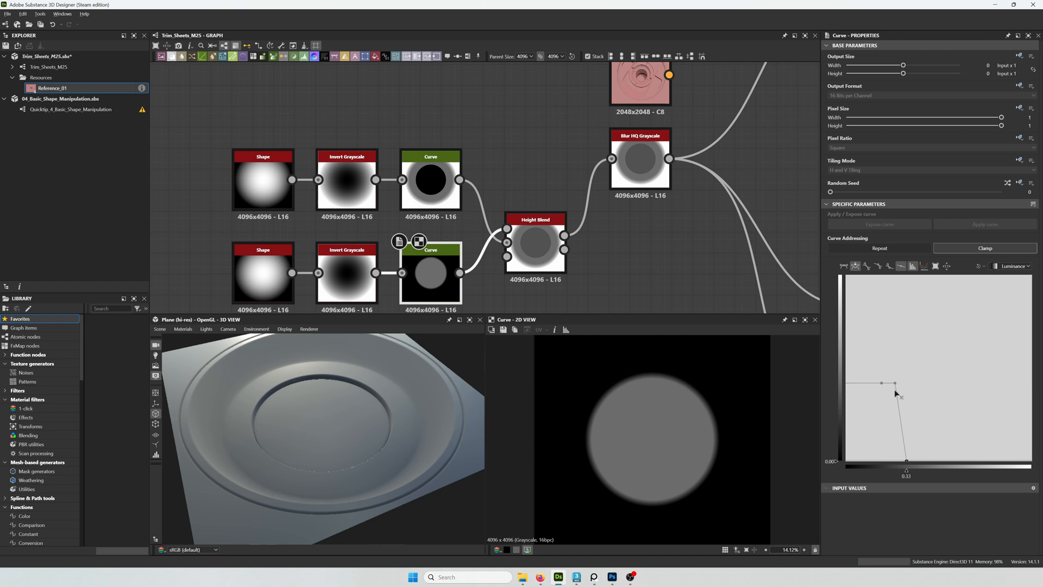
drag(894, 383, 861, 383)
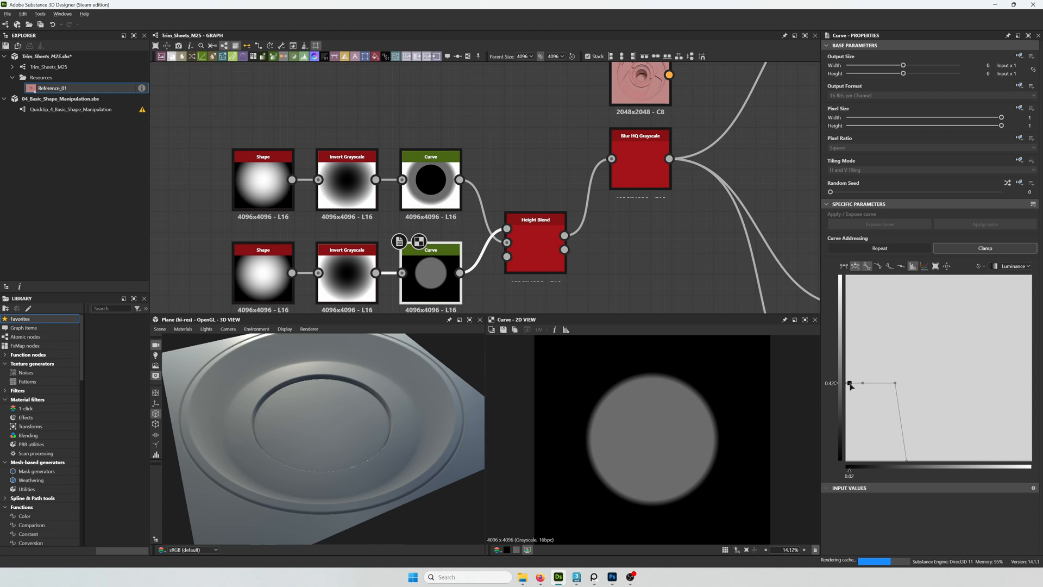
drag(849, 384, 855, 396)
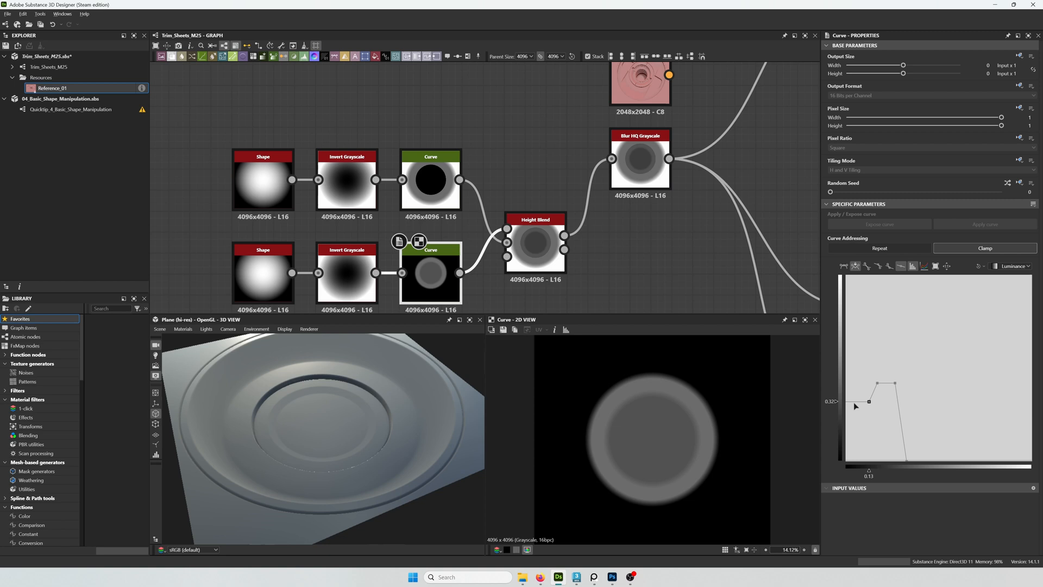
Hollow the disc into a thin ring with a crisp outer edge and inspect it in 3D
drag(869, 401, 868, 417)
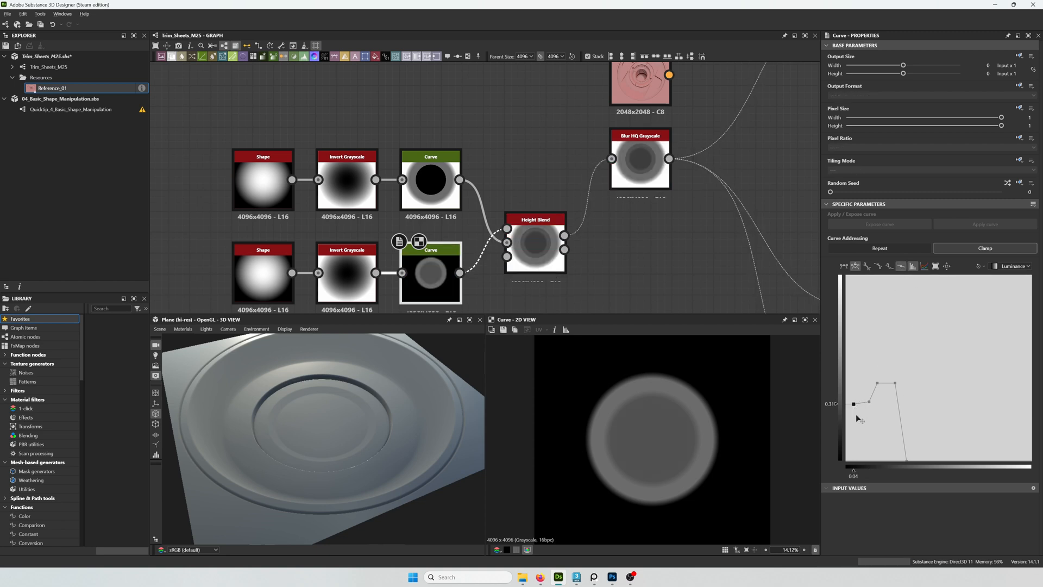
drag(871, 402, 870, 461)
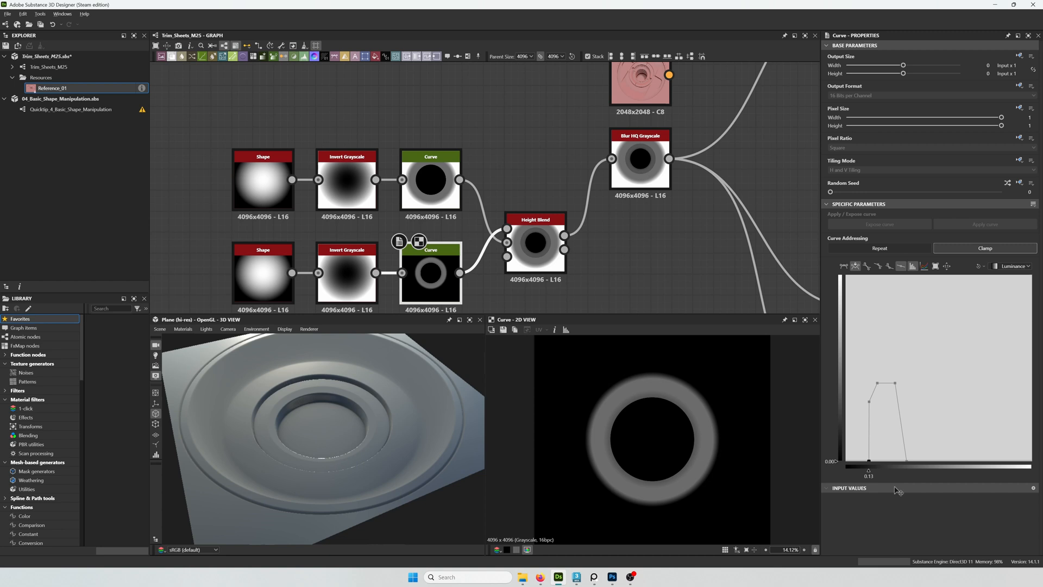
drag(869, 461, 903, 464)
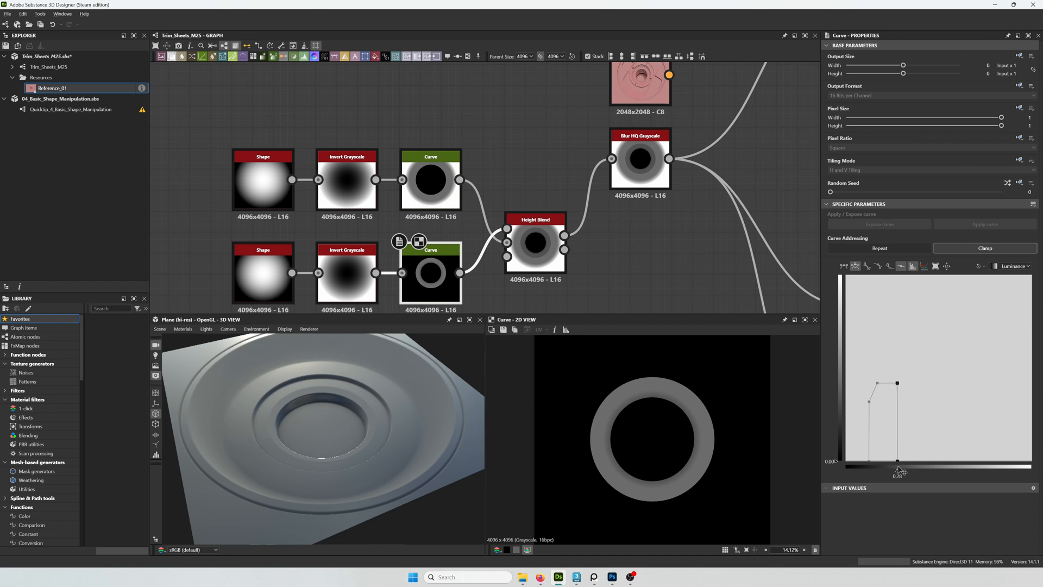
drag(319, 432, 378, 438)
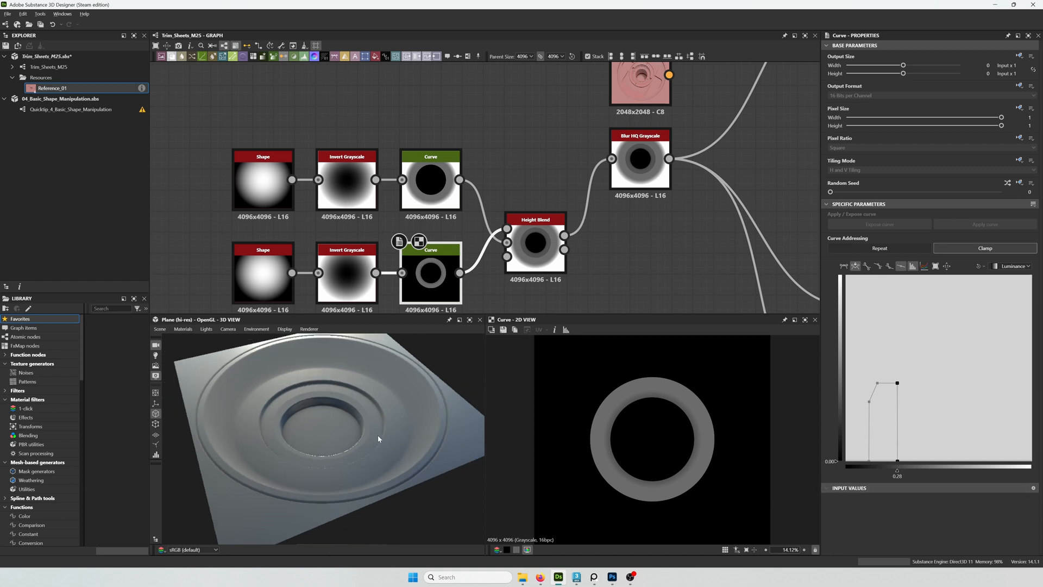
drag(378, 439, 440, 393)
text(shape)
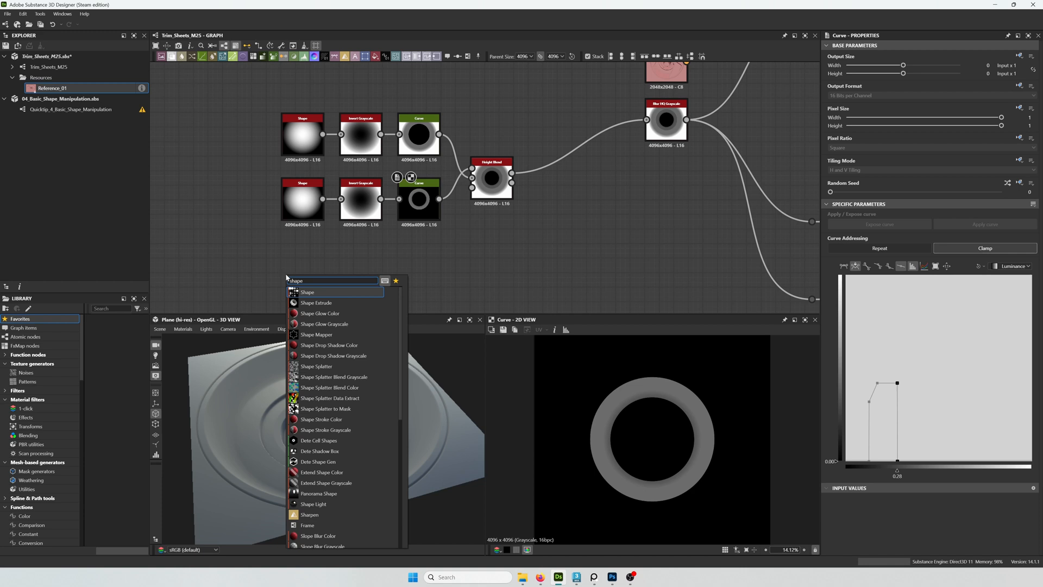
Add a Shape narrowed into a vertical bar and move the reference image node aside
click(307, 293)
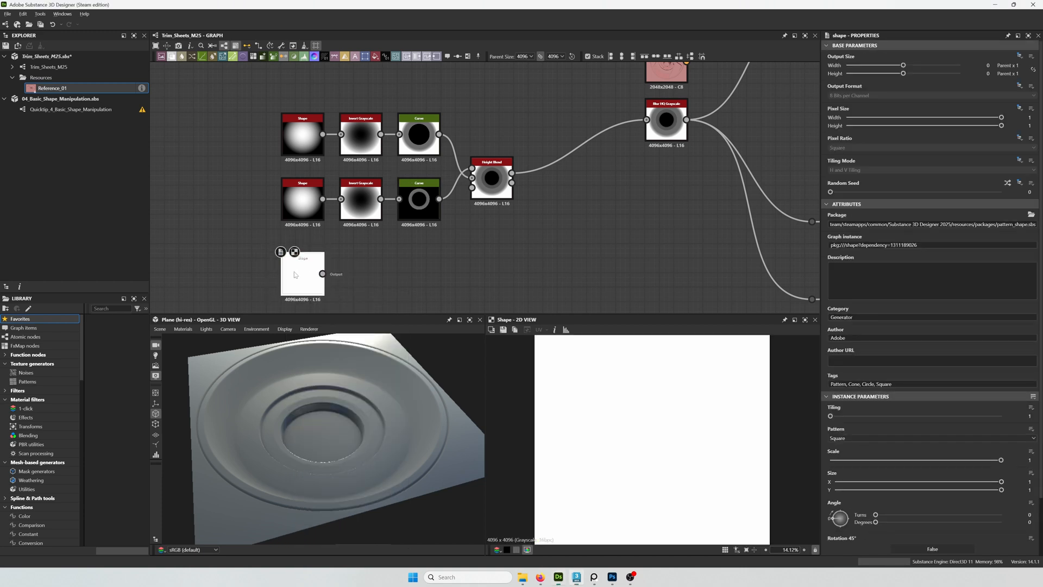
drag(1001, 482, 870, 481)
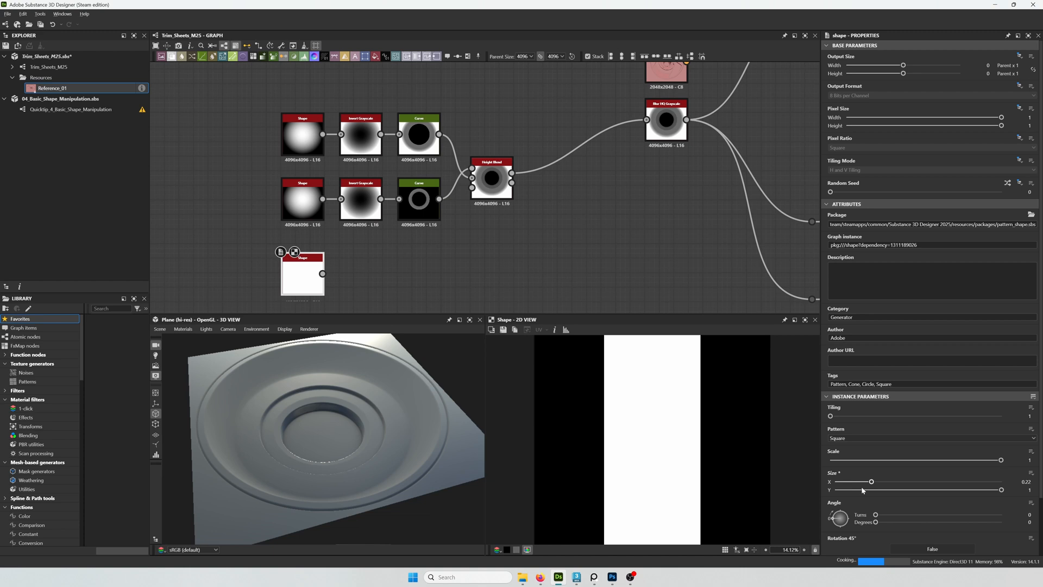
drag(871, 481, 842, 481)
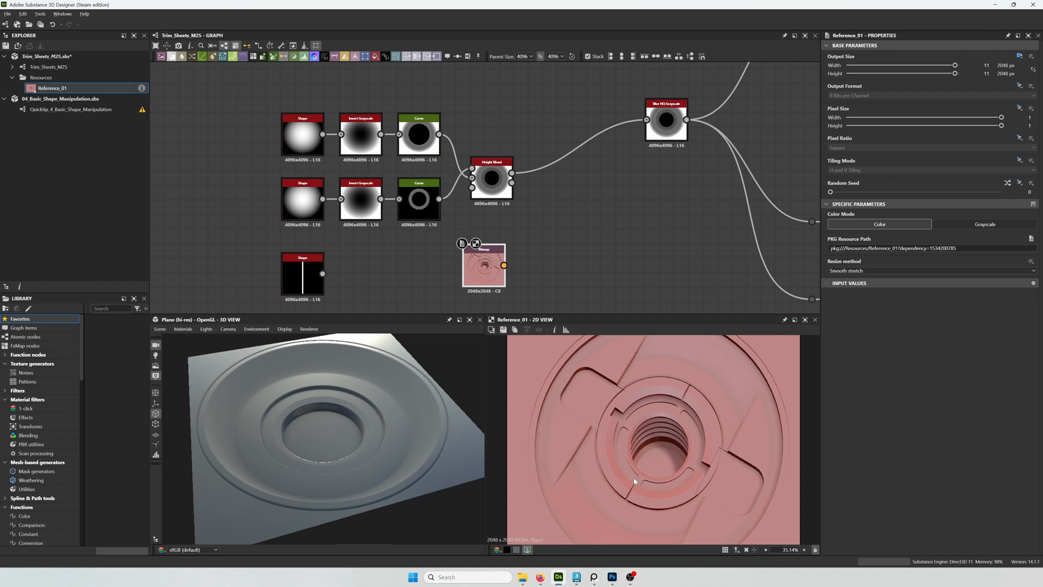
drag(484, 266, 207, 236)
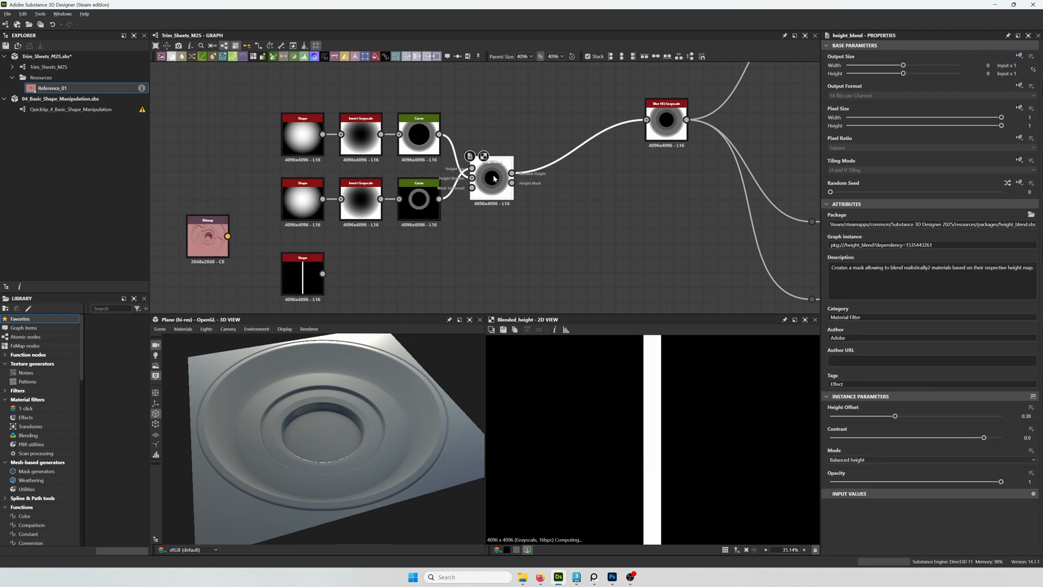
Subtract the bar from the ring with a Blend node and narrow it into a thin slot
text(b)
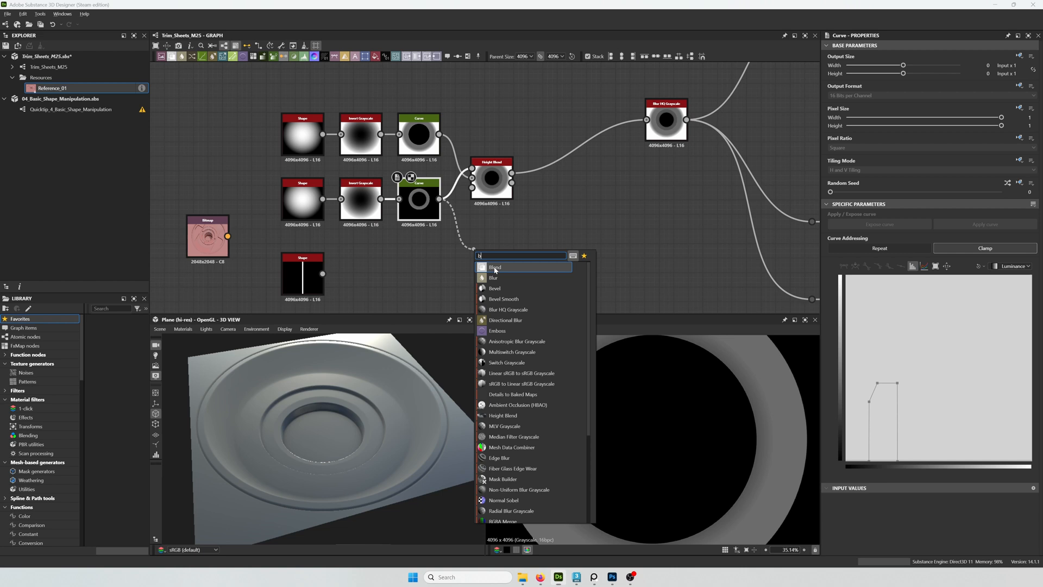
click(495, 267)
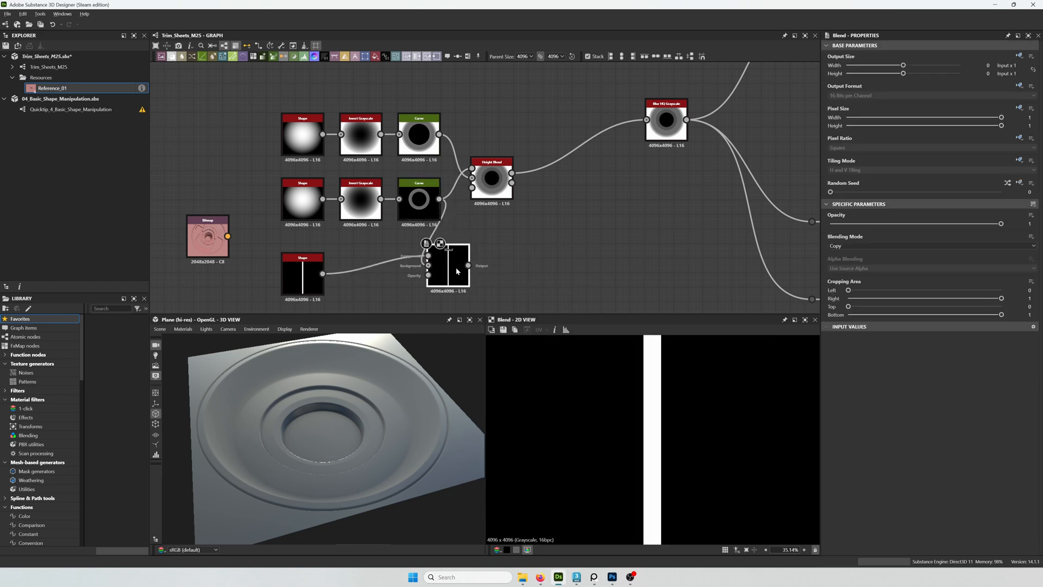
click(931, 246)
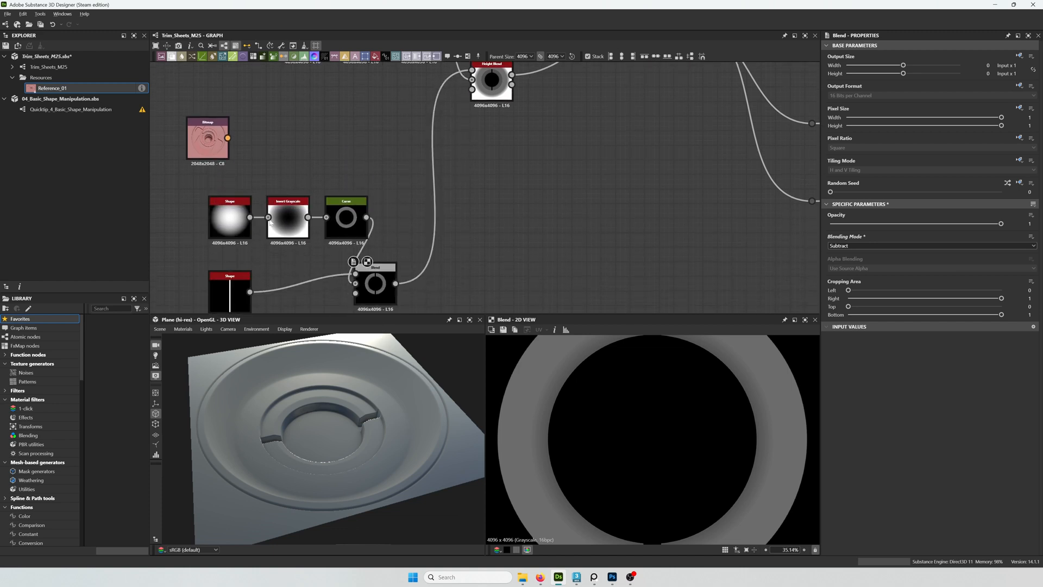
click(47, 66)
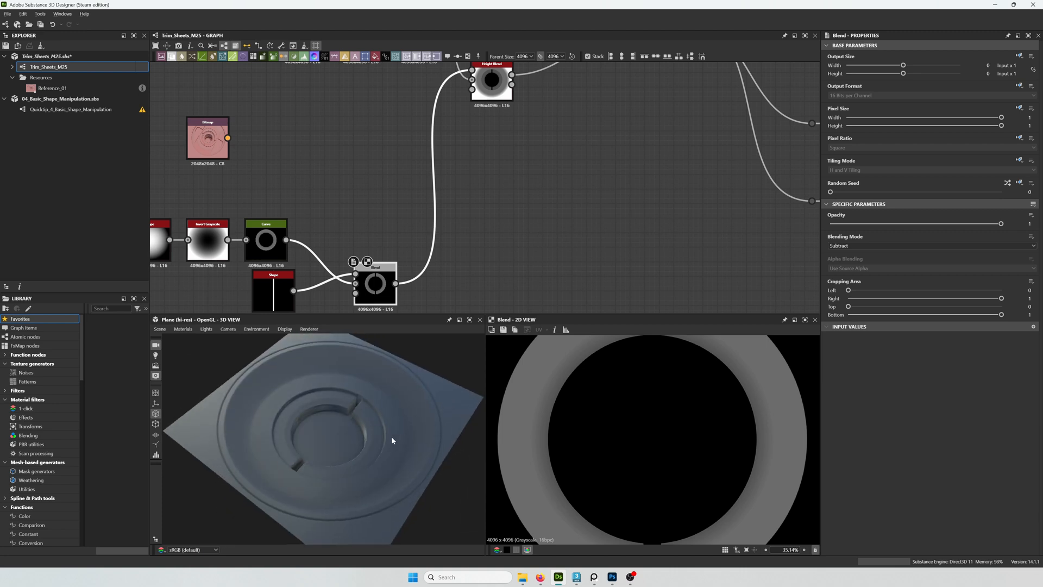
click(272, 291)
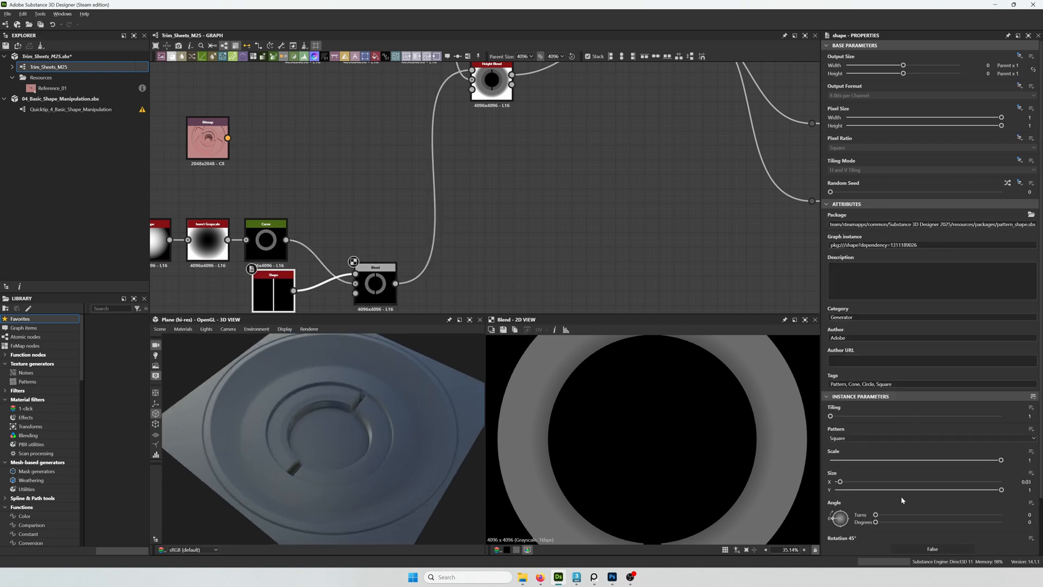
drag(841, 481, 838, 482)
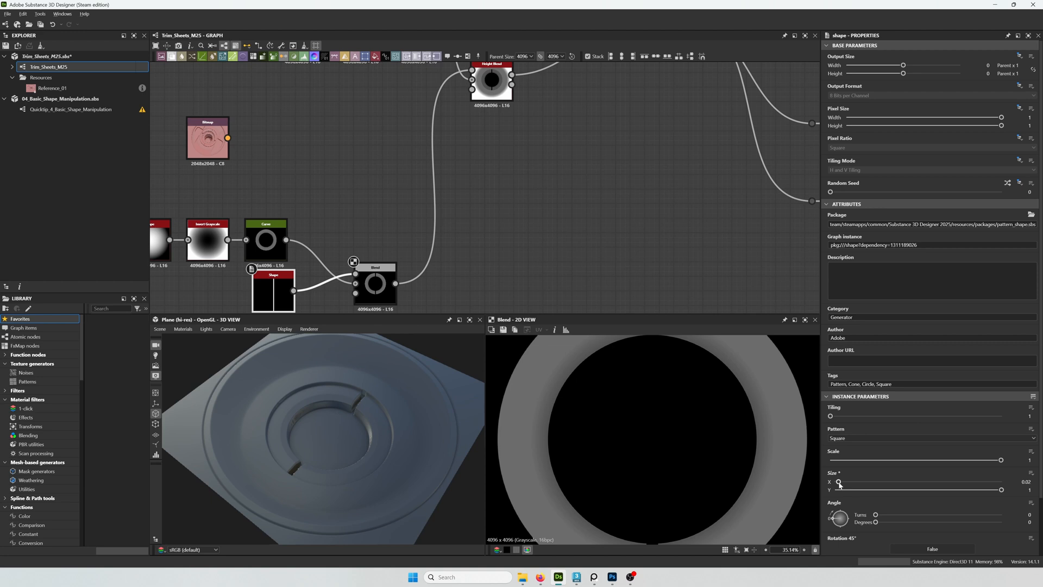
drag(840, 482, 838, 482)
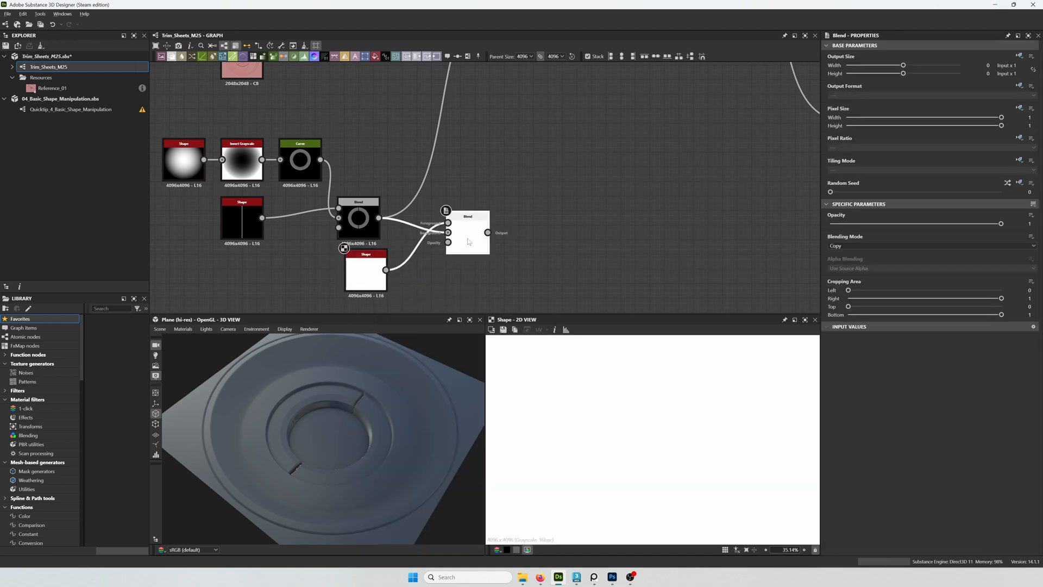
Subtract a second shape from the slotted ring, flattened into a short horizontal band
click(930, 246)
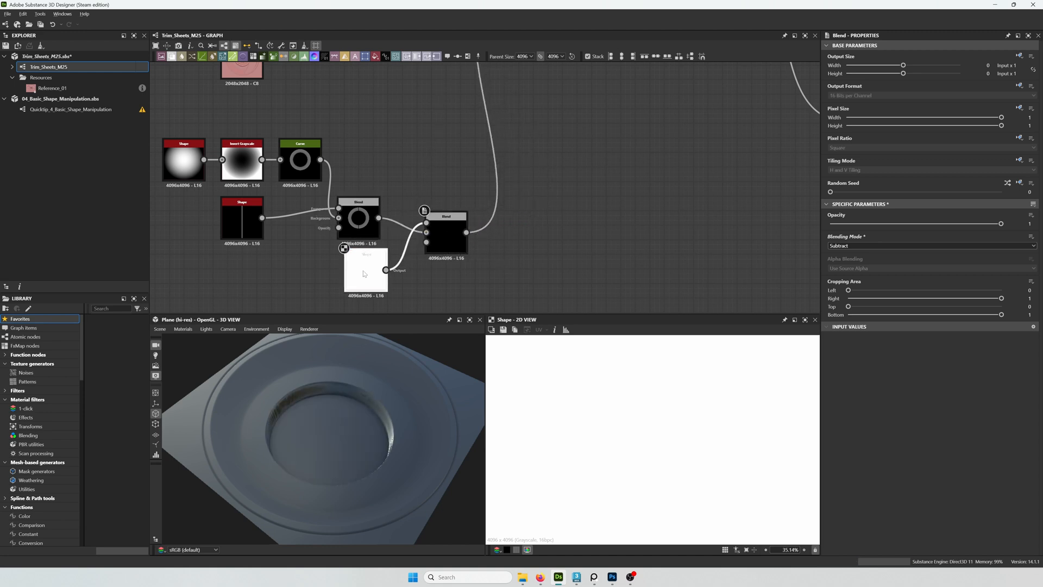
click(365, 271)
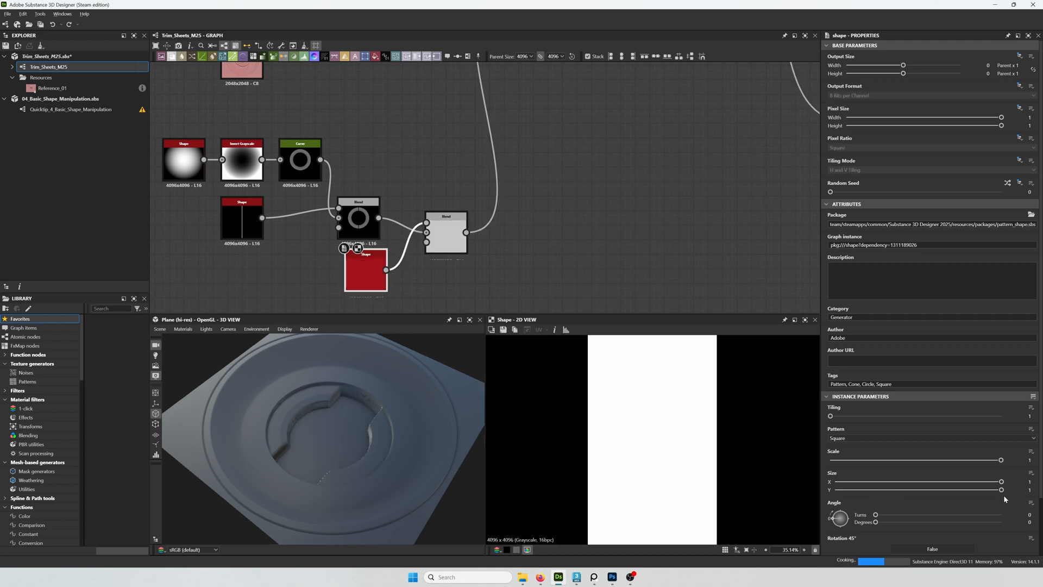
drag(1001, 489, 850, 489)
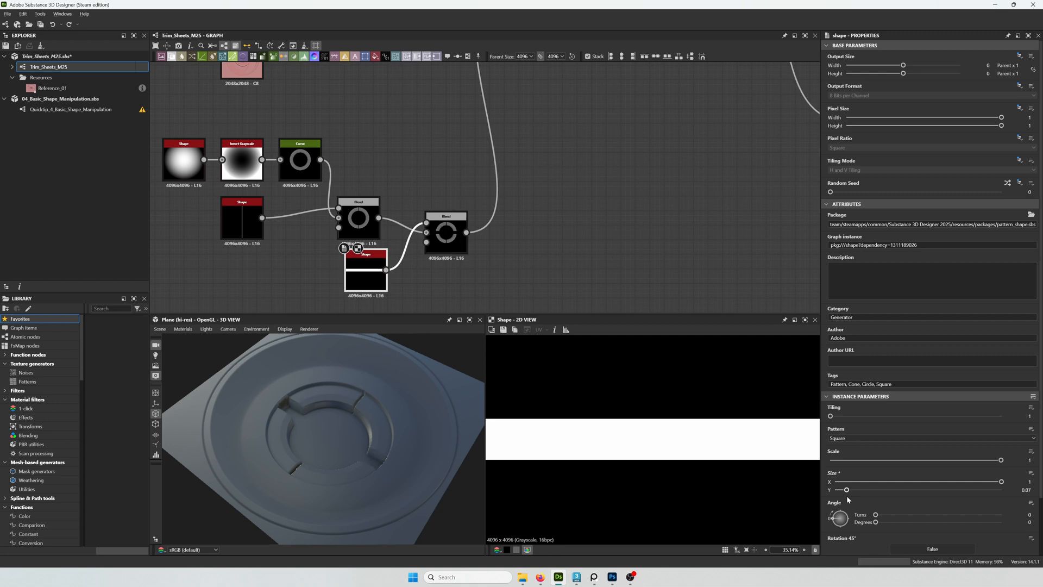
drag(847, 490, 845, 490)
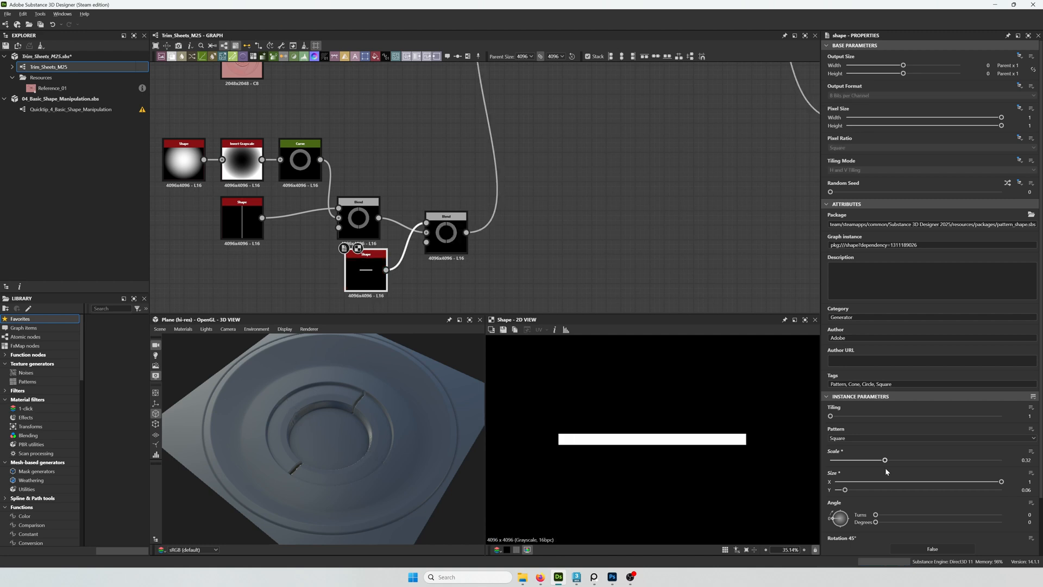
Lengthen the horizontal bar to cut across the ring and adjust its thickness
drag(885, 460, 897, 459)
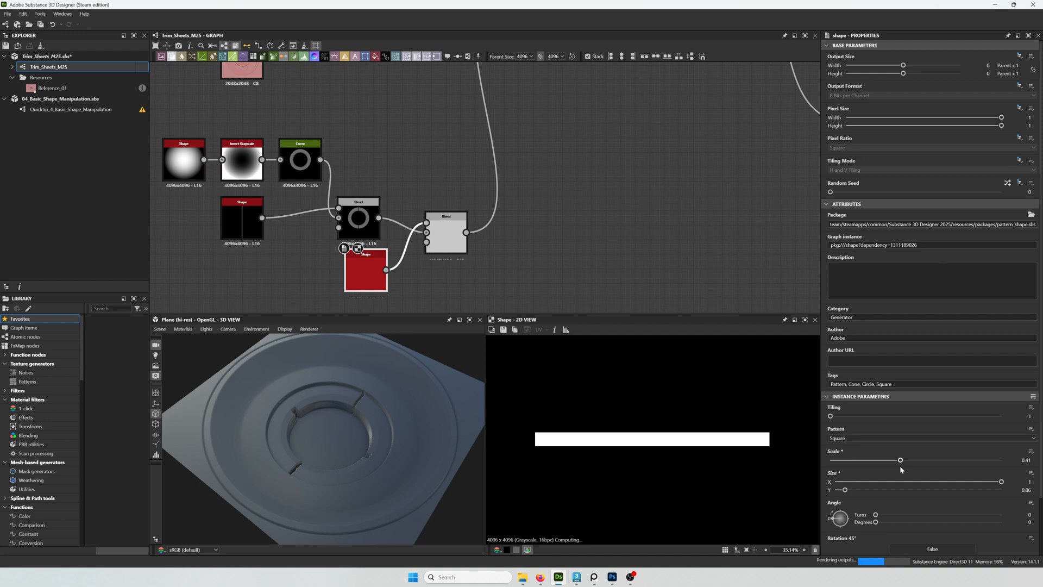
drag(900, 459, 903, 459)
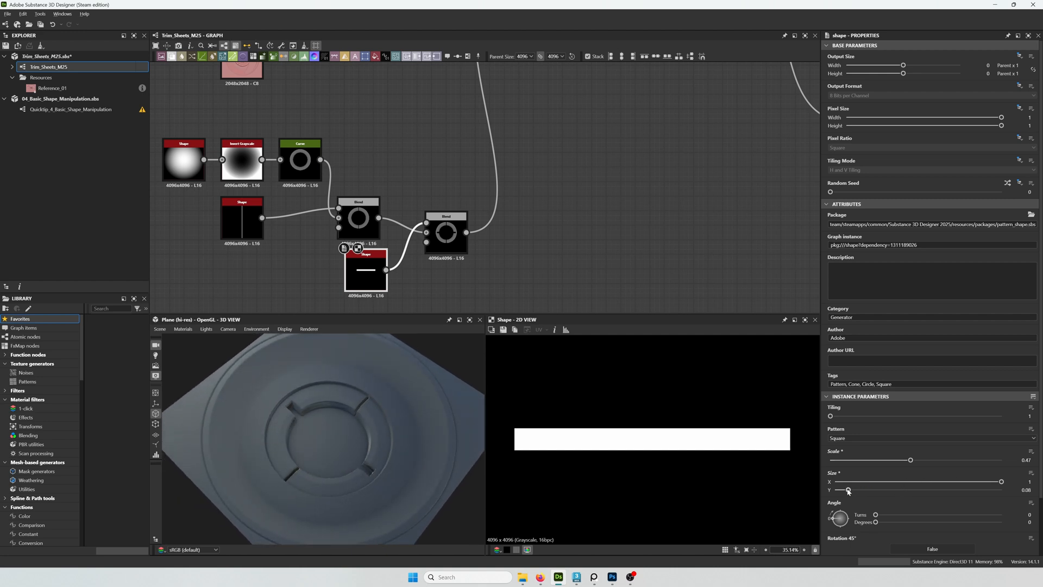
drag(848, 490, 849, 490)
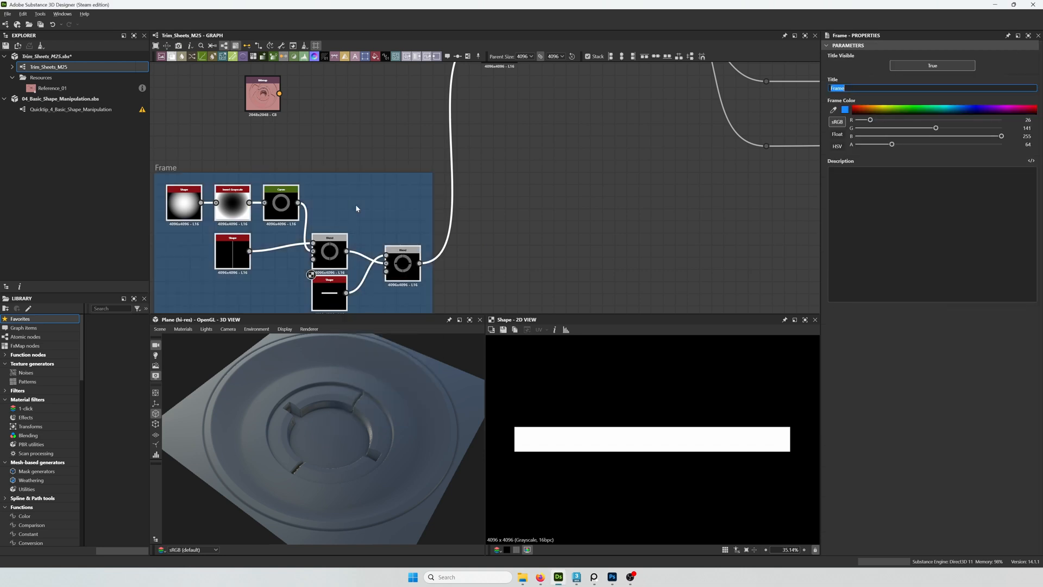
Title the frame around the inner ring nodes 'Inner Circle'
text(Inner Circle)
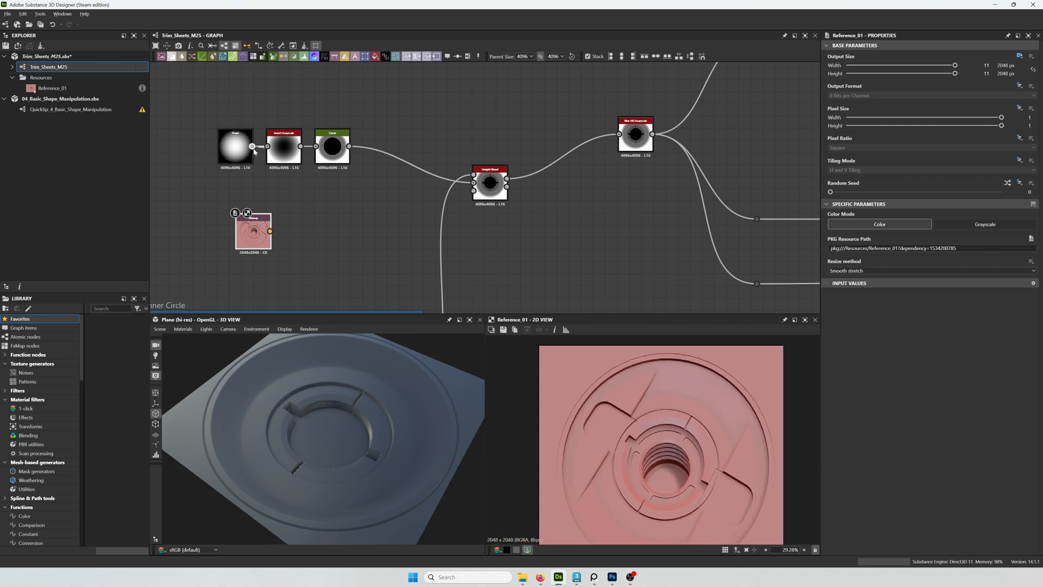
Add a Gradient Linear 2 node and an Invert Grayscale node after it
click(333, 147)
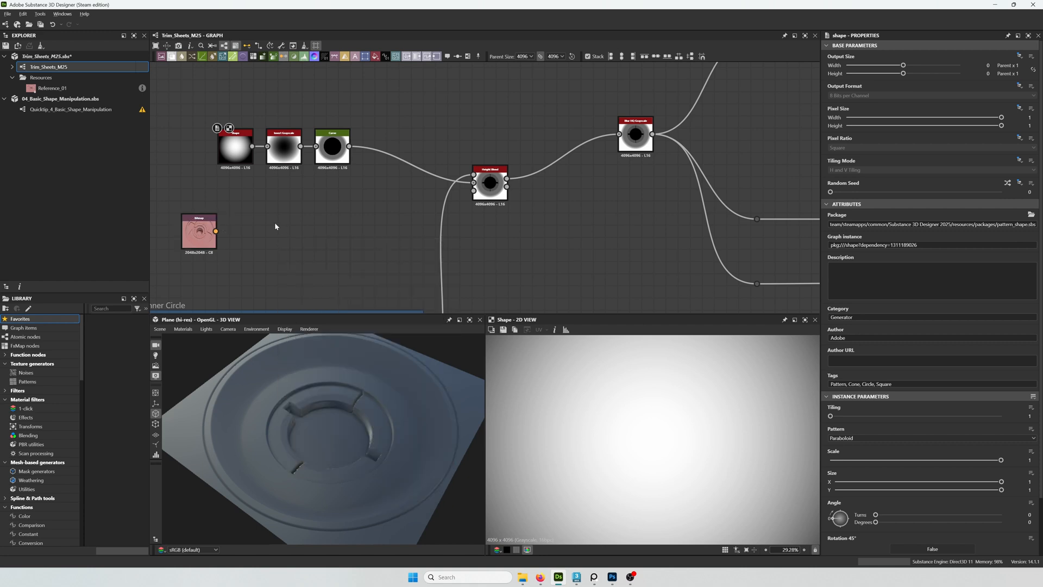
text(gra)
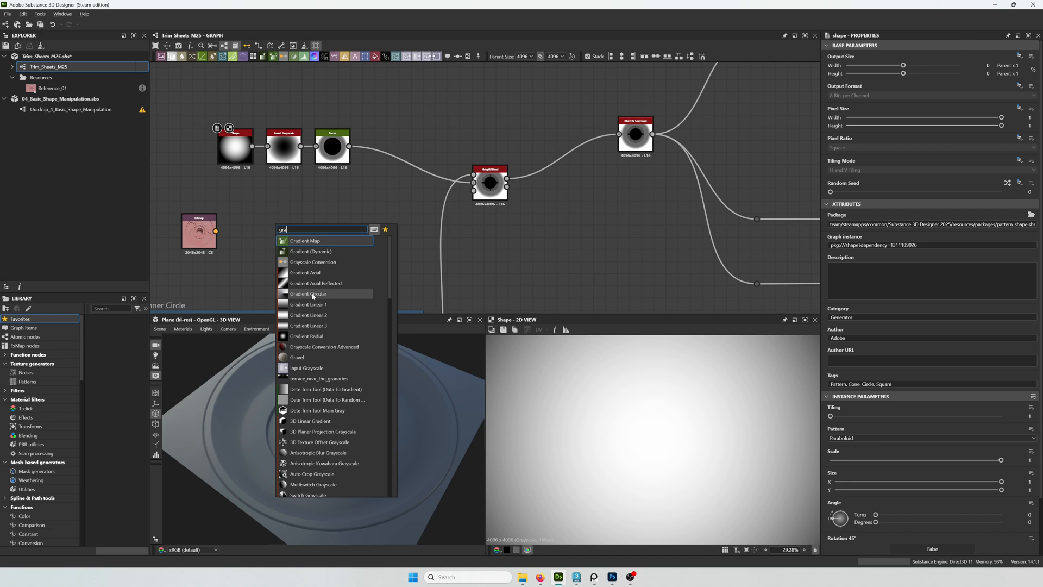
click(308, 325)
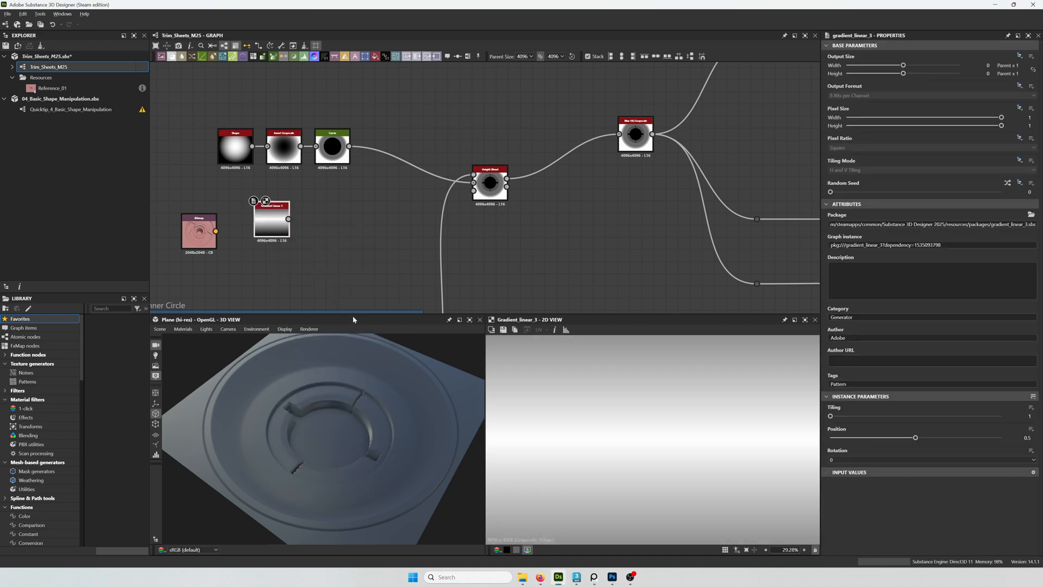
text(gra)
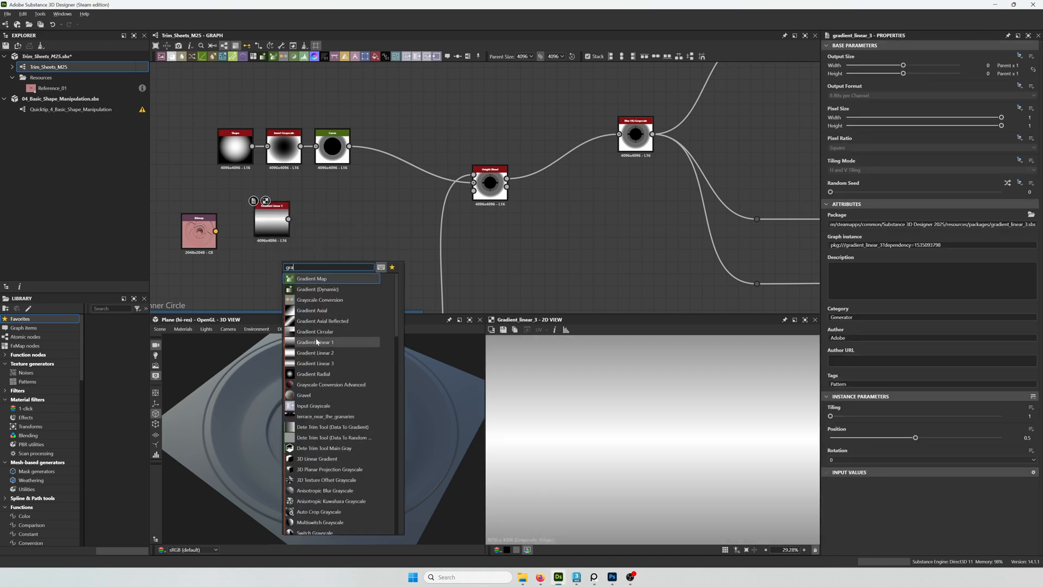
click(315, 352)
text(inv)
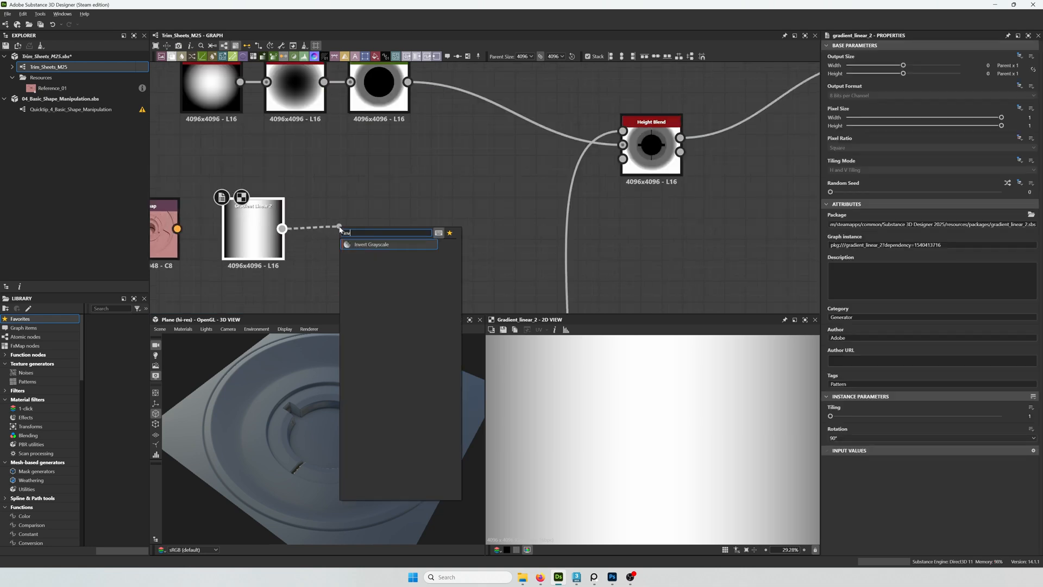
click(372, 245)
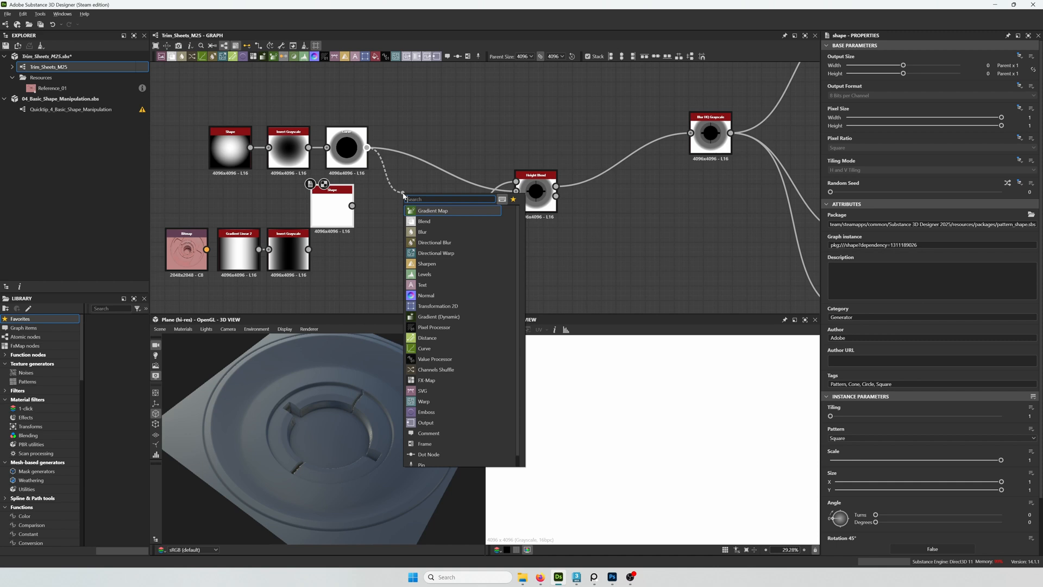
Add a Height Blend for the curved ring and square base, tuning its height offset up to about 0.38
text(heig)
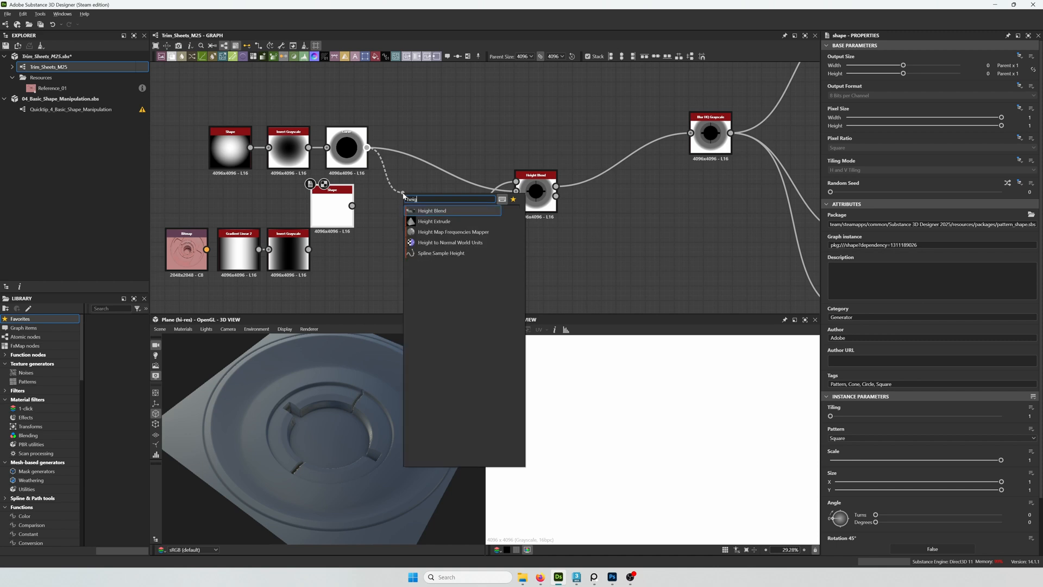
click(431, 211)
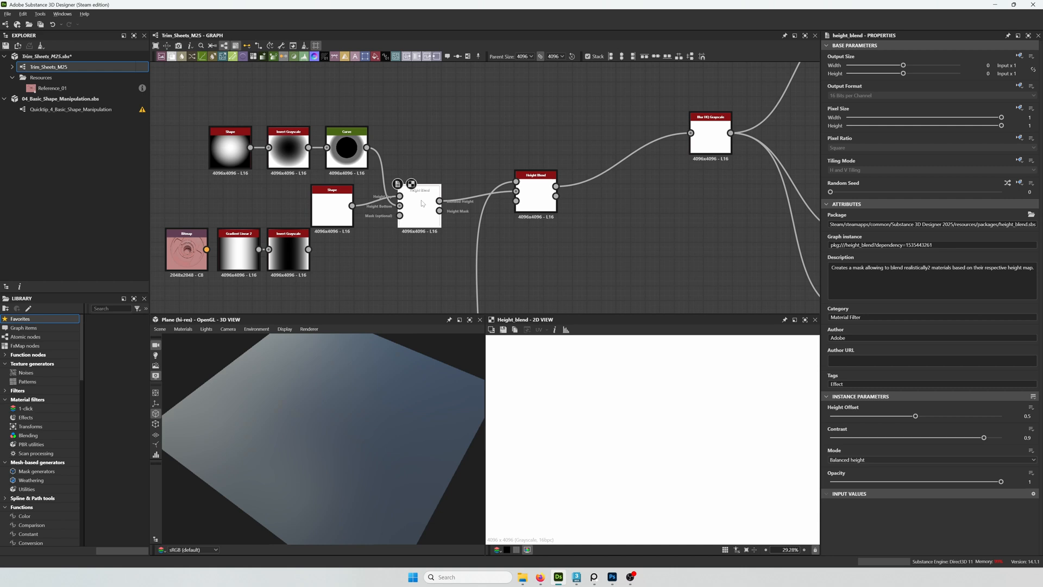
drag(915, 416, 858, 416)
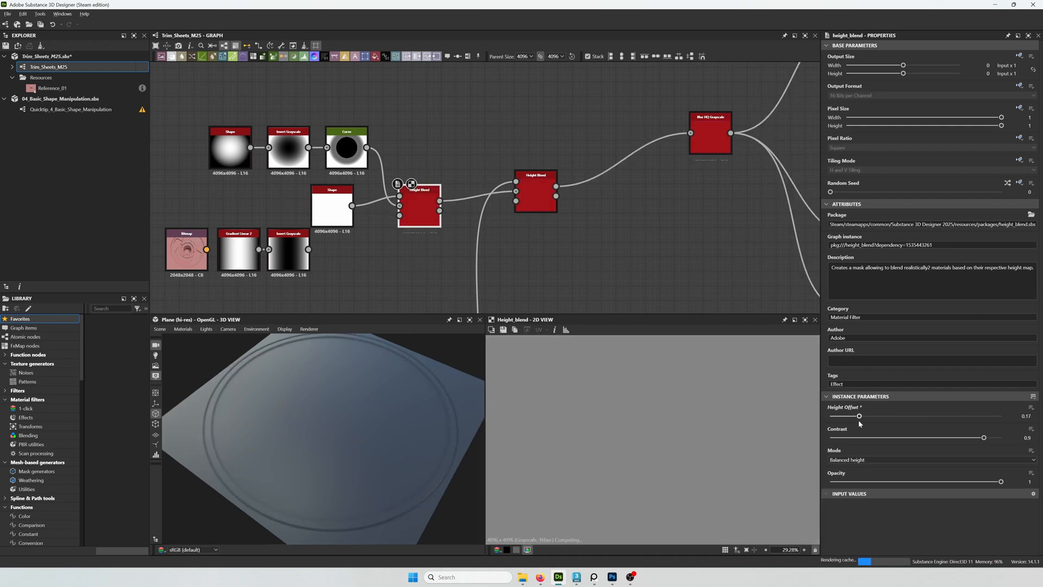
drag(858, 416, 867, 417)
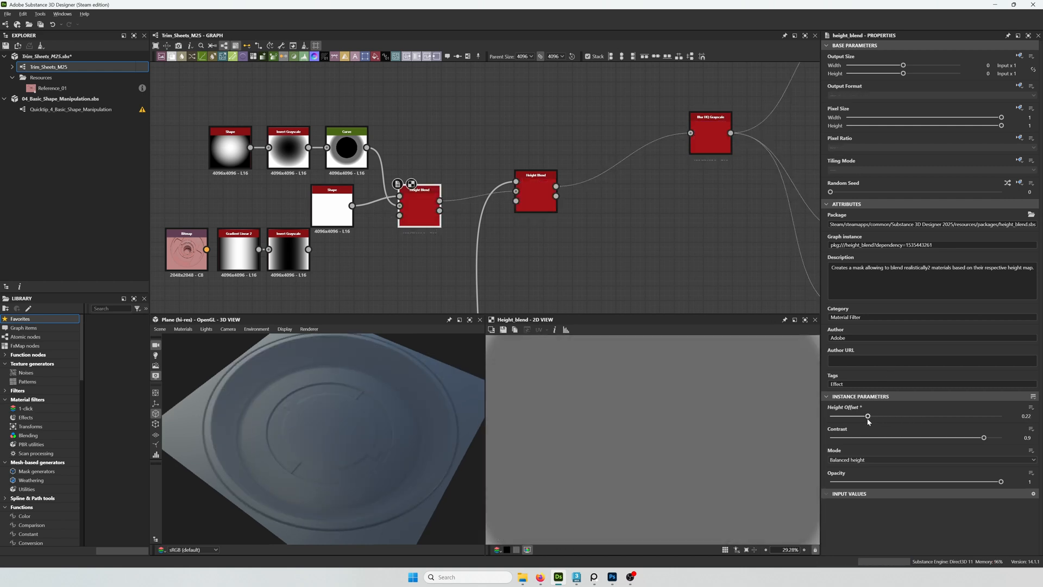
drag(867, 415, 876, 415)
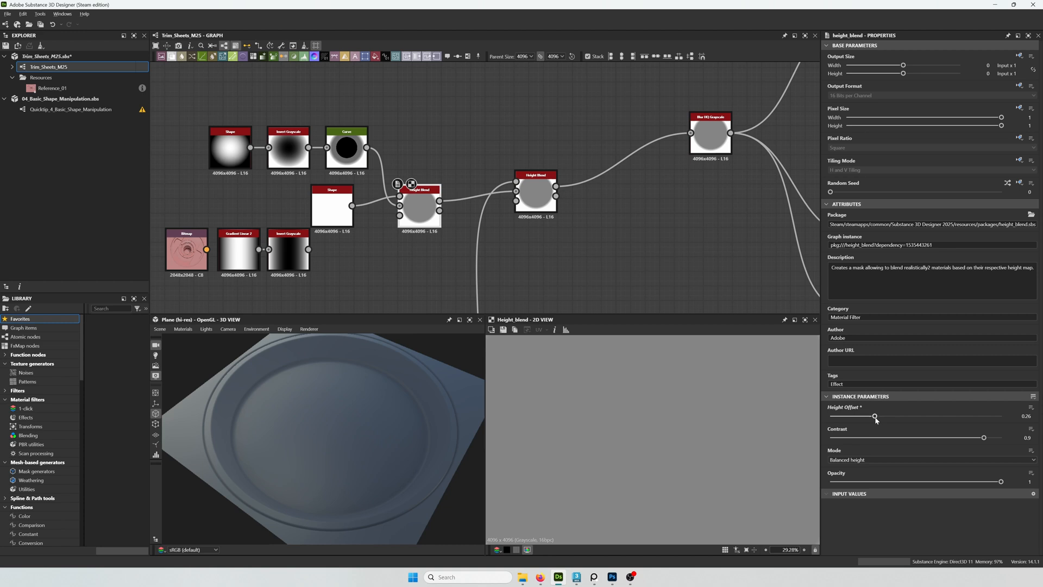
drag(876, 417, 885, 418)
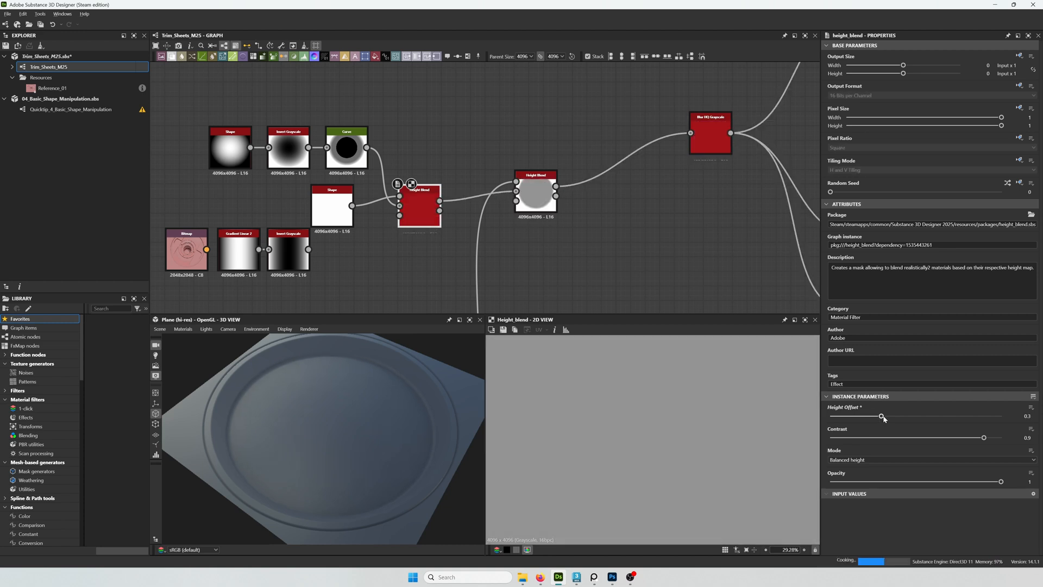
drag(882, 416, 894, 416)
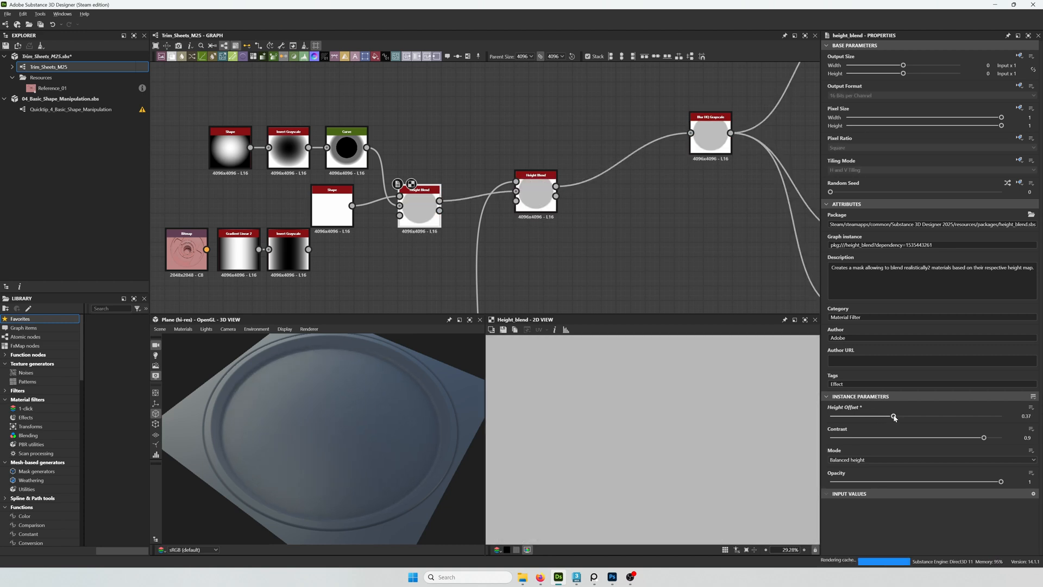
drag(894, 416, 895, 416)
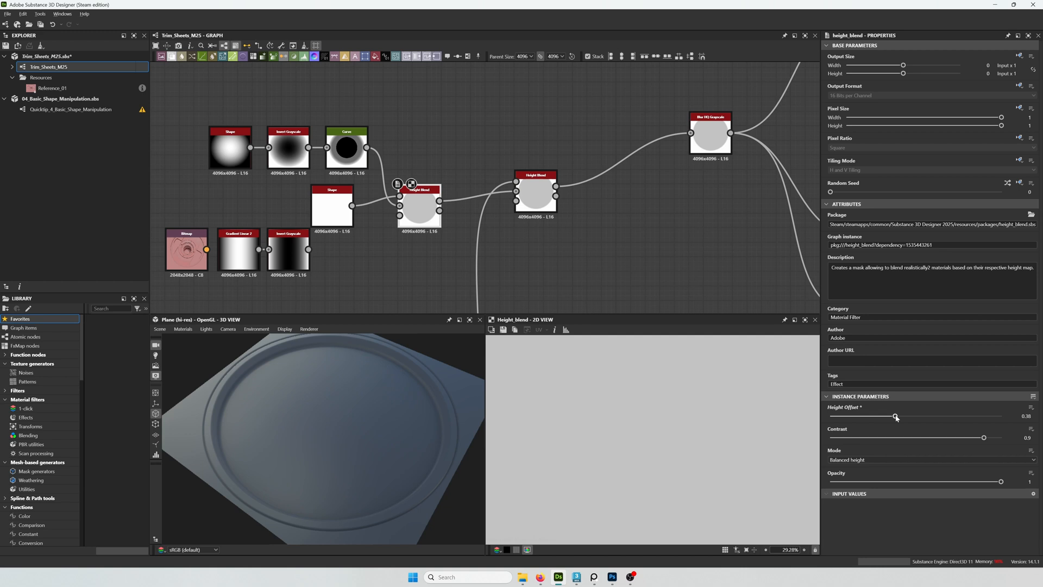
drag(897, 417, 900, 417)
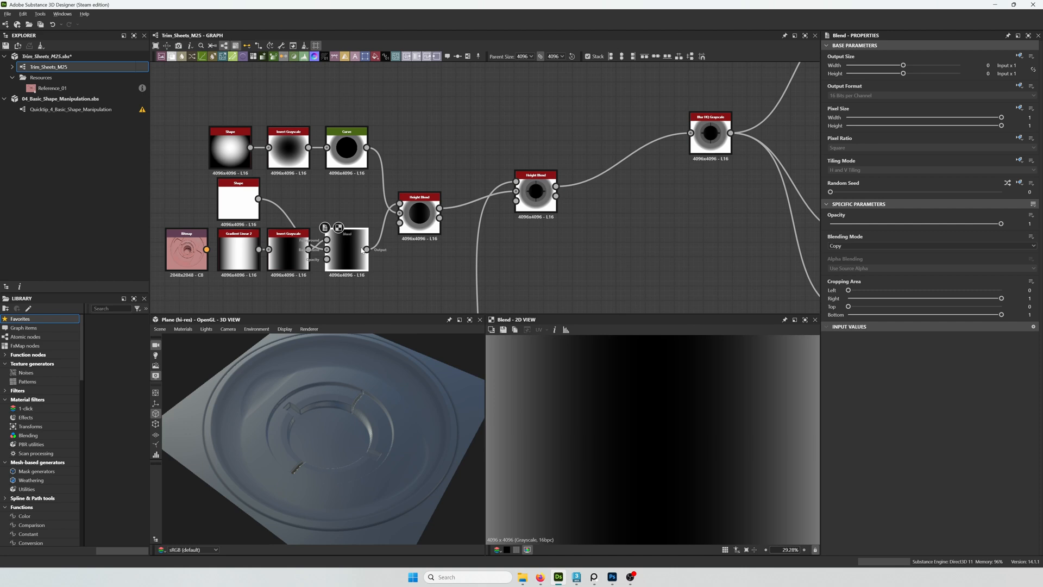
Switch the Blend of inverted gradient and square to Multiply, then feed it into a new Curve node
click(930, 246)
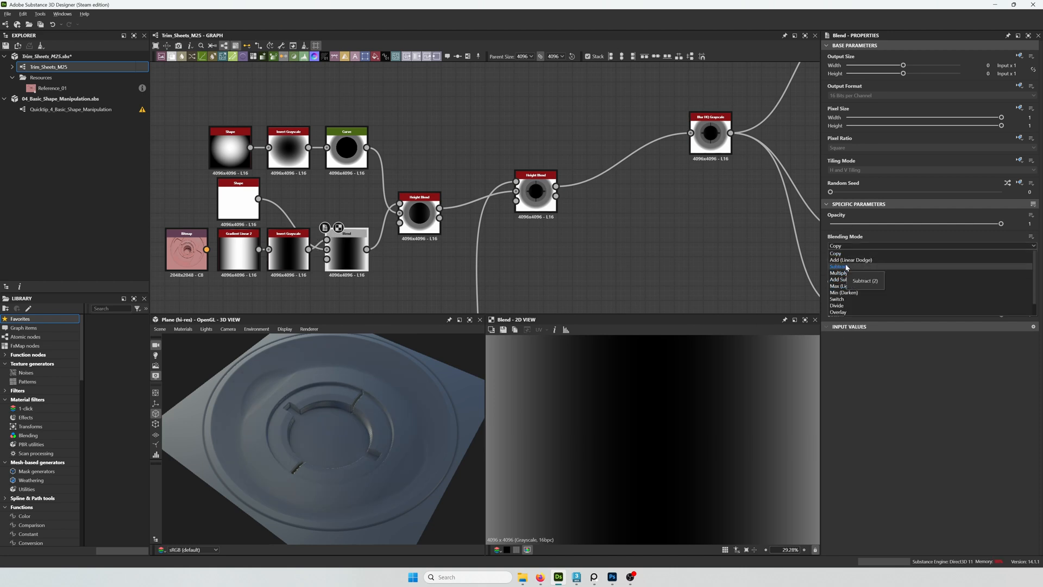
click(836, 273)
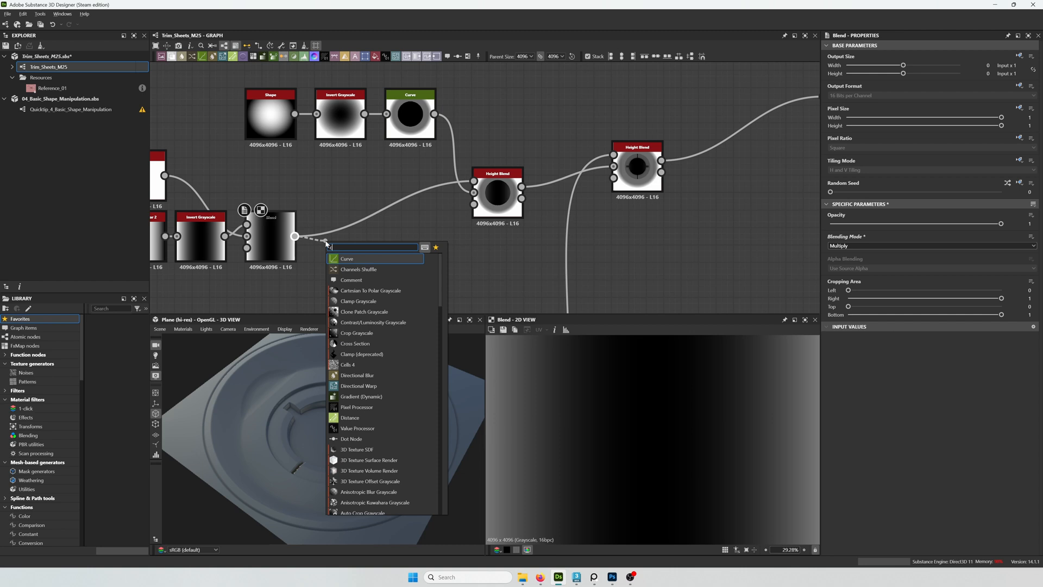
click(346, 259)
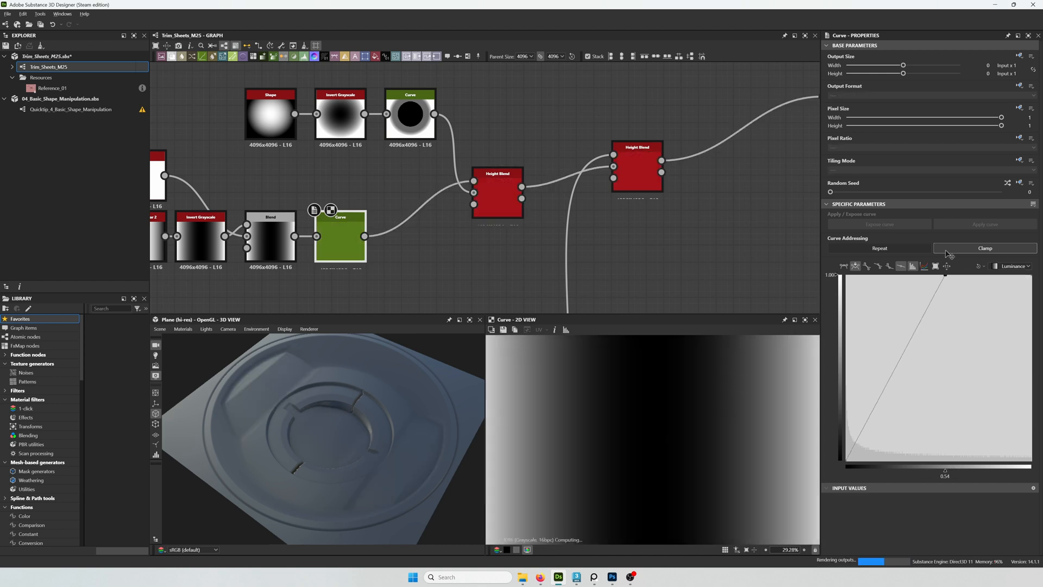
Bend the Curve into a steep falloff near 0.44 so the mask goes mostly black with white edge bands
drag(944, 275, 881, 397)
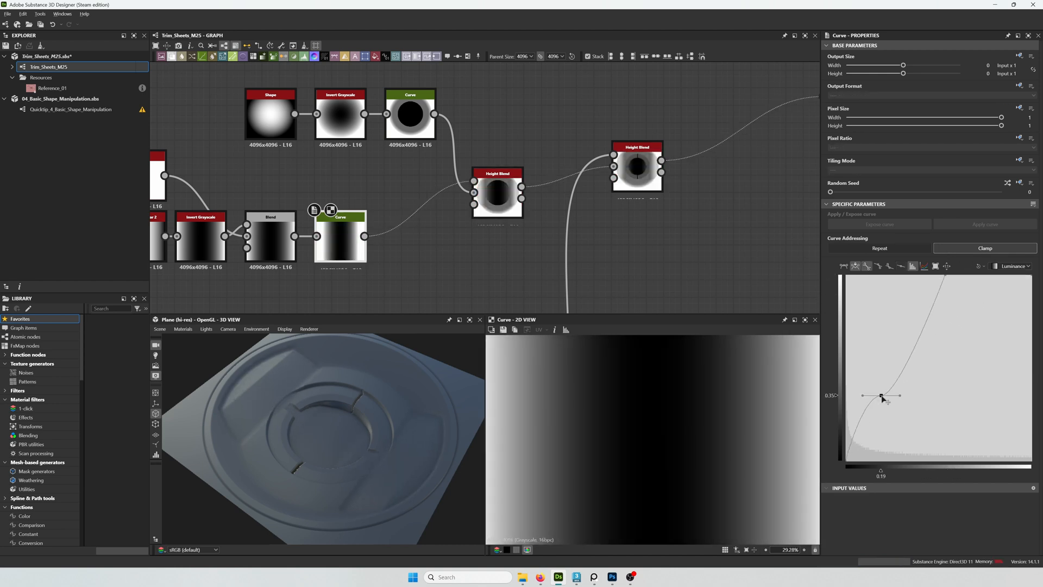
drag(881, 396, 924, 461)
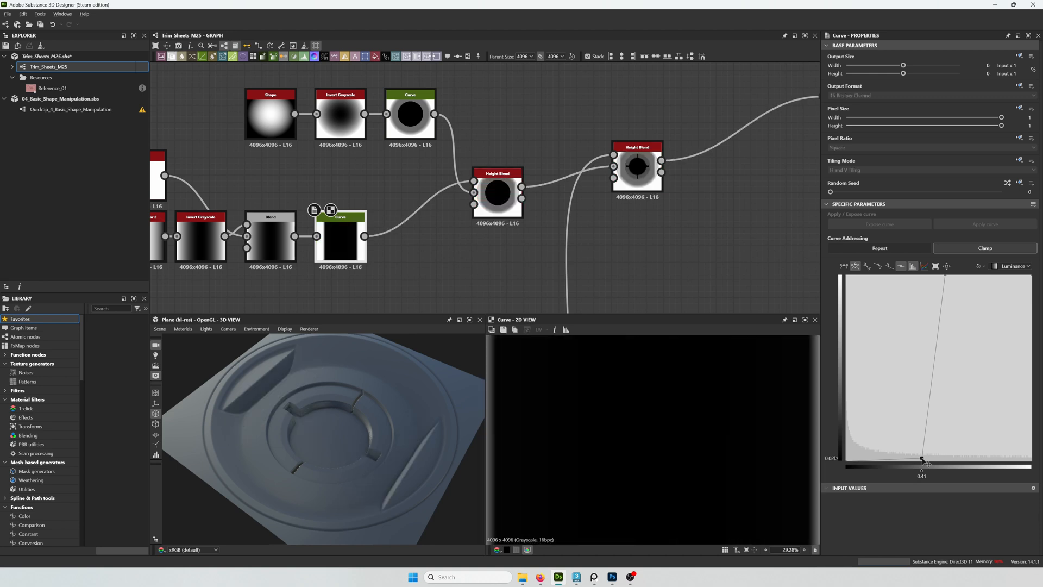
drag(922, 461, 890, 461)
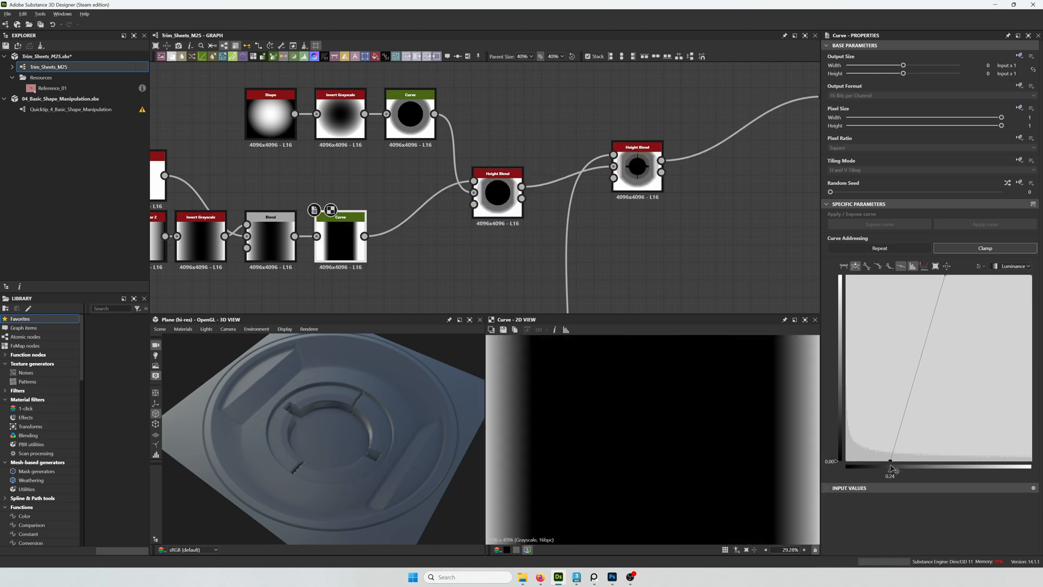
drag(891, 461, 885, 462)
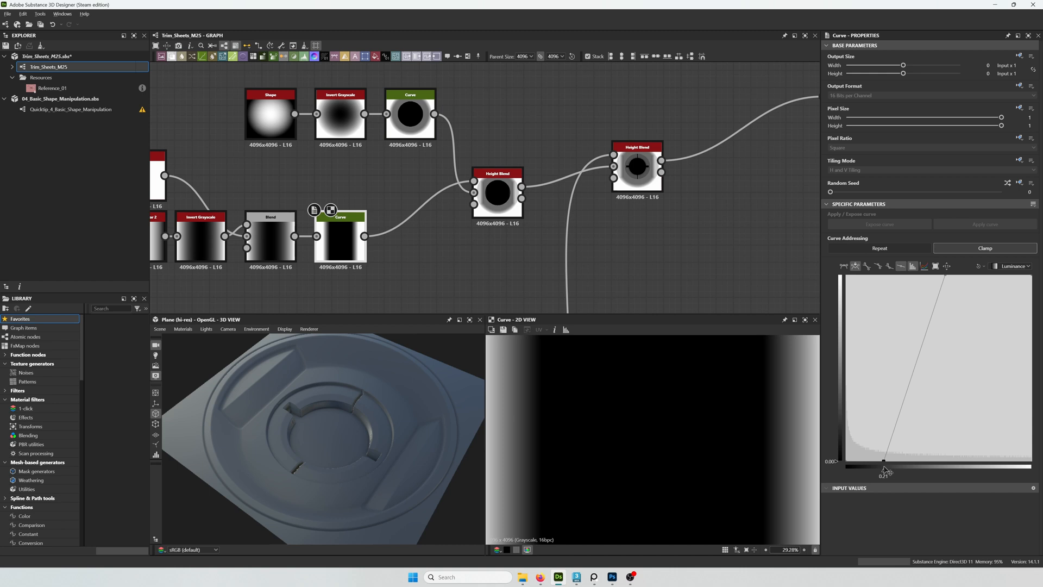
drag(885, 461, 879, 460)
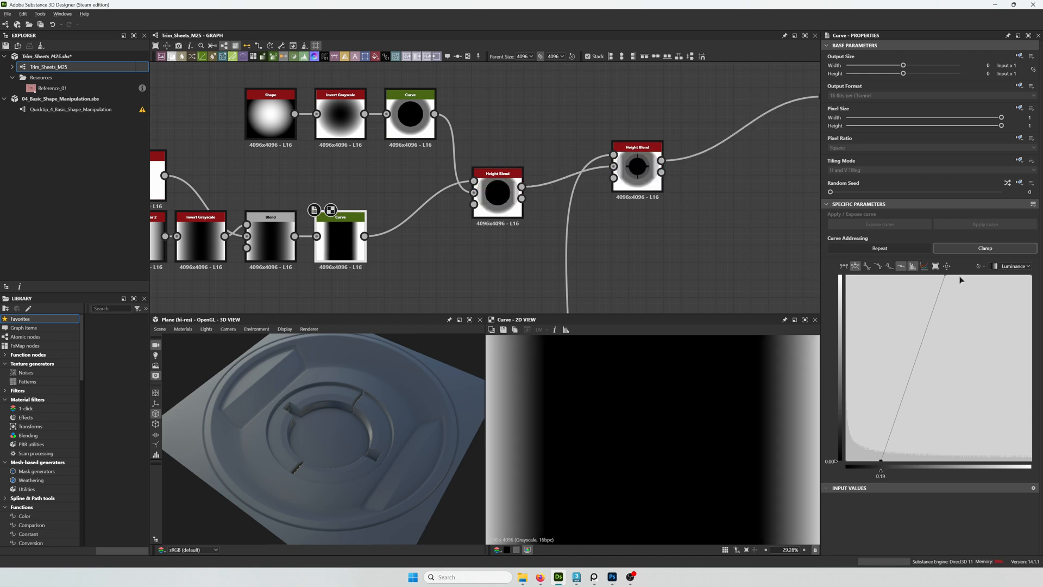
drag(882, 461, 919, 461)
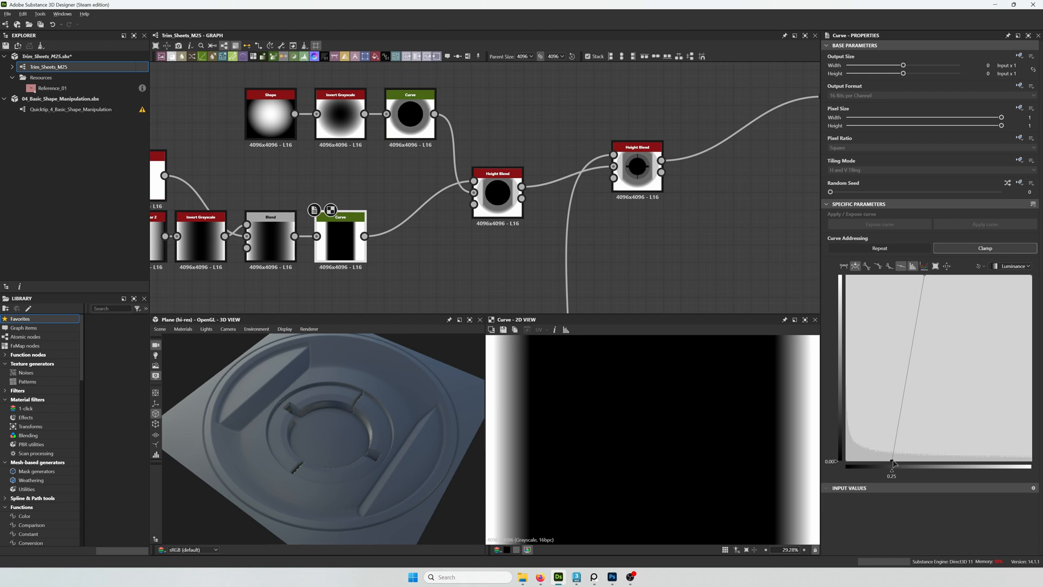
Tighten the transition and pull the top curve point to full white (1)
drag(893, 464, 894, 445)
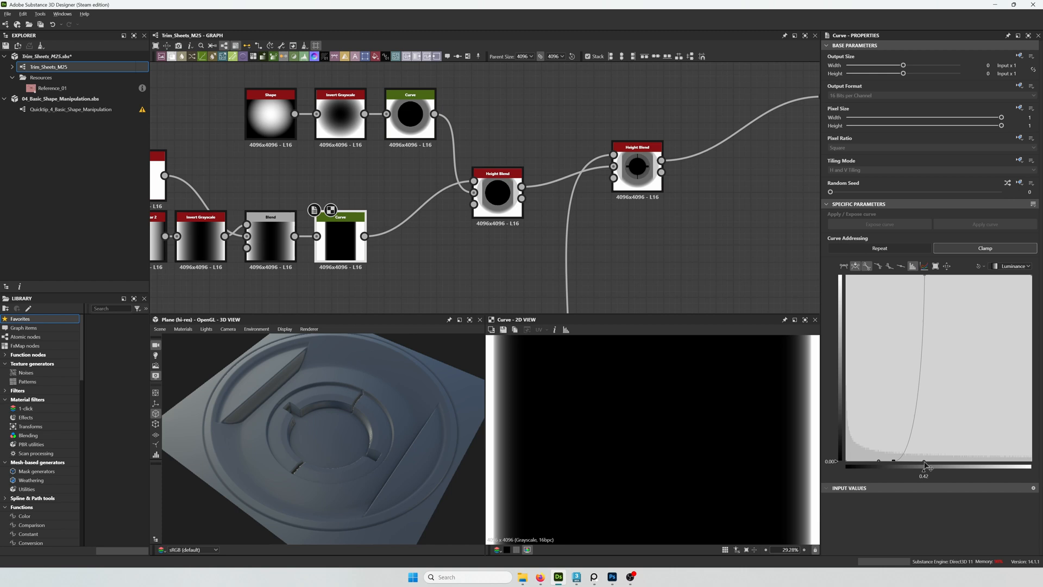
drag(924, 464, 924, 277)
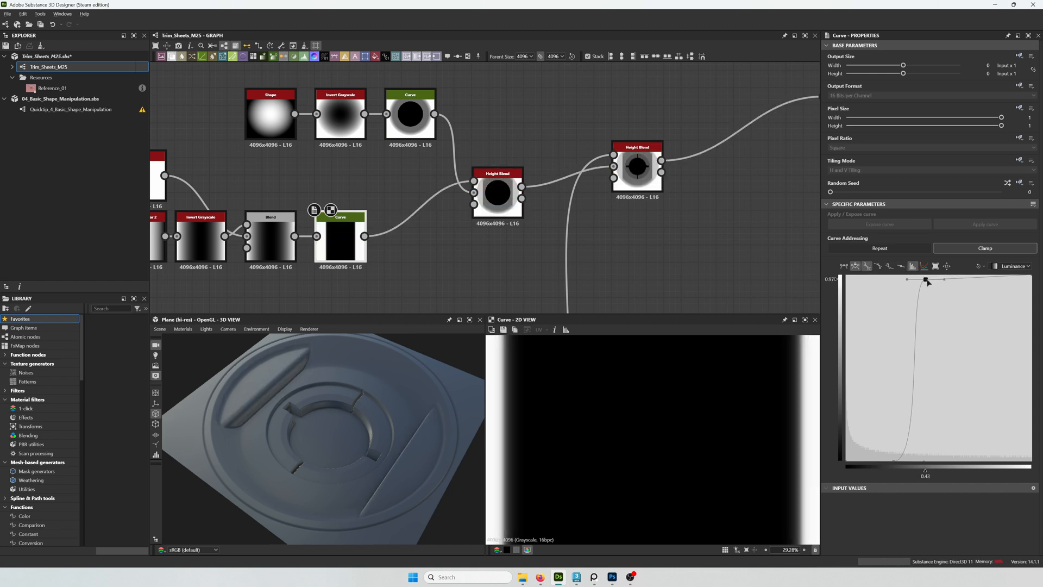
drag(926, 280, 925, 279)
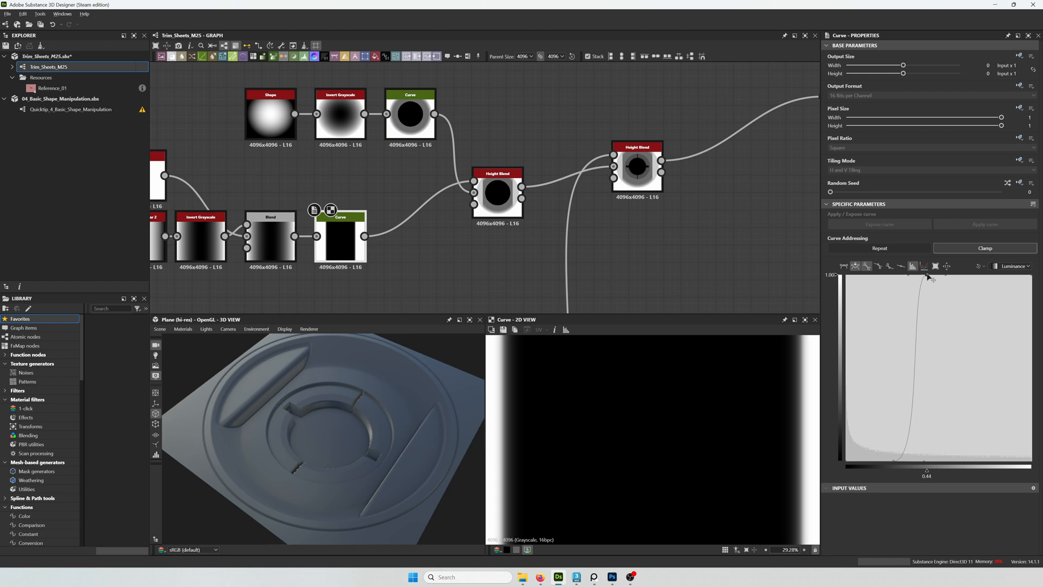
mouse_move(935, 289)
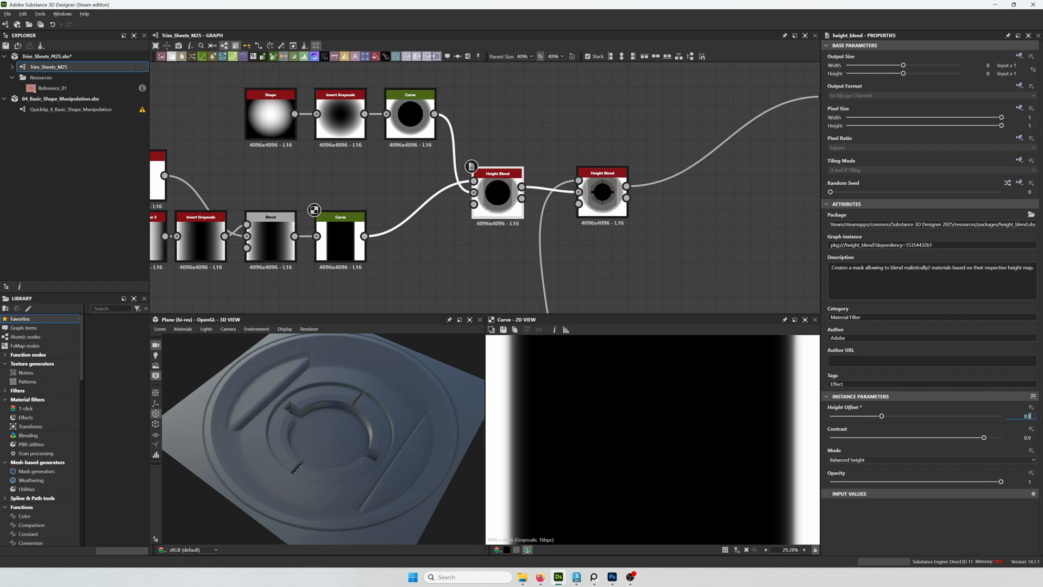
Feed the edge-band Curve into the second Height Blend at height offset 0.35 to sink the side slots
drag(901, 416, 890, 417)
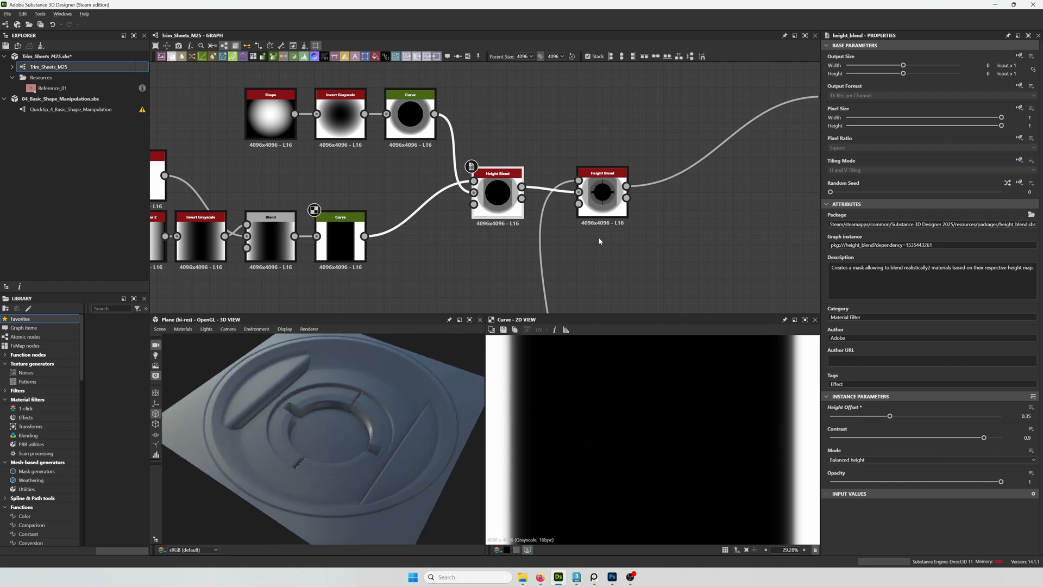
drag(496, 194, 514, 236)
text(bl)
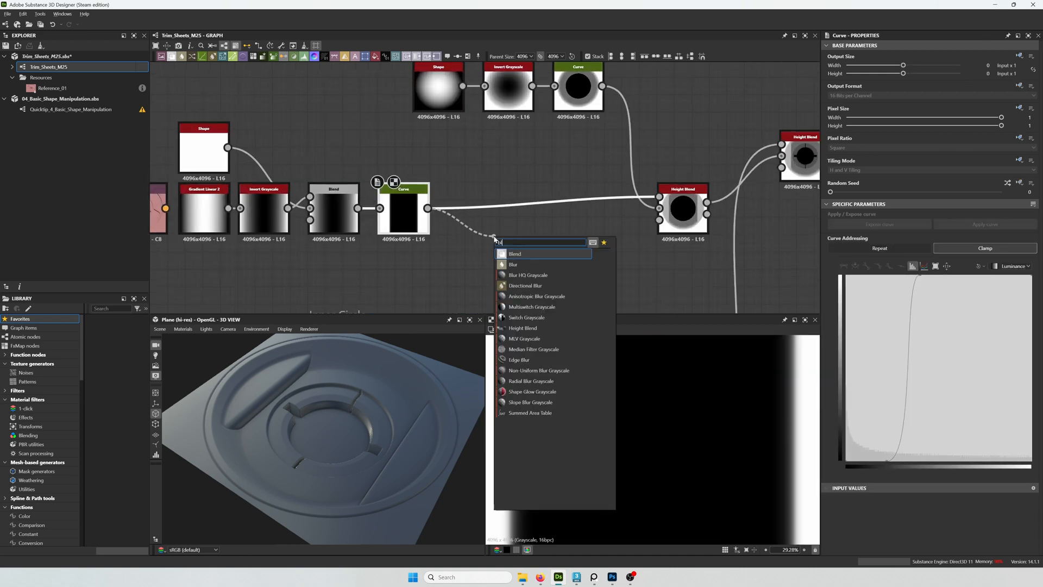
Add a Subtract Blend after the curve with a new square Shape node as its cutout input
click(514, 253)
text(shape)
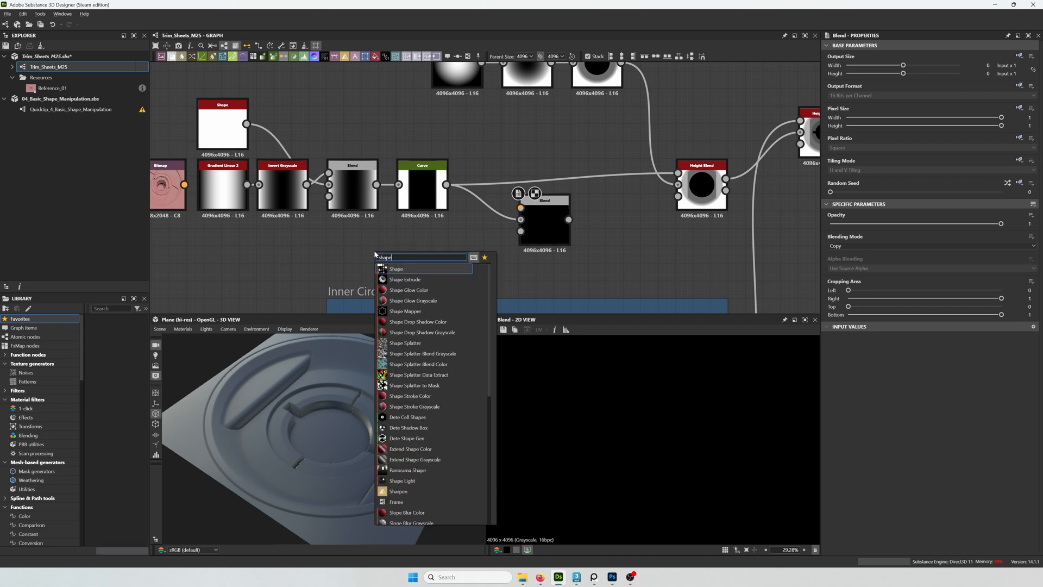
click(397, 269)
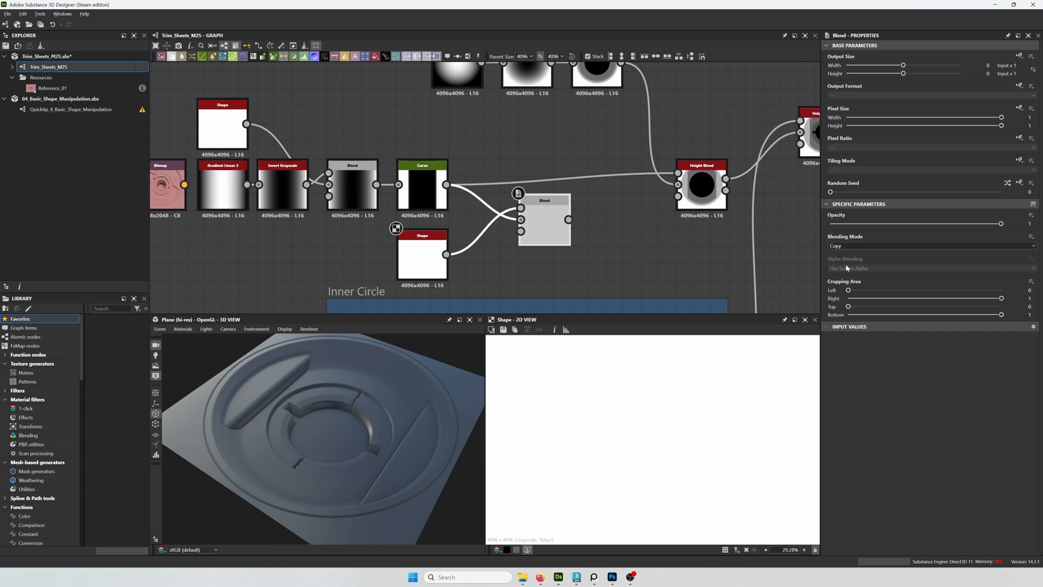
click(931, 246)
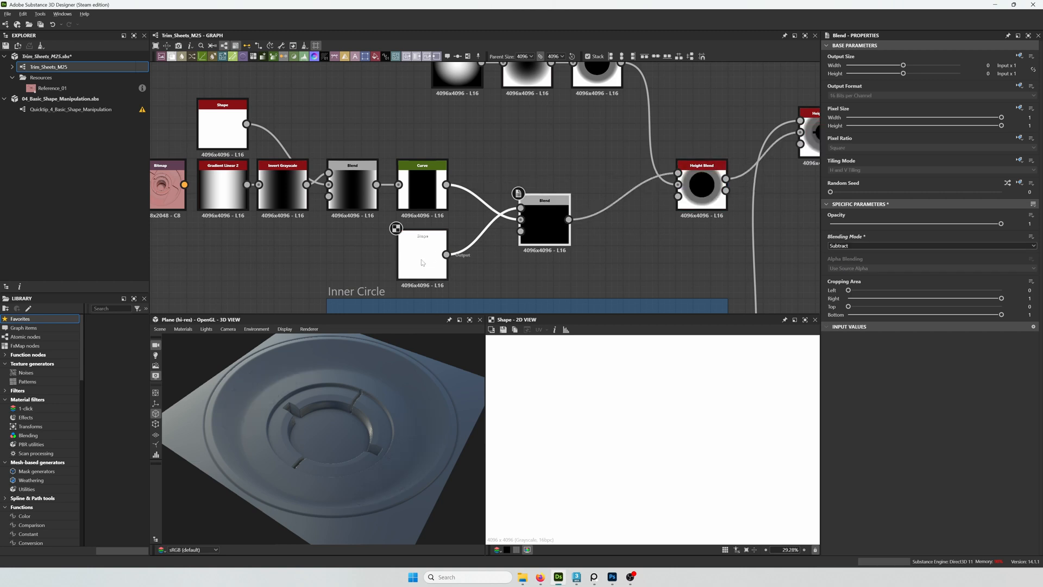
click(421, 254)
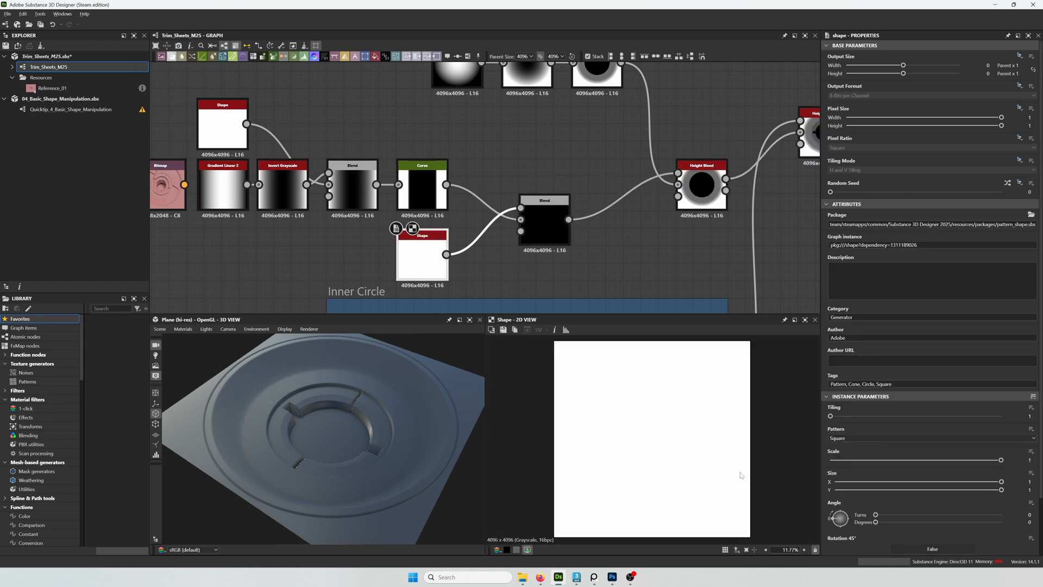
Flatten the square into a horizontal bar with Size Y 0.18 and Size X about 0.79
drag(1001, 489, 878, 489)
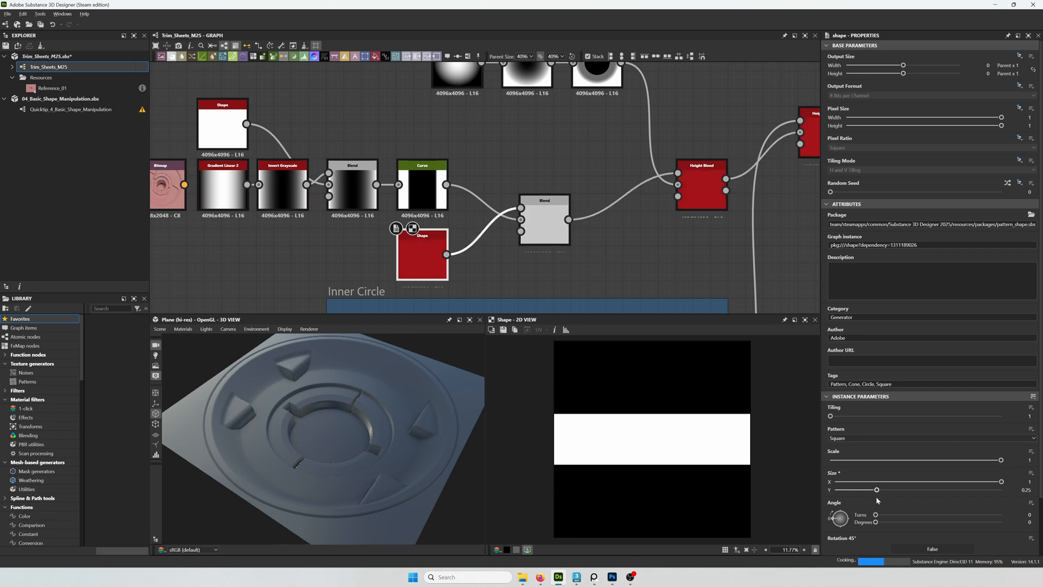
drag(876, 490, 866, 490)
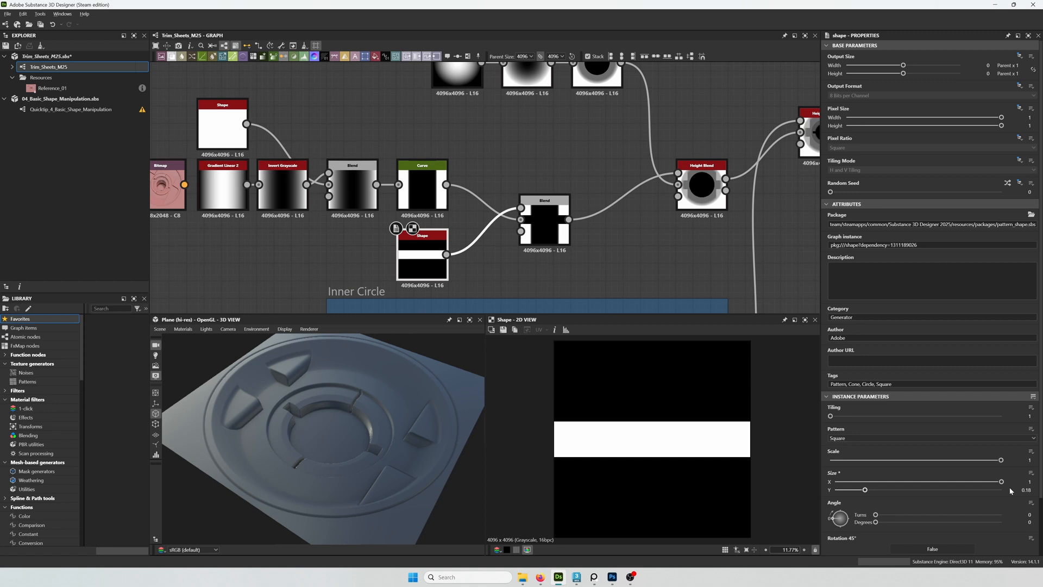
drag(1001, 481, 882, 482)
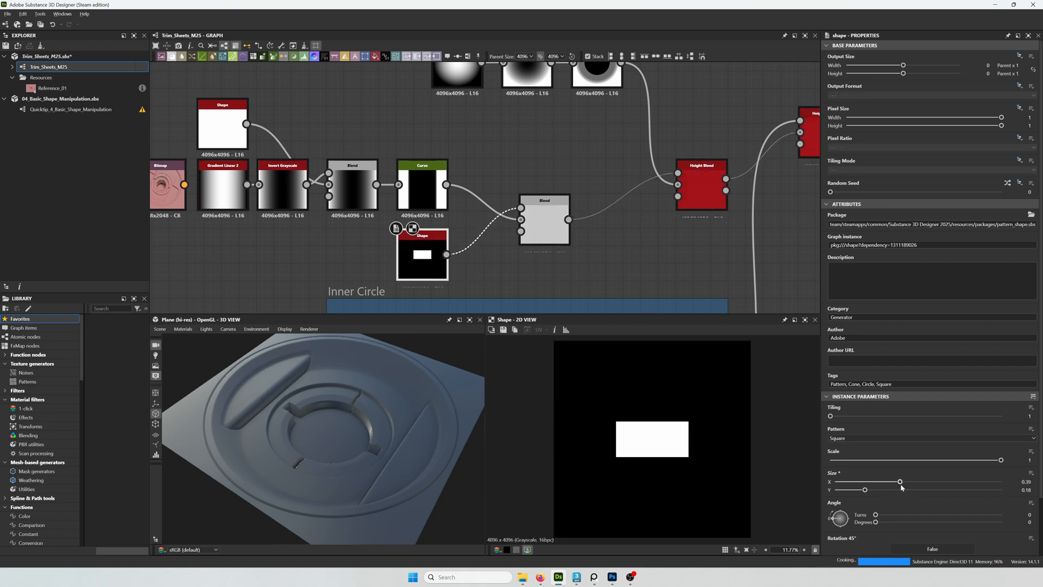
drag(899, 481, 924, 482)
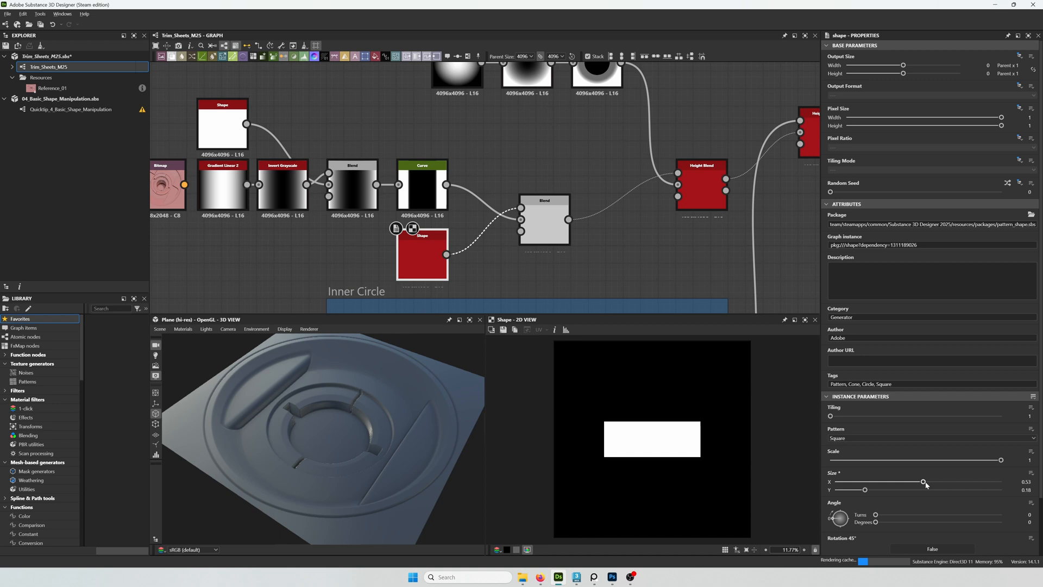
drag(924, 481, 970, 482)
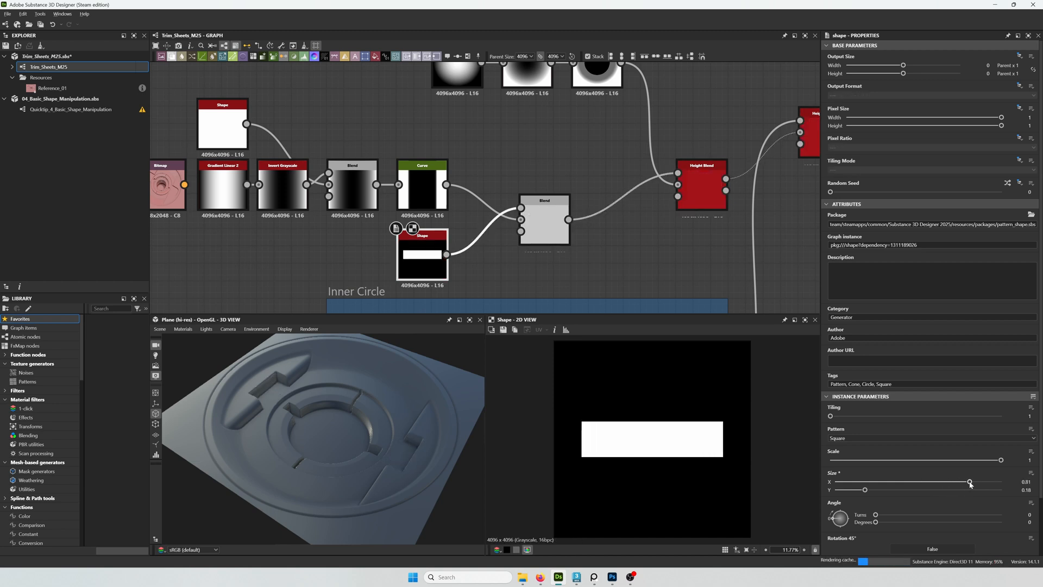
drag(969, 482, 968, 482)
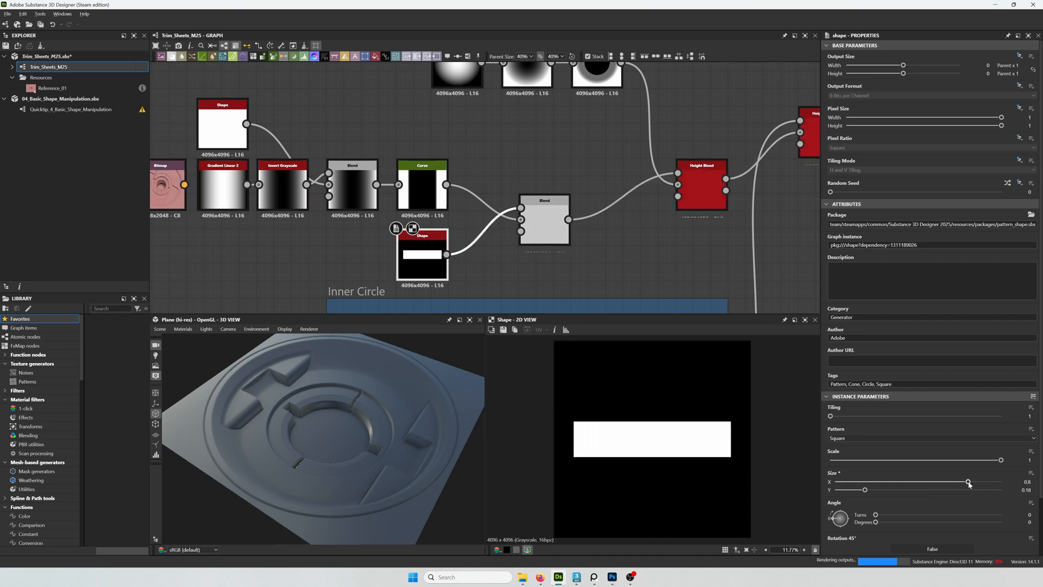
drag(969, 482, 967, 483)
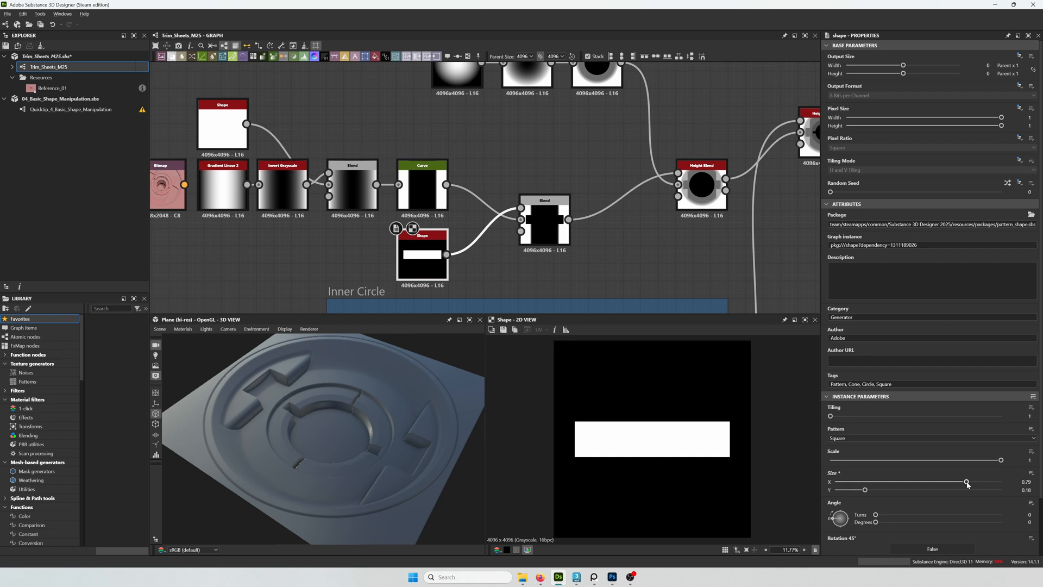
drag(967, 483, 965, 482)
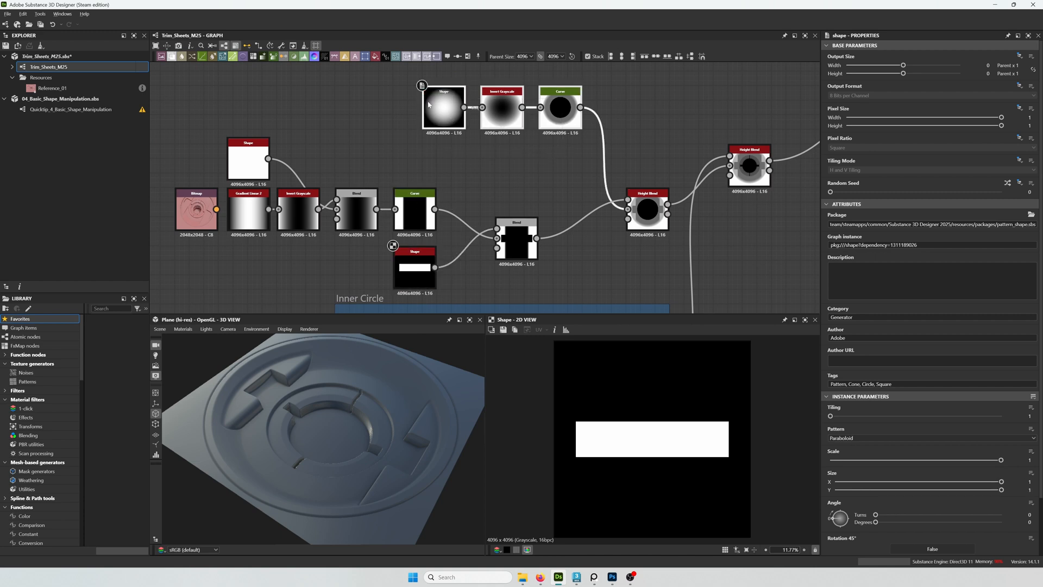
Sharpen the upper ring's falloff curve and narrow the cutout bar's Size X to about 0.74
click(560, 106)
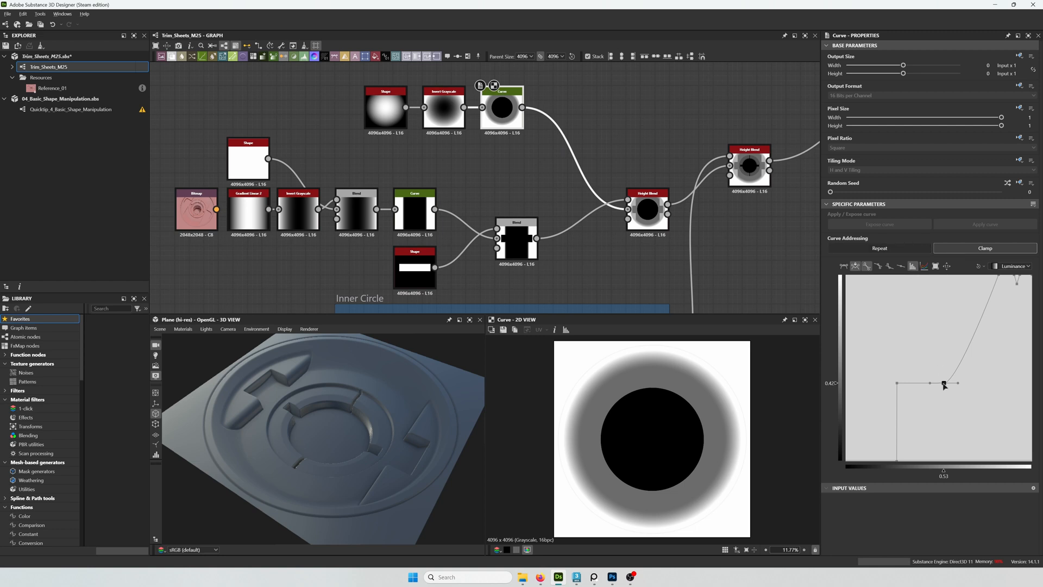
drag(943, 385, 931, 387)
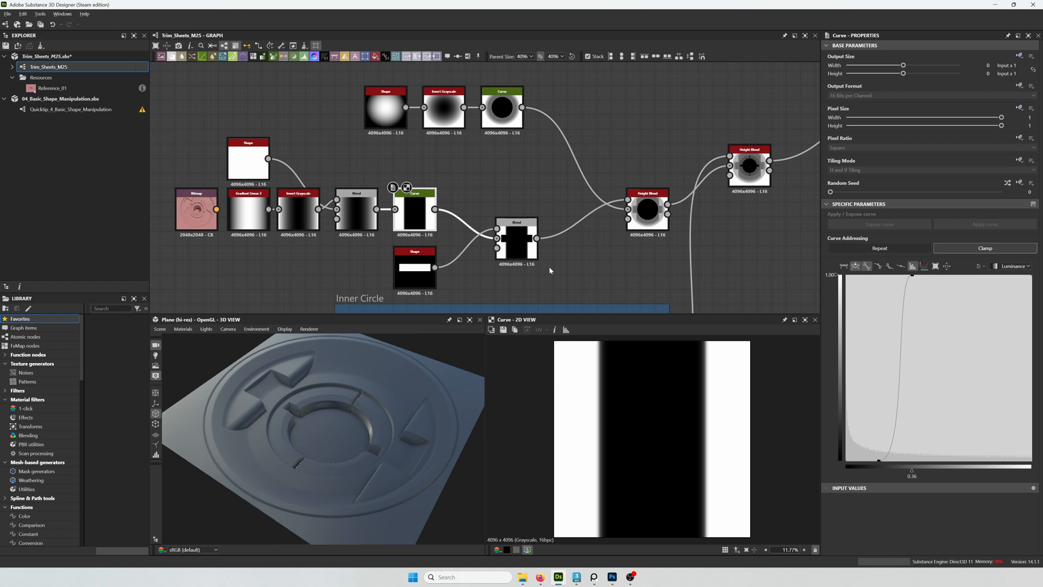
click(646, 210)
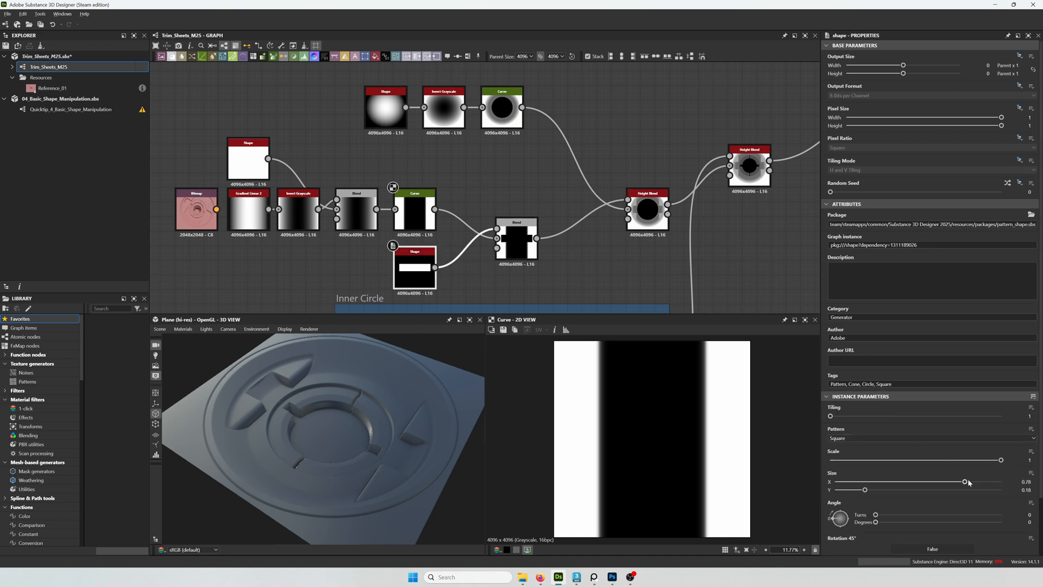
drag(967, 481, 957, 481)
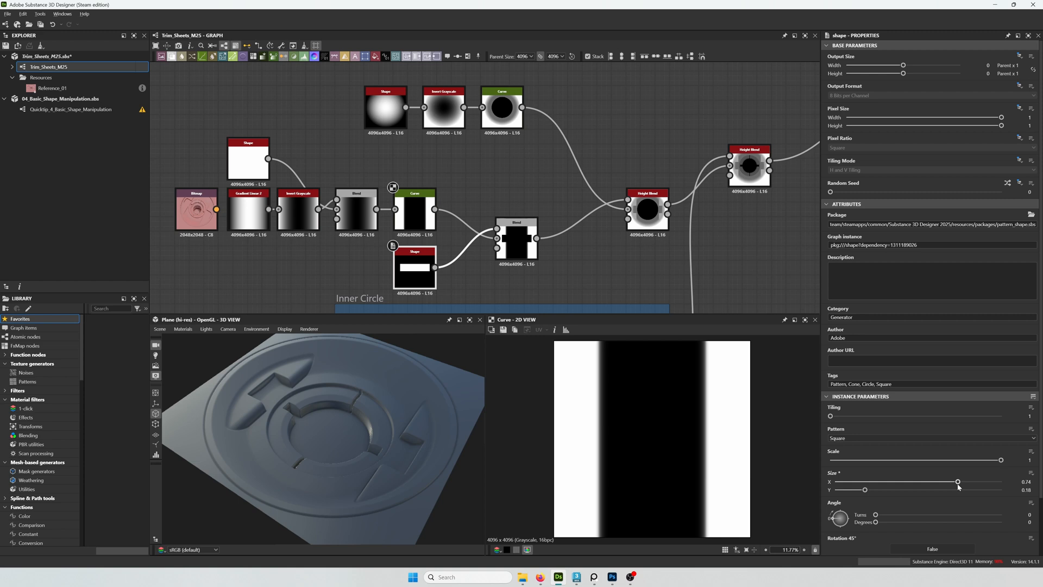
mouse_move(484, 249)
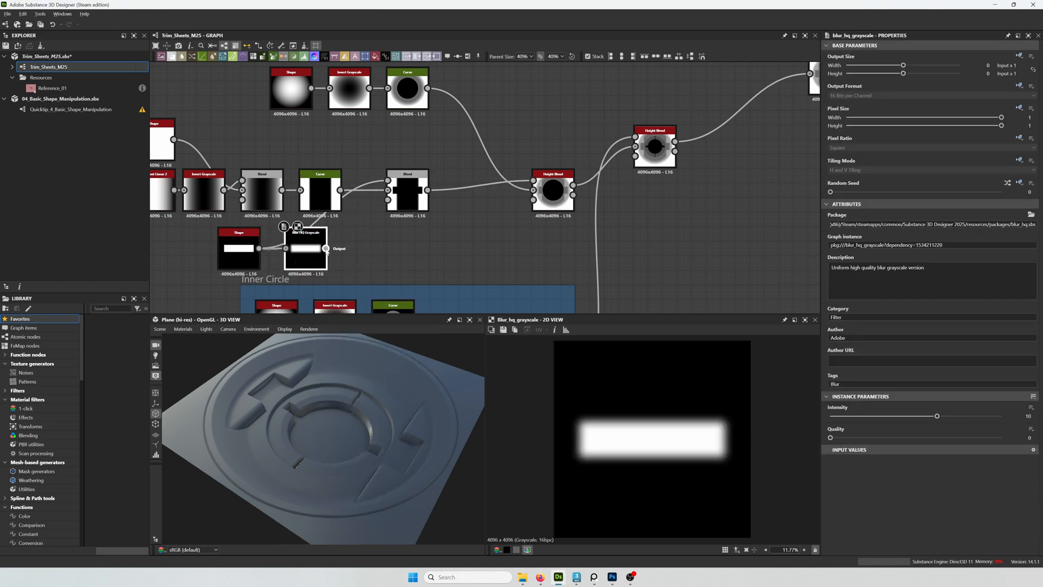
Round the bar's corners with a Blur HQ Grayscale at intensity 5 followed by a Threshold
text(thr)
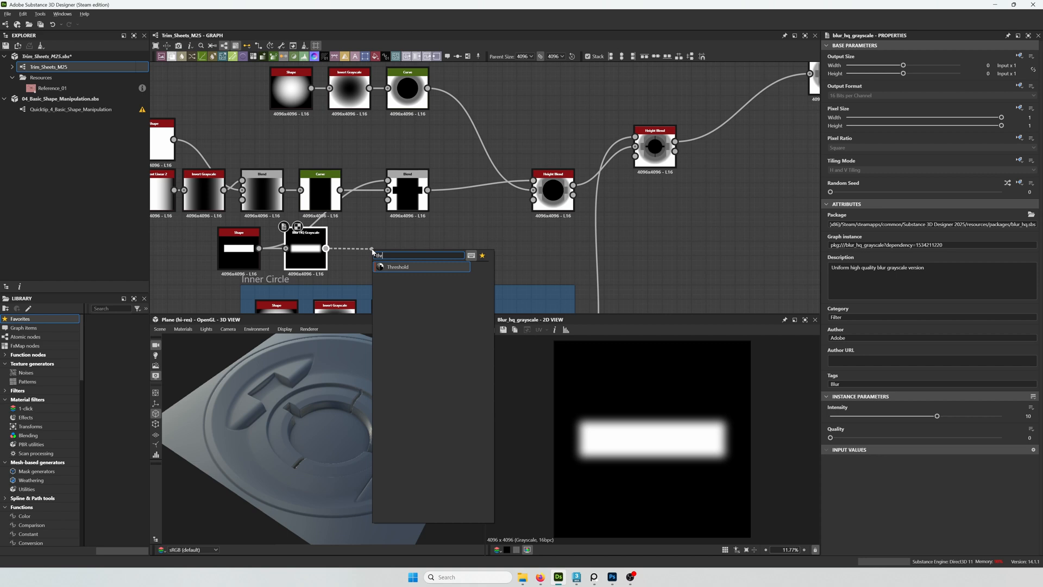
click(398, 267)
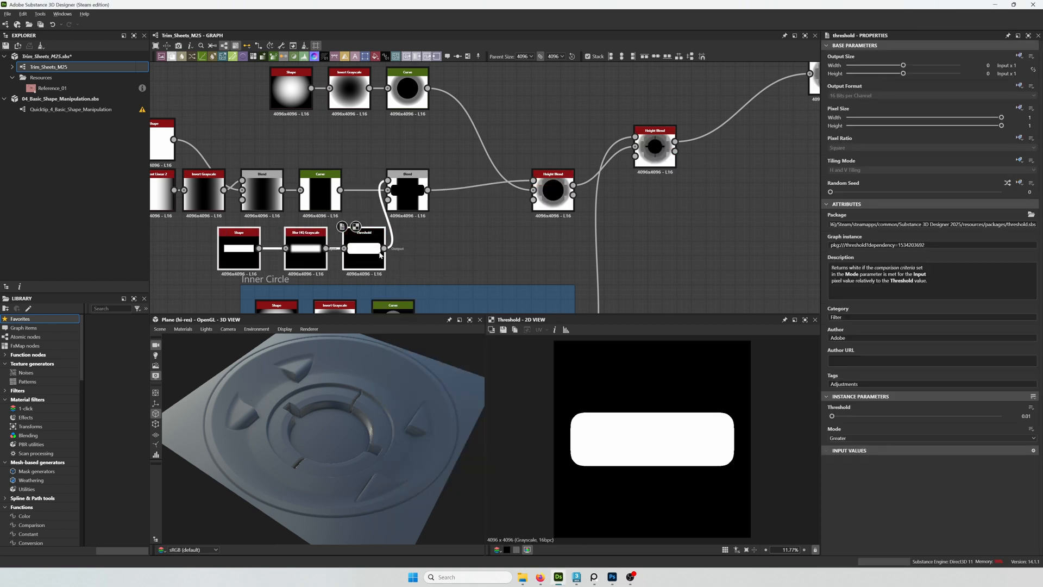
click(262, 248)
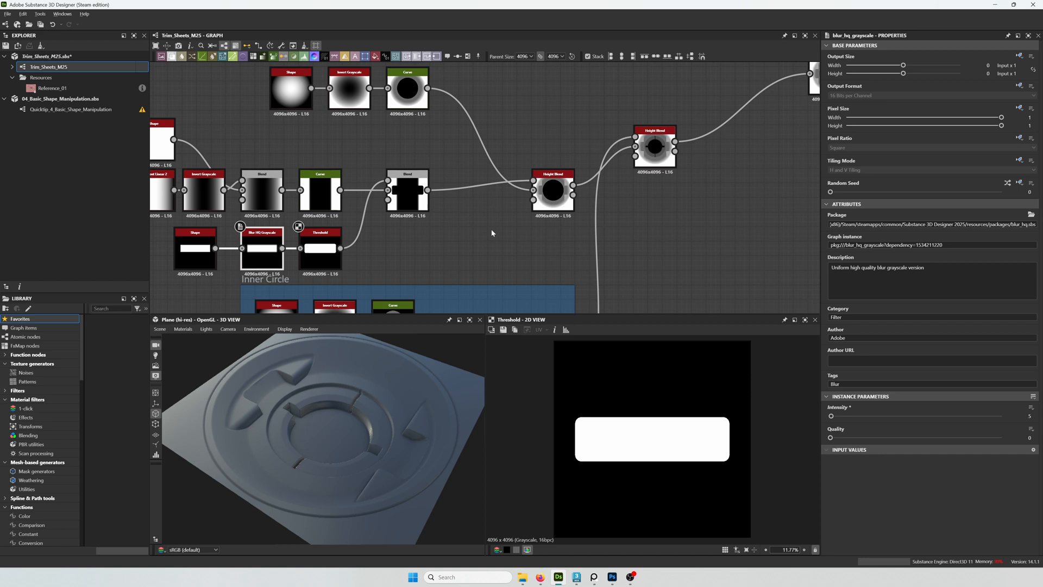
Reduce the bar Shape to scale 0.95 and Size Y 0.15
click(195, 248)
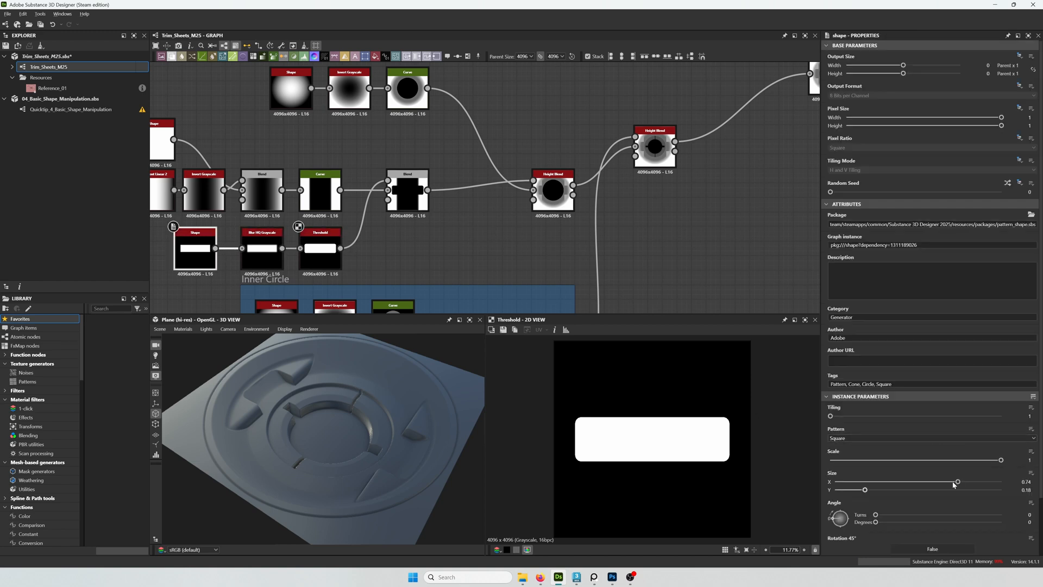
drag(1000, 460, 994, 459)
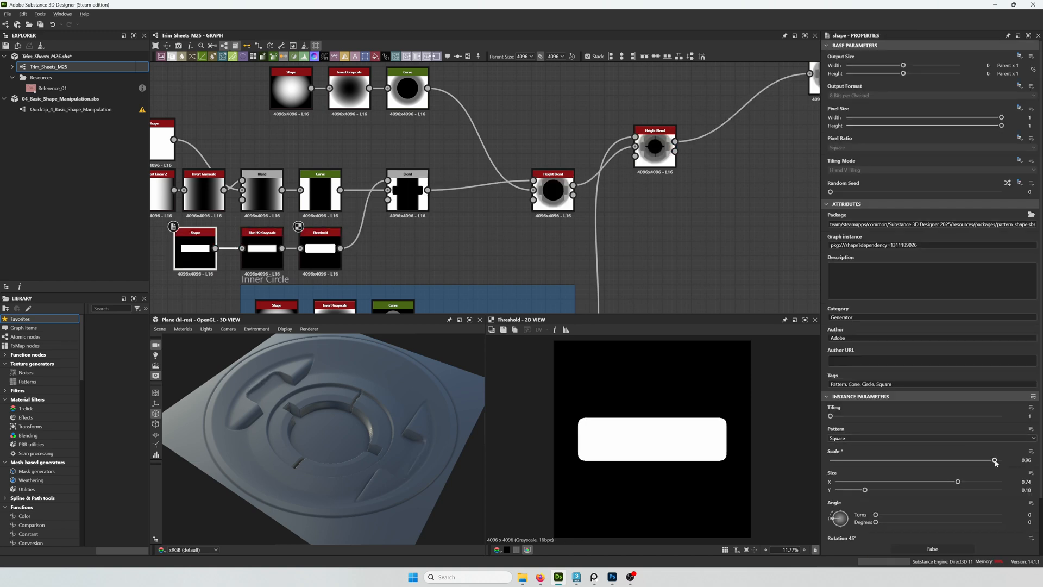
drag(996, 461, 992, 461)
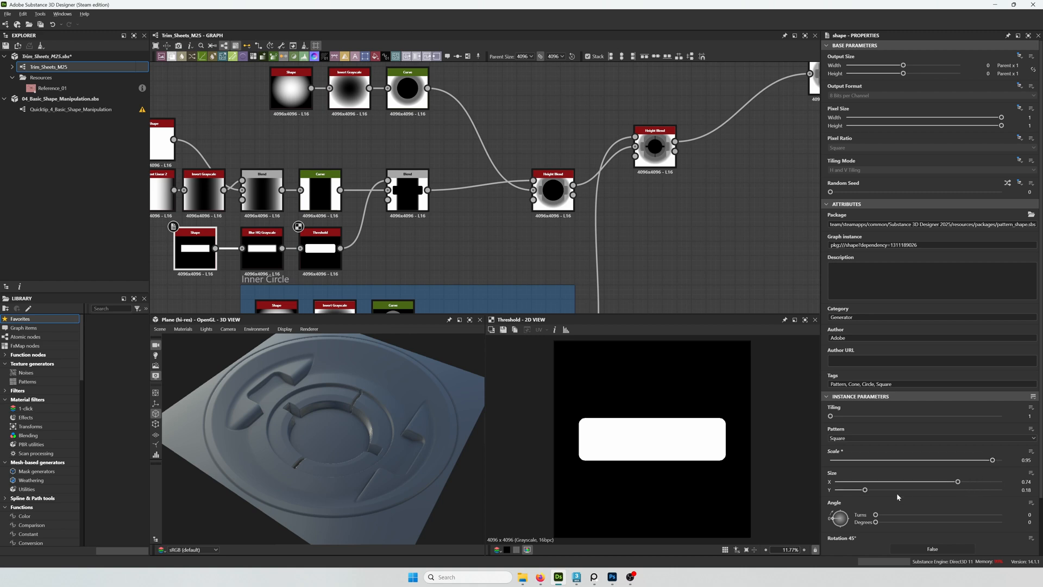
drag(866, 490, 861, 490)
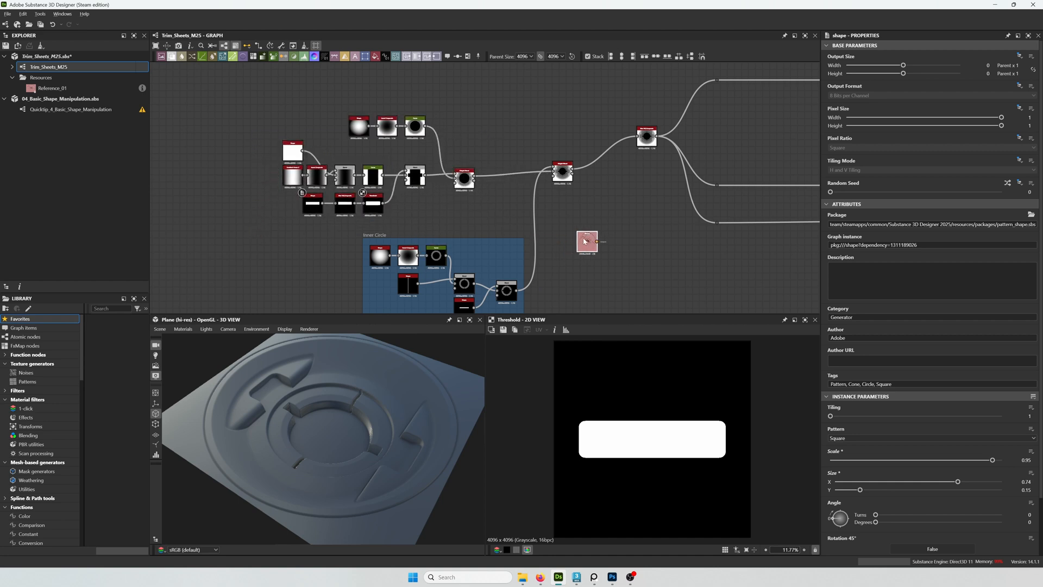
Enclose the main circle nodes in a frame and title it Main Circle
click(464, 177)
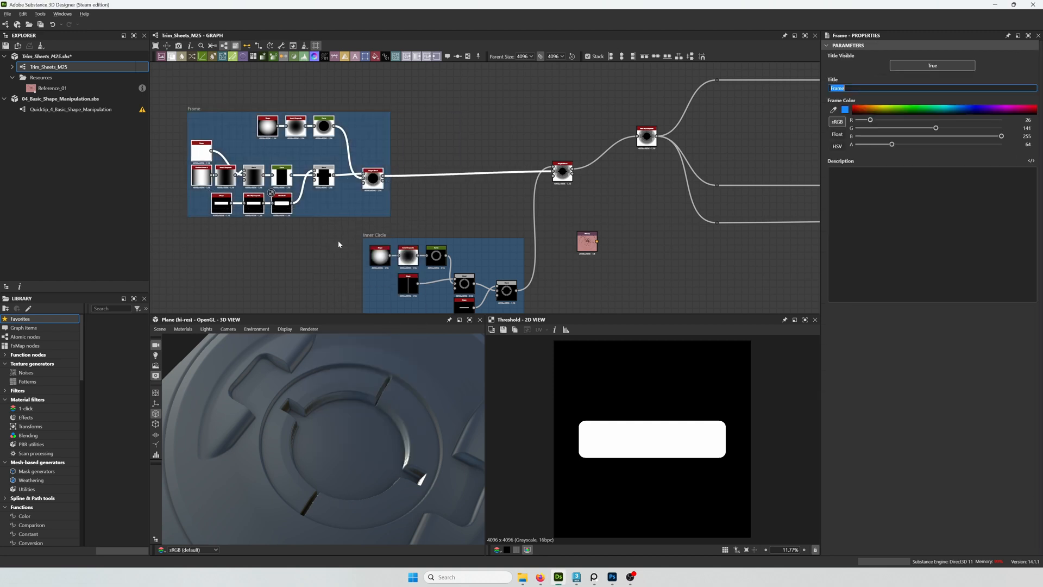
text(Main Circle)
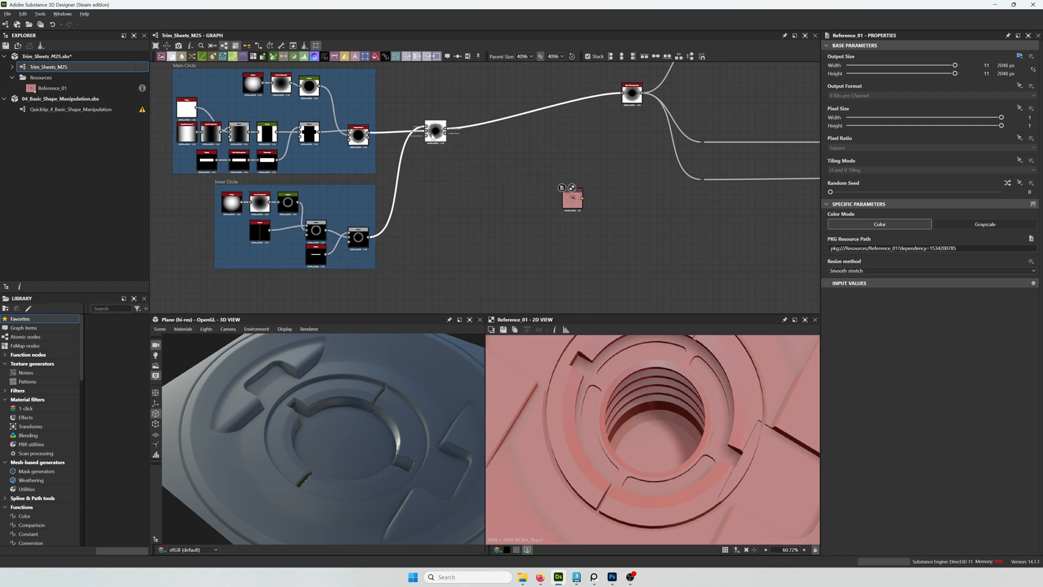
Wire the inner circle output into a new Height Blend with a Shape generator as its other input
drag(435, 130, 512, 134)
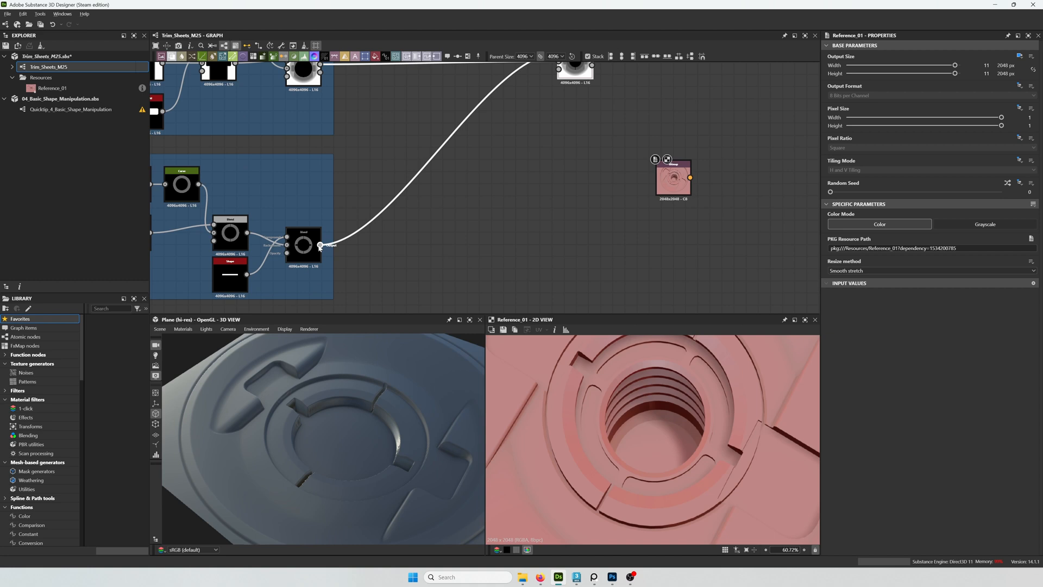
text(height)
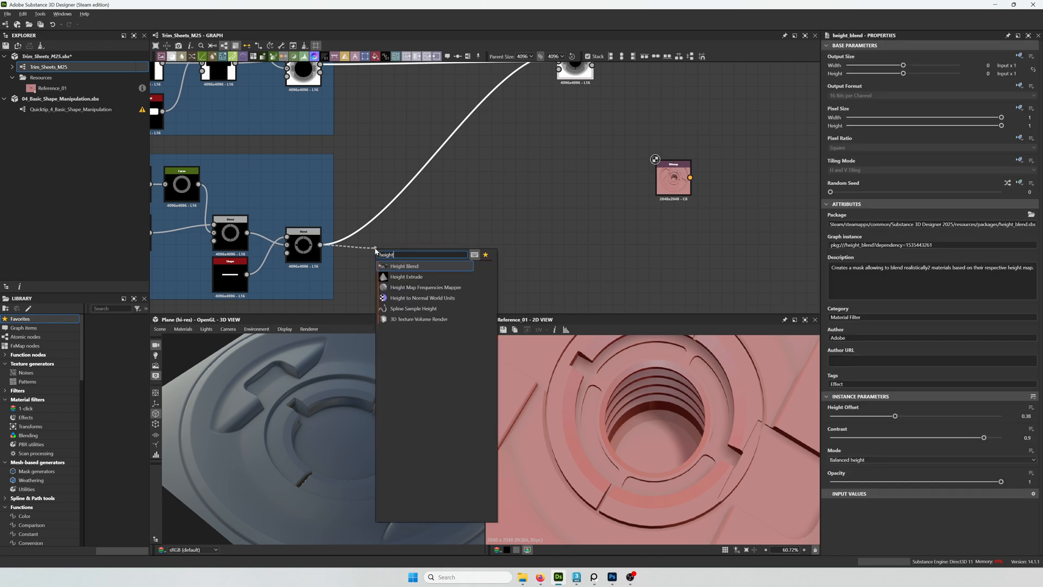
click(405, 265)
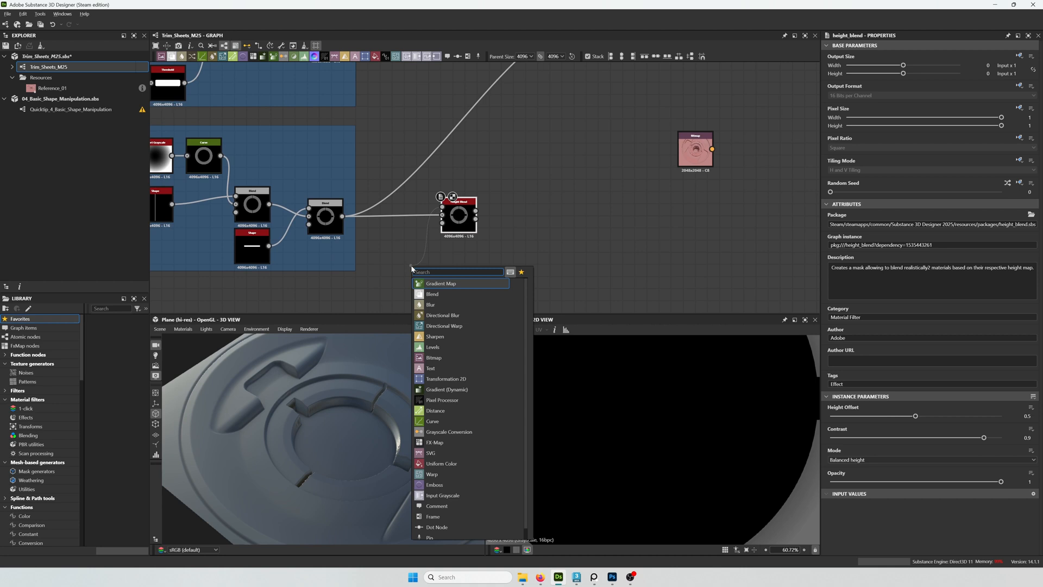
text(shape)
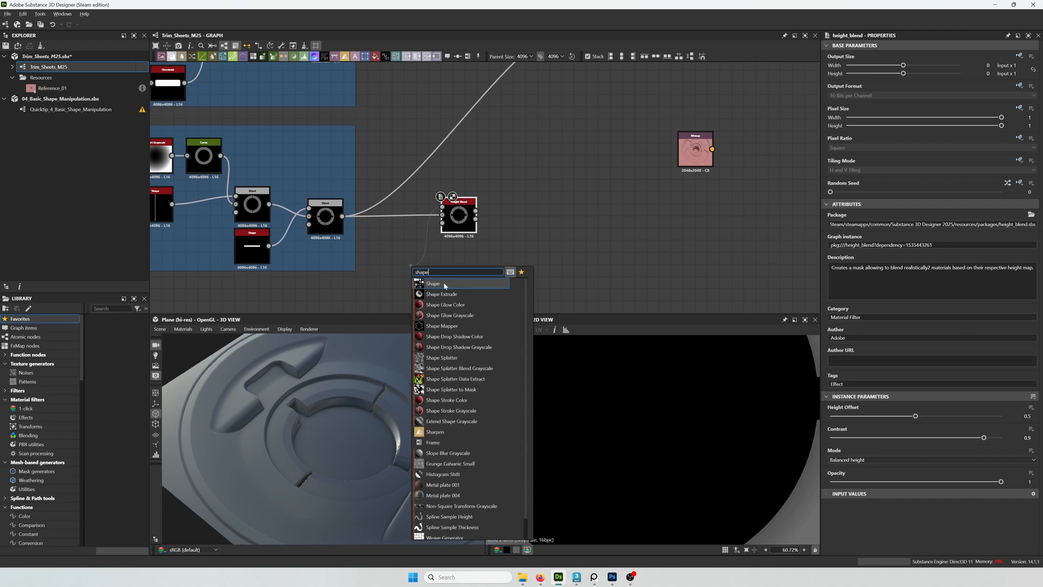
click(433, 283)
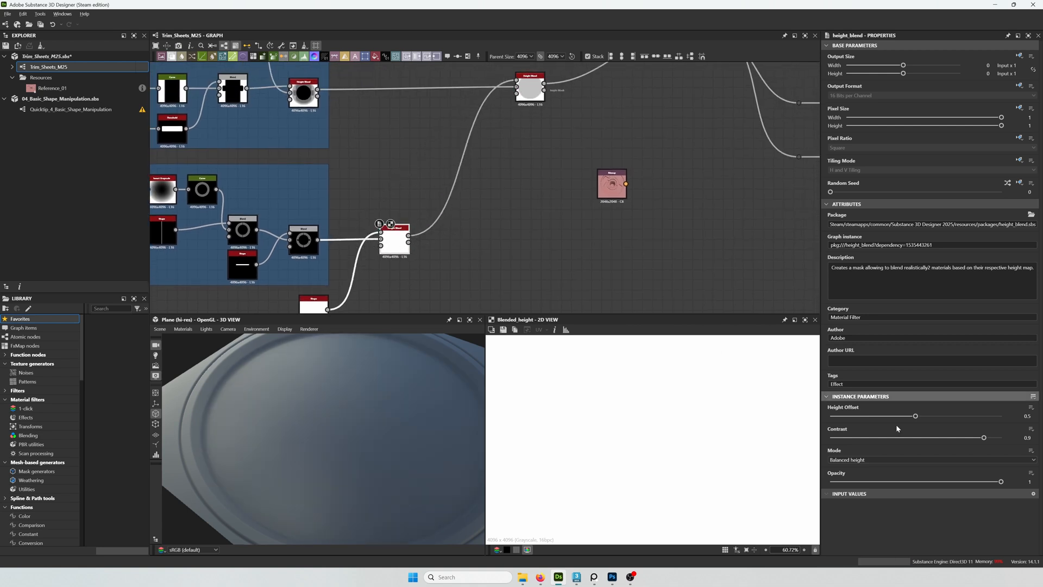
Lower the inner circle Height Blend's offset to about 0.1
drag(915, 416, 869, 416)
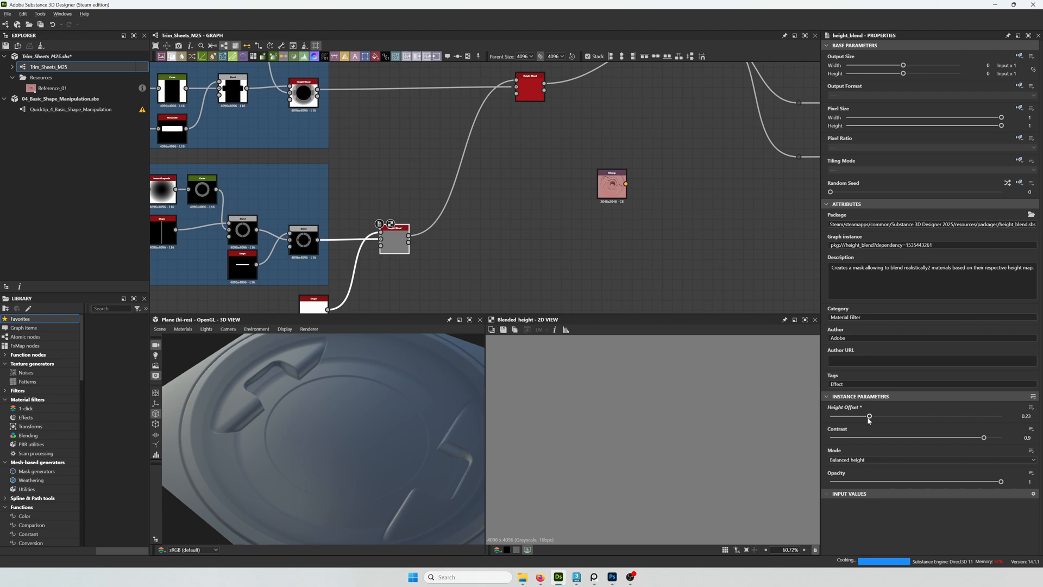
drag(868, 416, 849, 417)
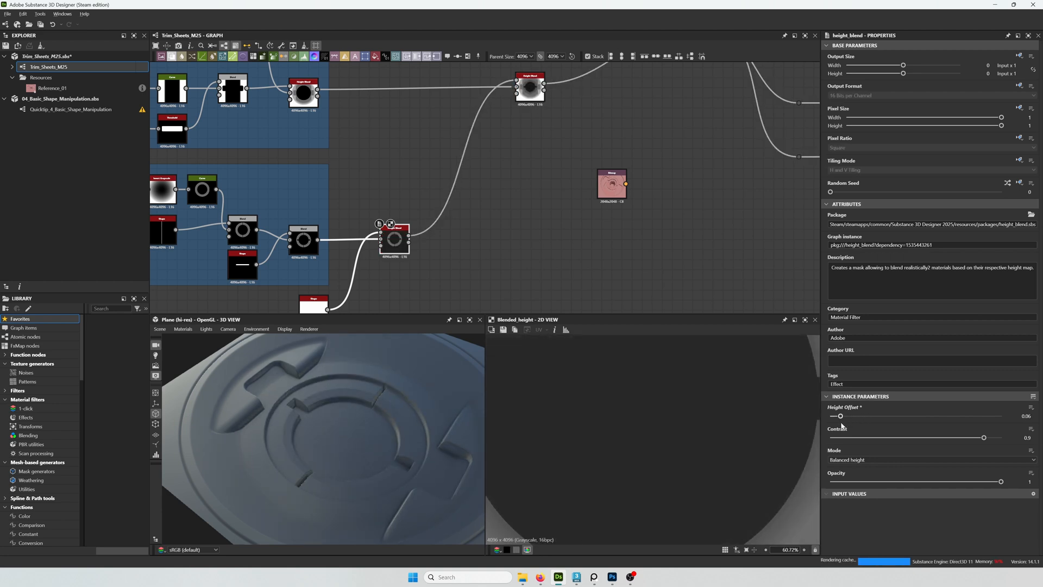
drag(839, 415, 843, 416)
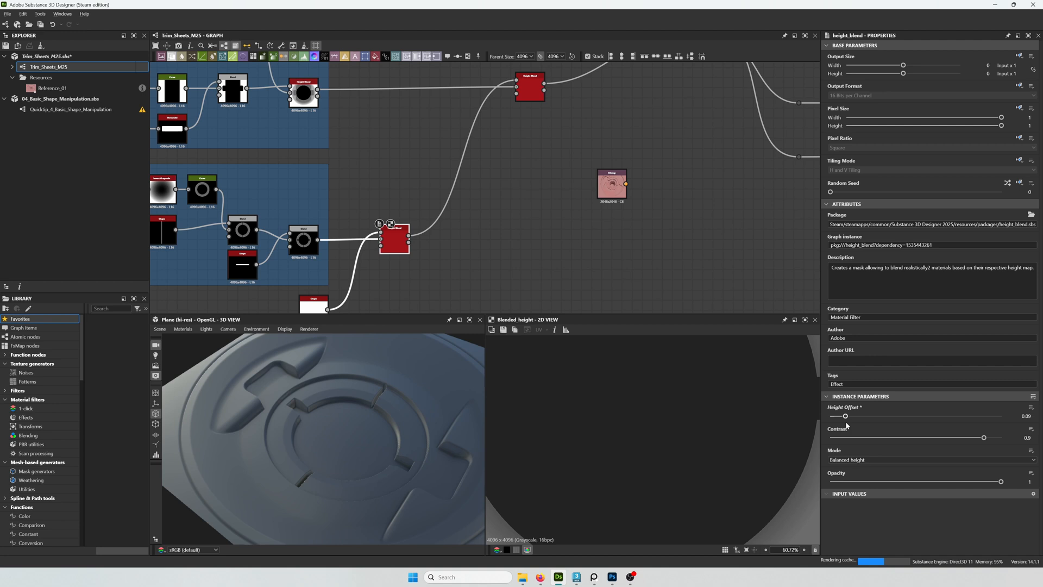
drag(847, 416, 848, 416)
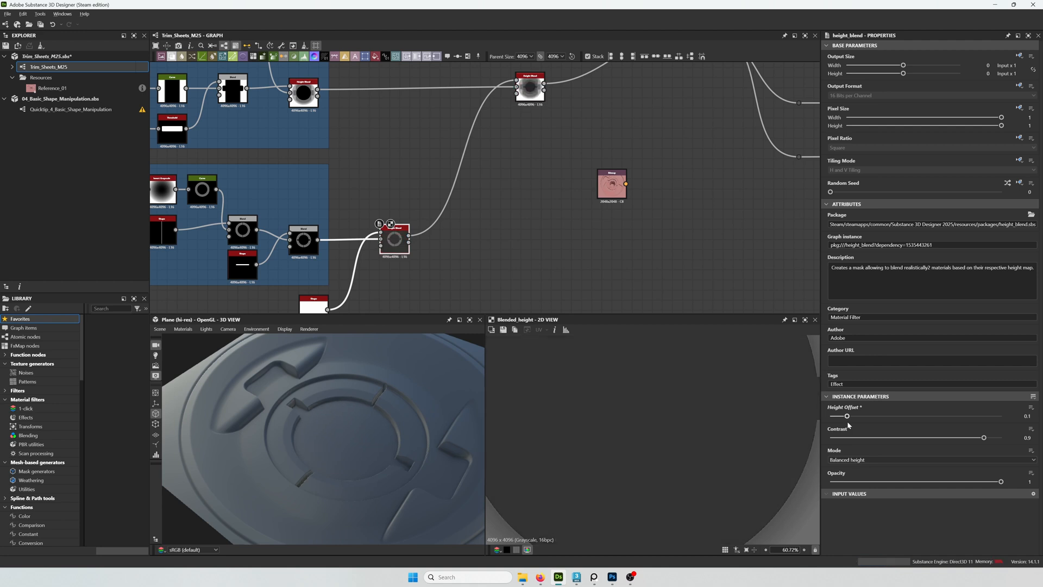
drag(846, 416, 850, 416)
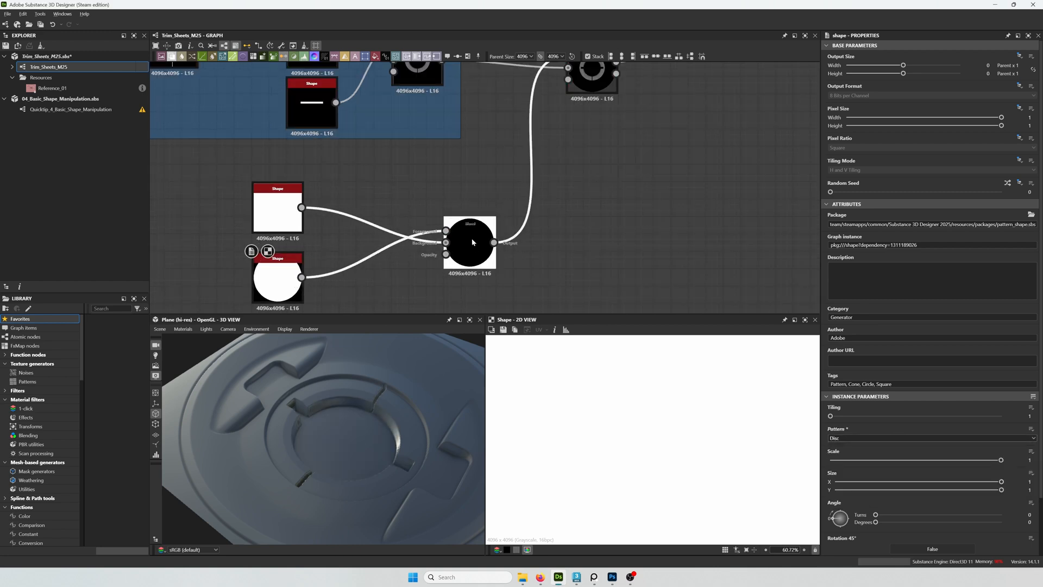
Shrink the lower disc Shape's scale to about 0.19, leaving a small dot in the blend
click(469, 241)
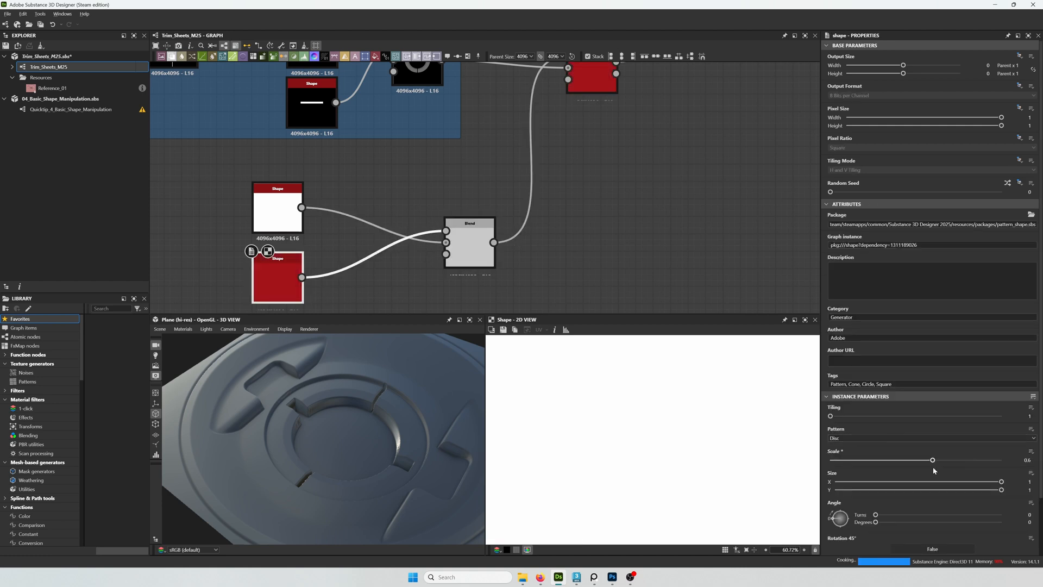
drag(932, 460, 890, 460)
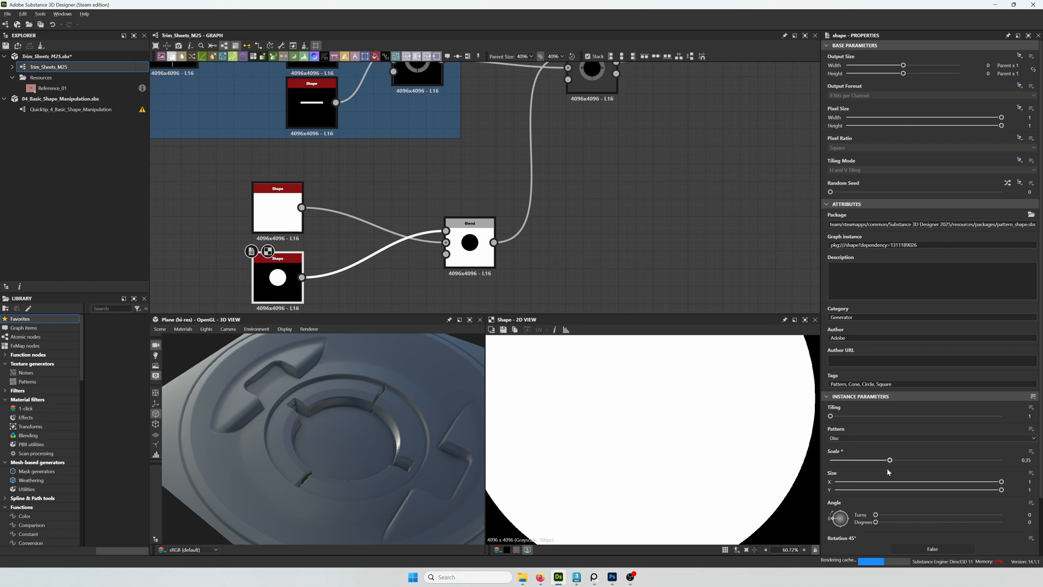
drag(889, 460, 870, 459)
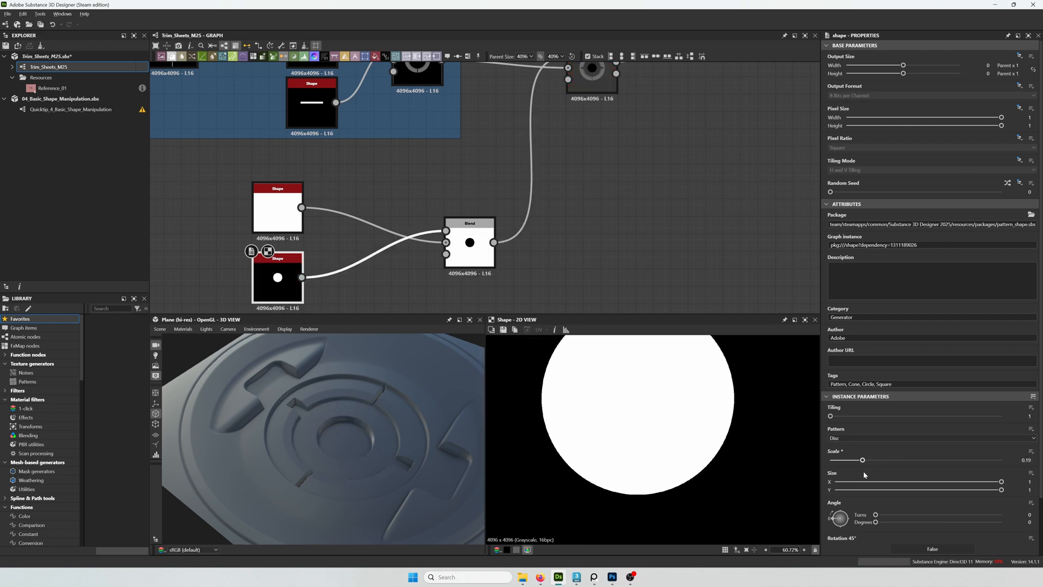
drag(861, 459, 869, 460)
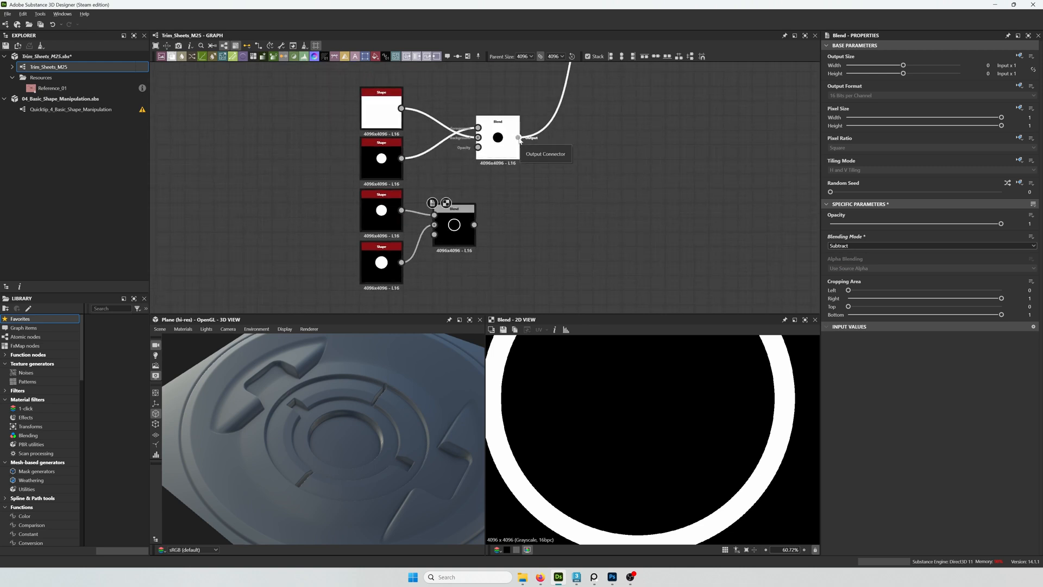
Subtract an inner disc at Scale ~0.29 from the outer disc and feed the resulting thin ring into a new Blend
drag(518, 138, 555, 158)
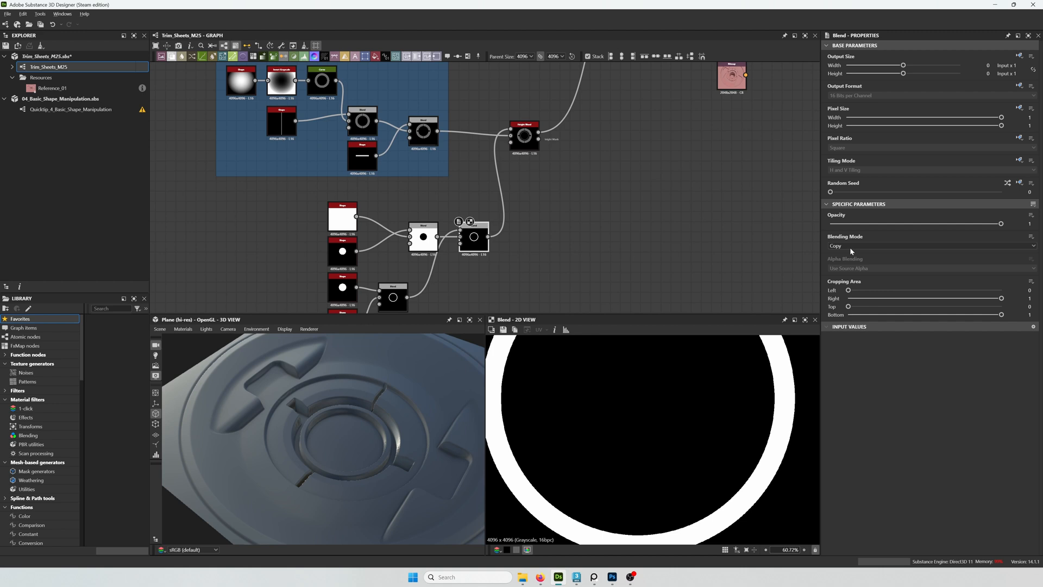
click(931, 245)
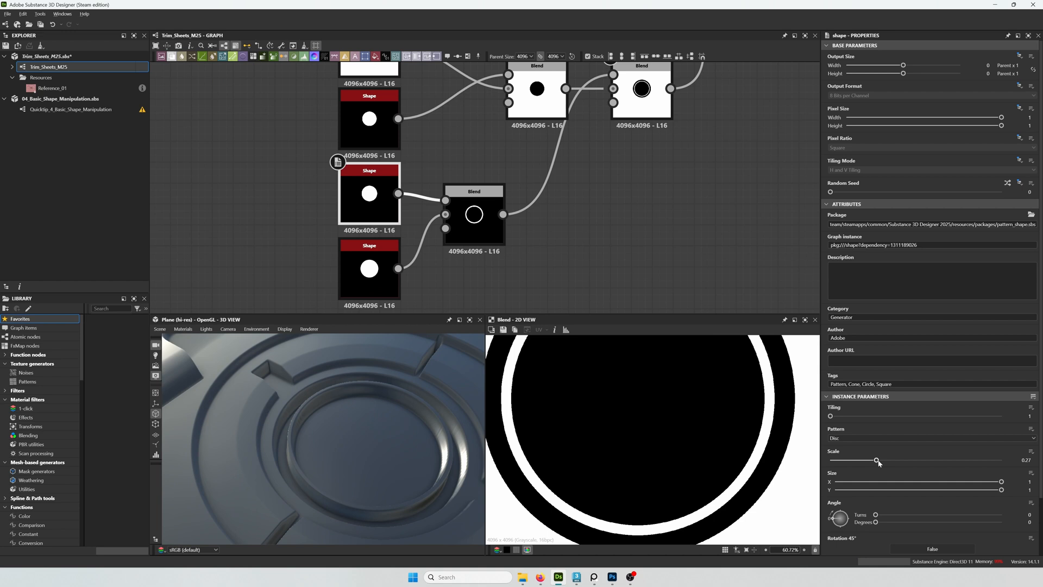
drag(877, 461, 880, 460)
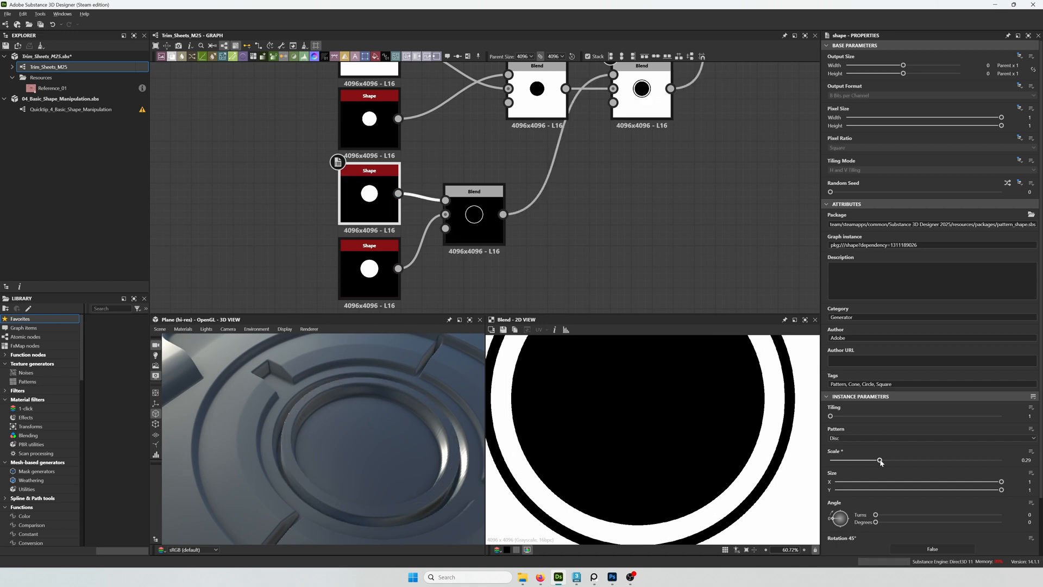
drag(881, 461, 886, 460)
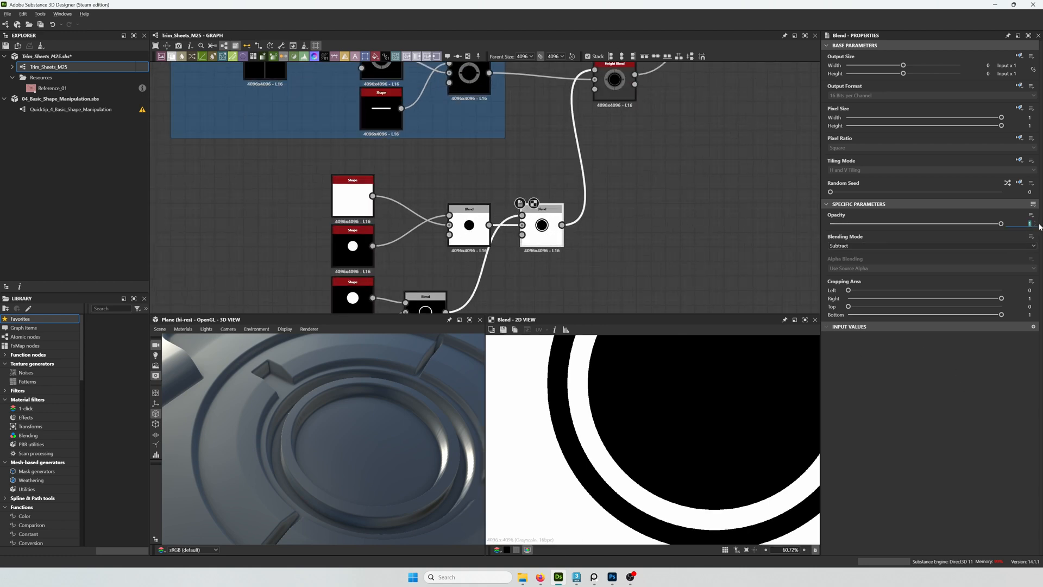
drag(1001, 223, 864, 223)
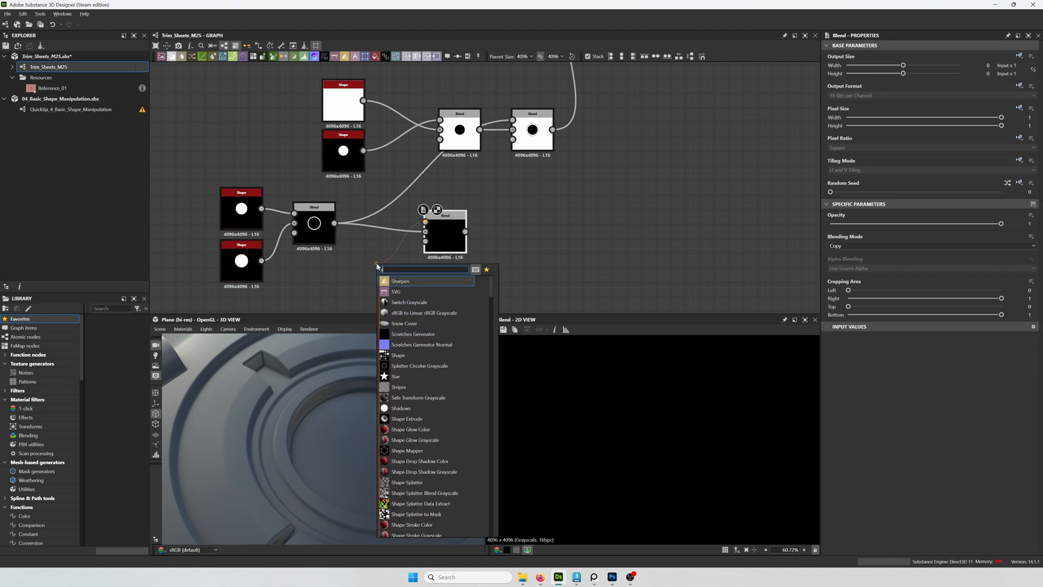
Add a Square Shape narrowed into a thin bar and cross it with a rotated copy
click(397, 354)
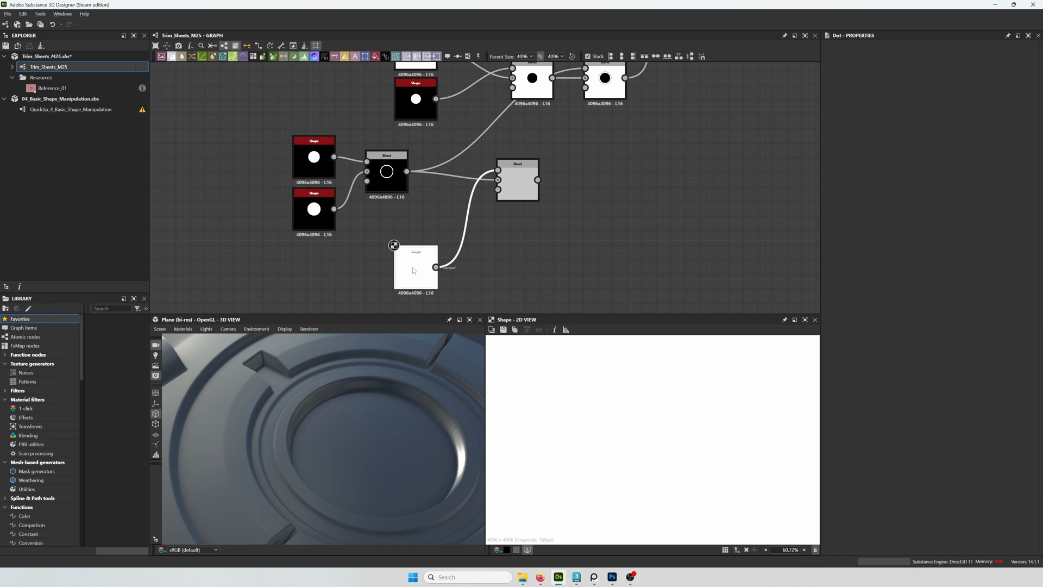
click(321, 267)
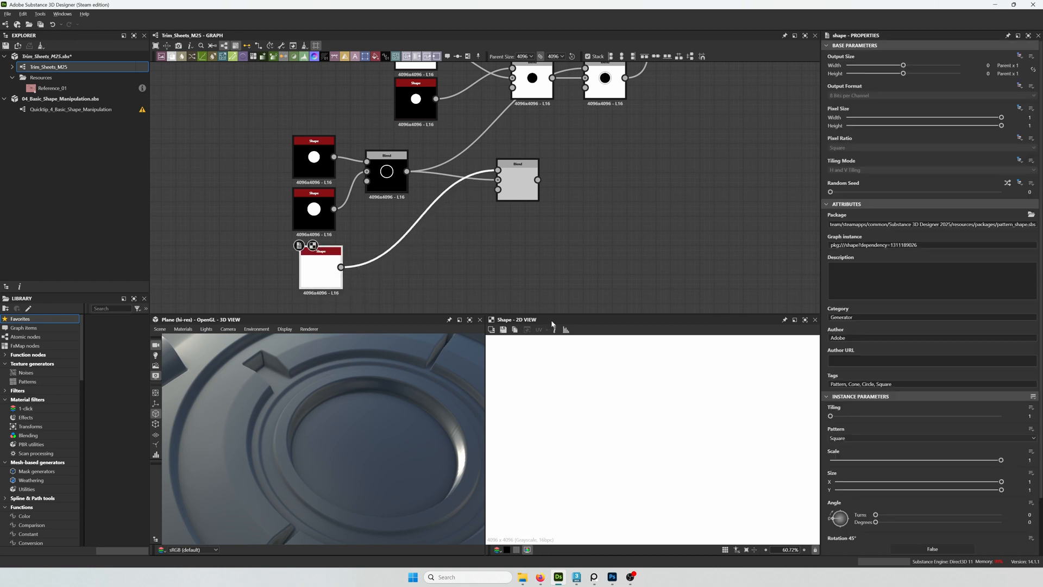
drag(1001, 481, 848, 481)
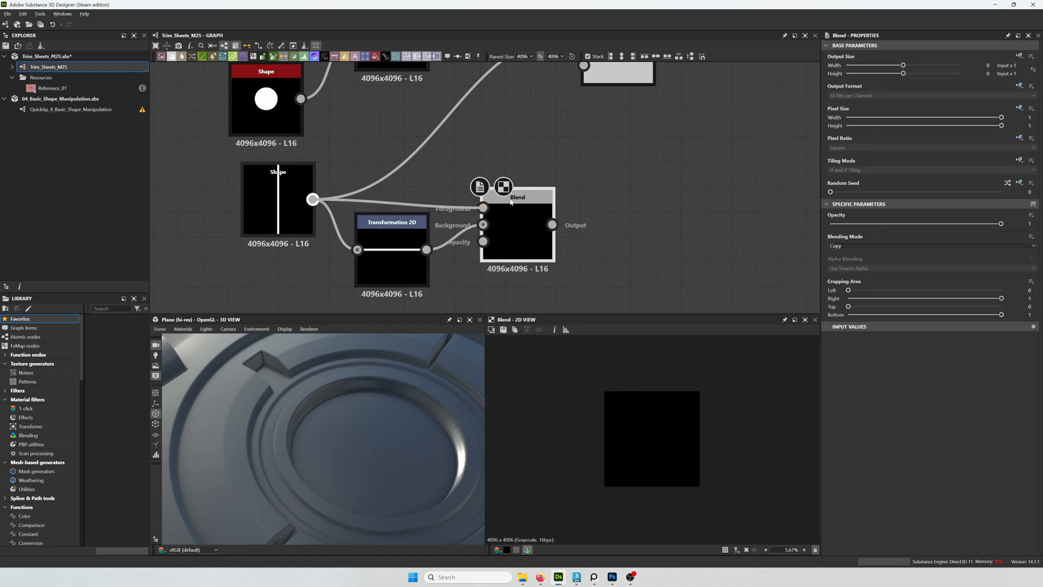
click(931, 245)
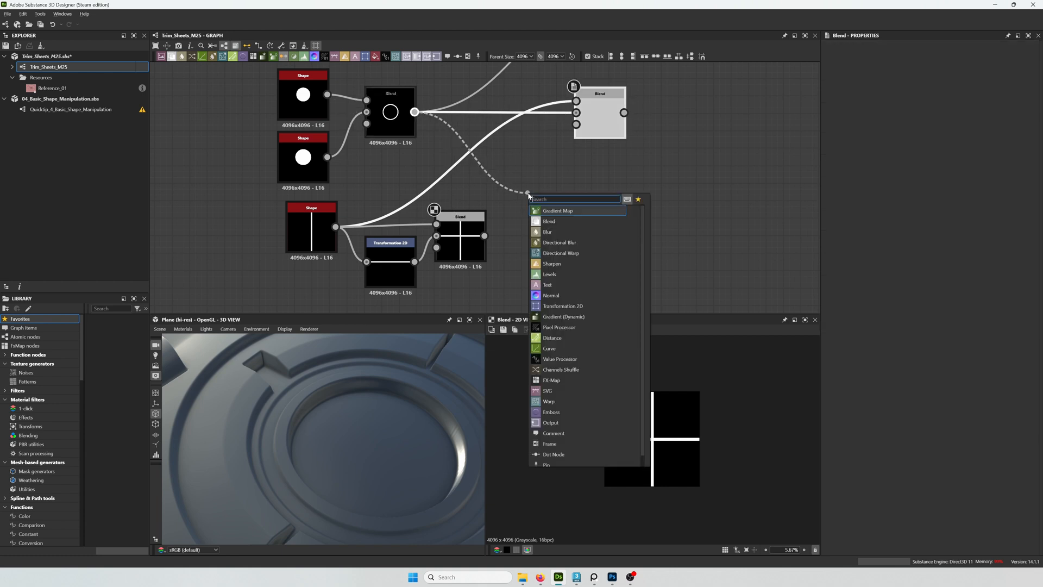
Subtract the cross from the ring with Size X 0.02 so it splits into four arcs
click(549, 221)
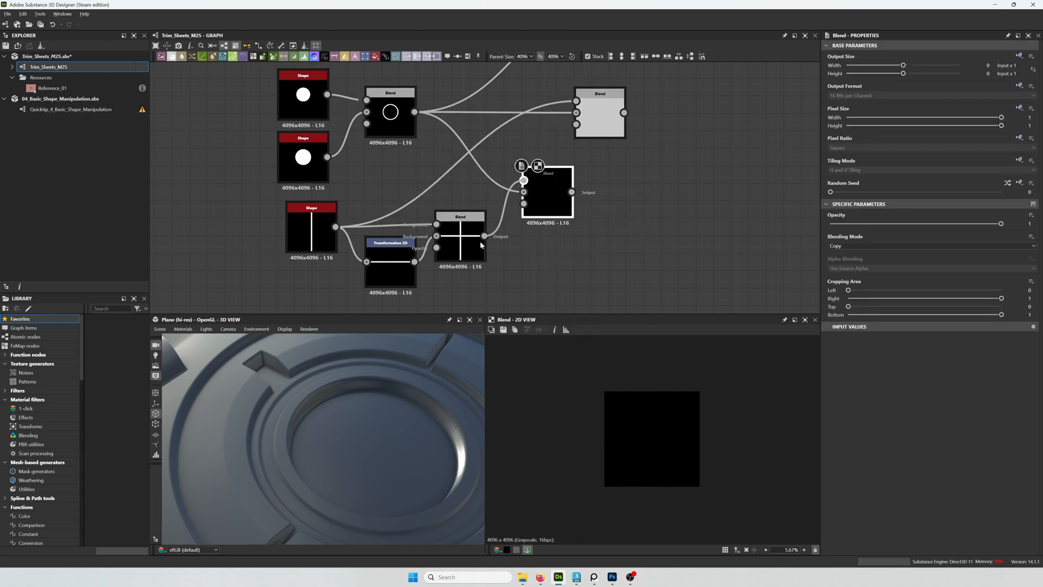
click(931, 245)
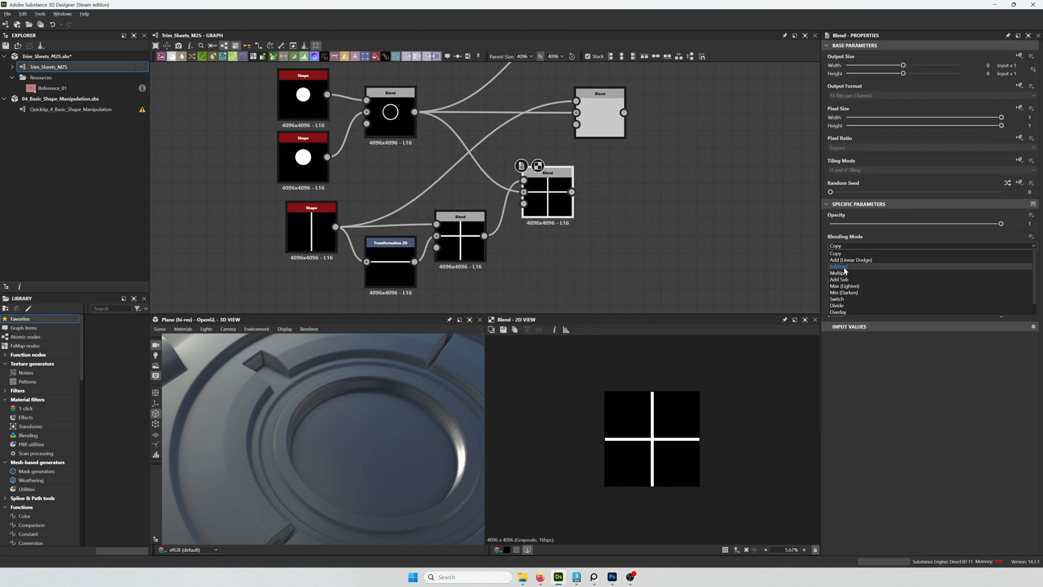
click(840, 266)
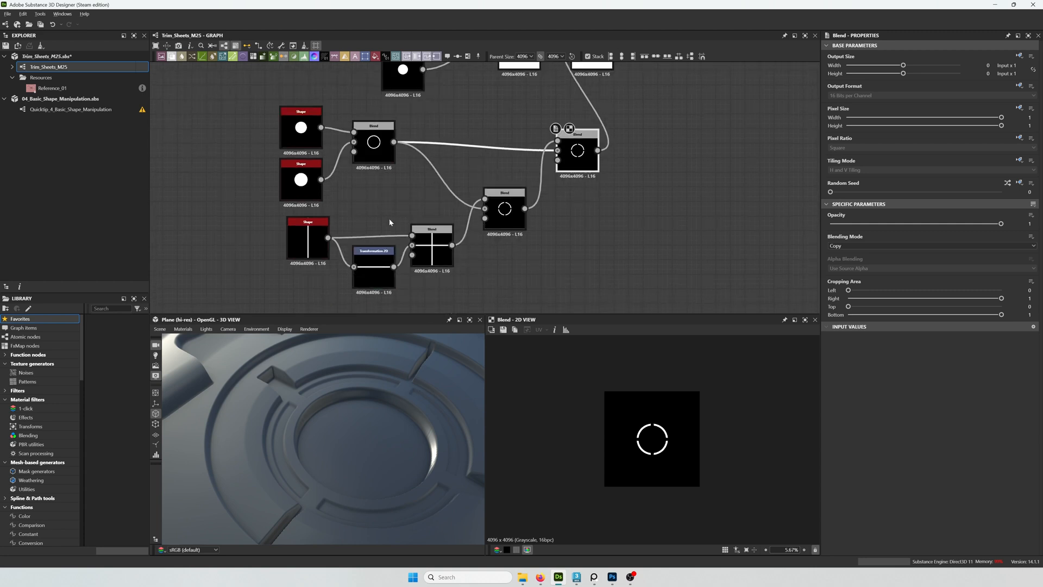
click(308, 240)
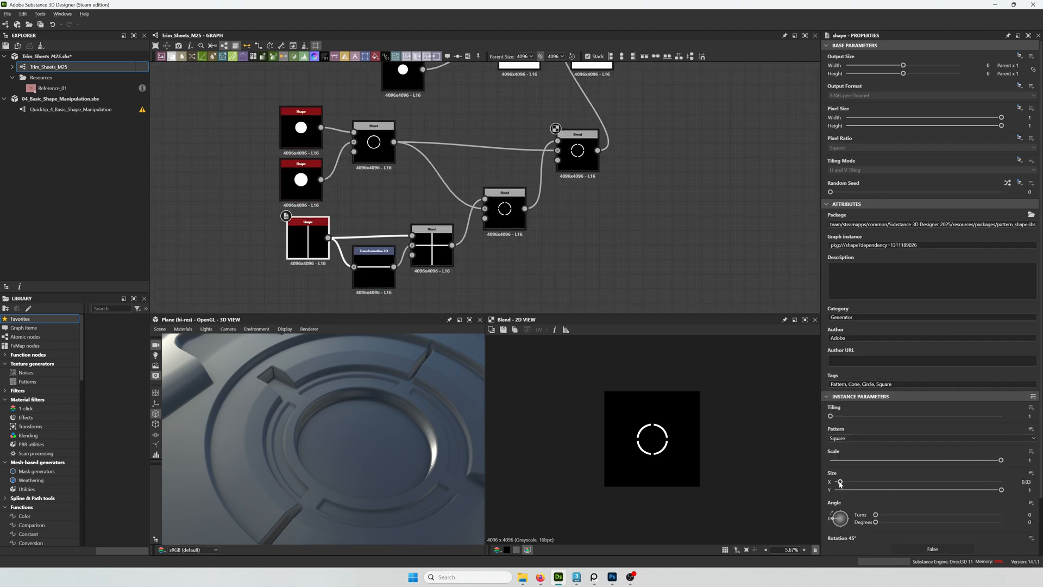
drag(840, 482, 837, 481)
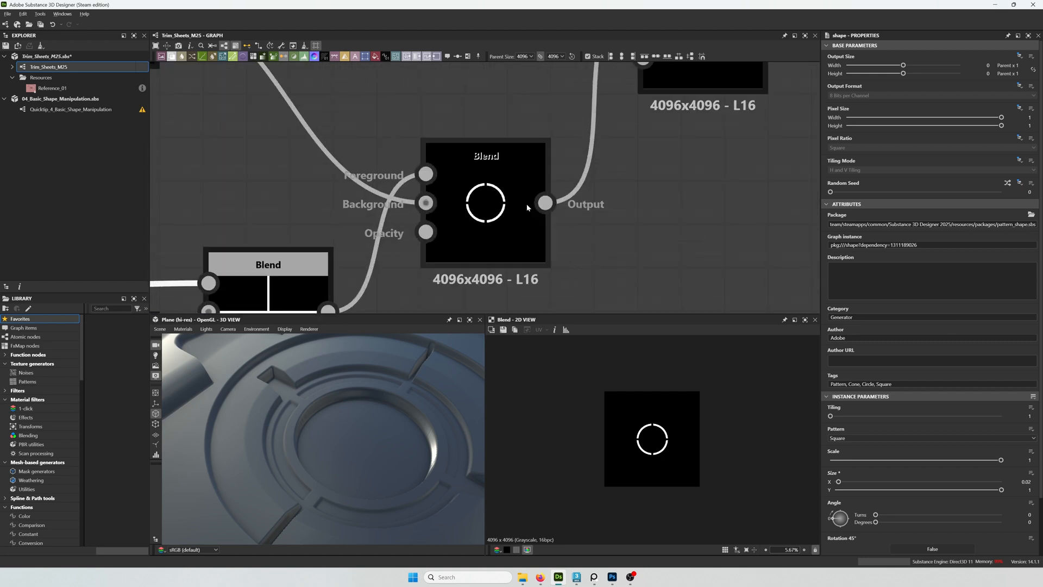
Insert Blur HQ Grayscale and a Histogram Scan with Contrast 1 after the ring Blend
text(blur)
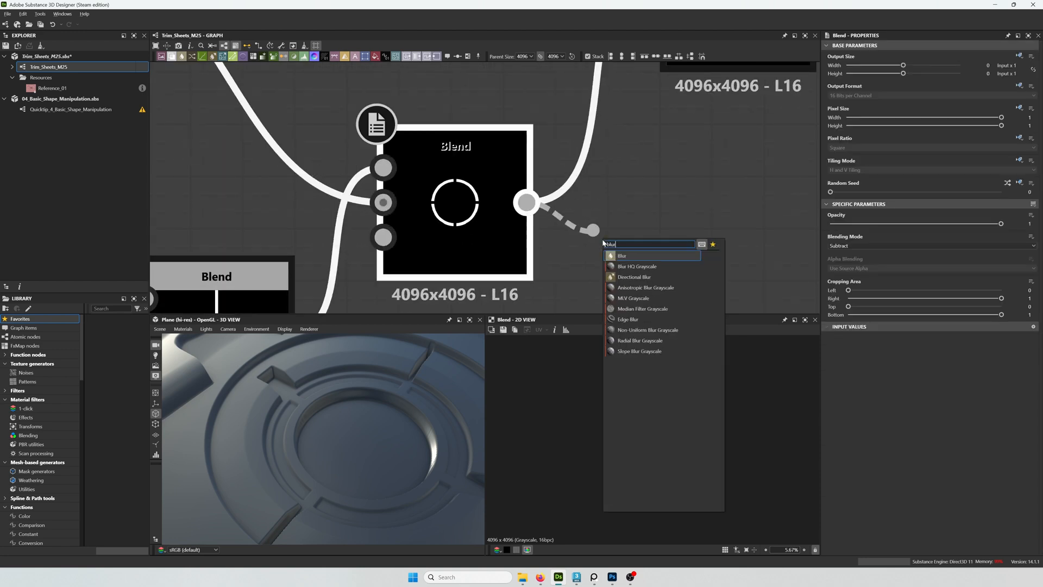
click(637, 267)
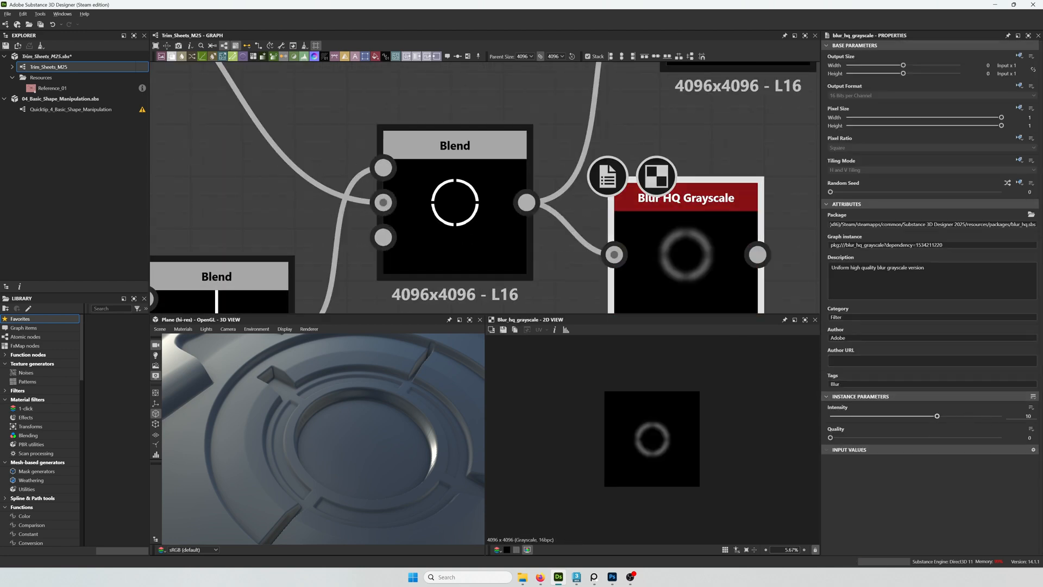
drag(937, 415, 840, 416)
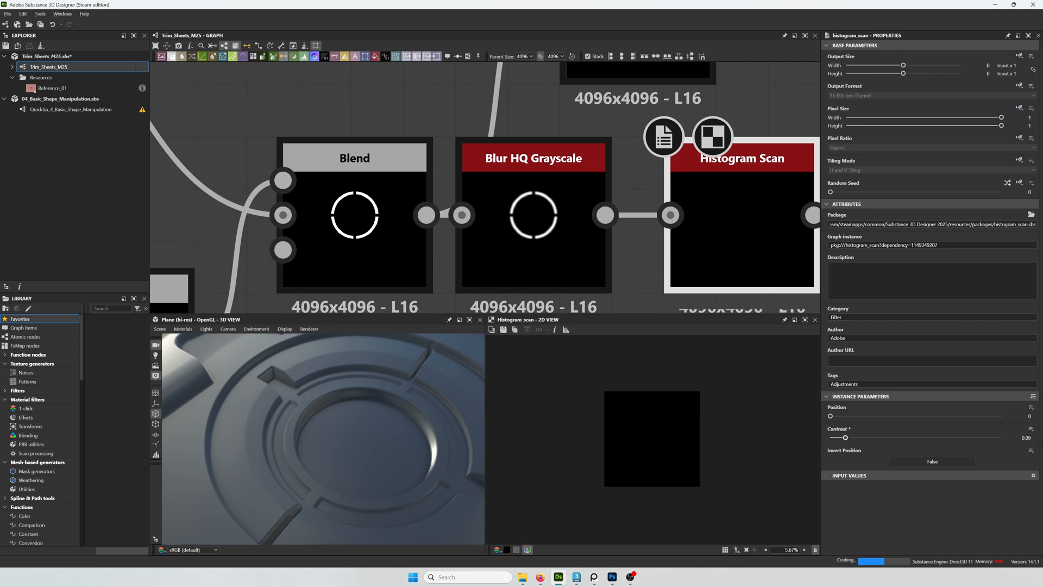
drag(830, 417, 865, 418)
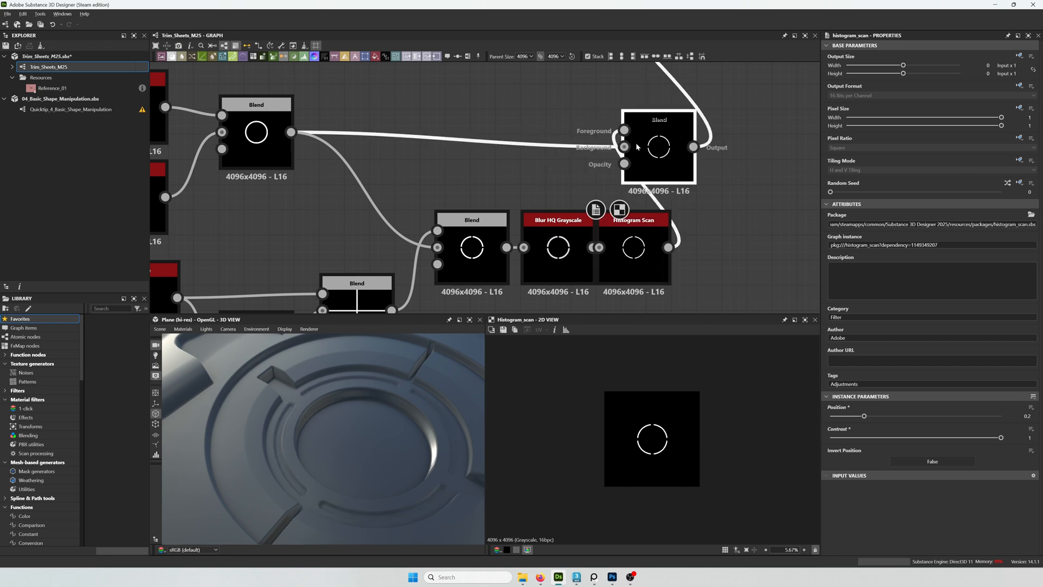
Set the Histogram Scan Position to ~0.29 to round the arc ends, then box-select the ring nodes
click(634, 248)
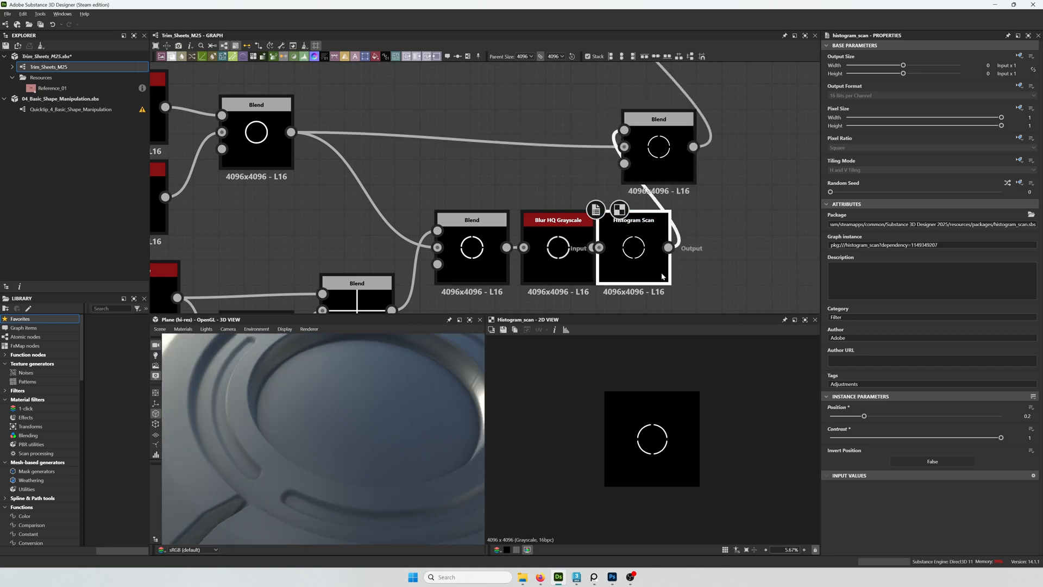
drag(867, 416, 871, 416)
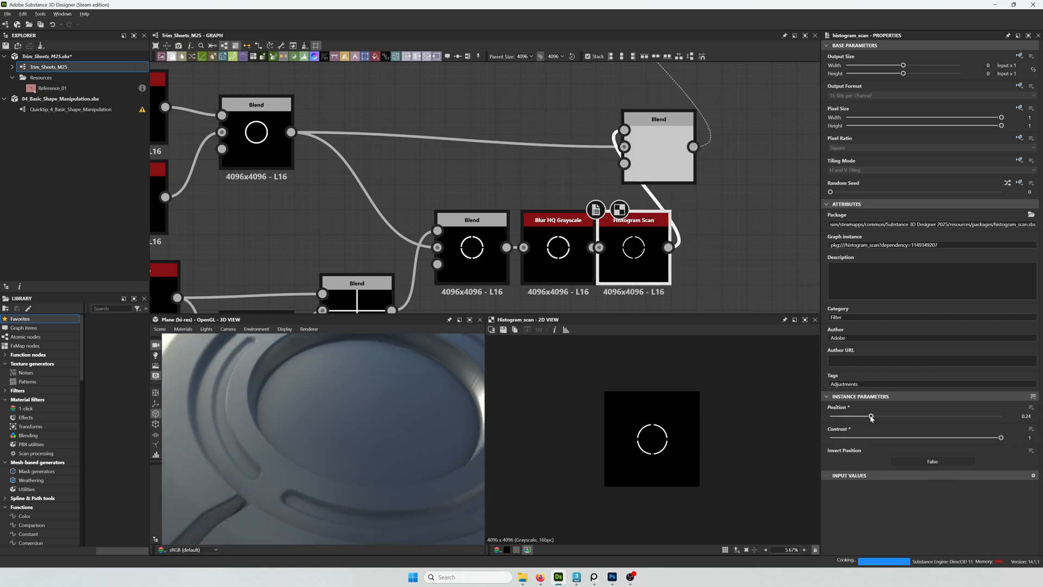
drag(870, 417, 874, 416)
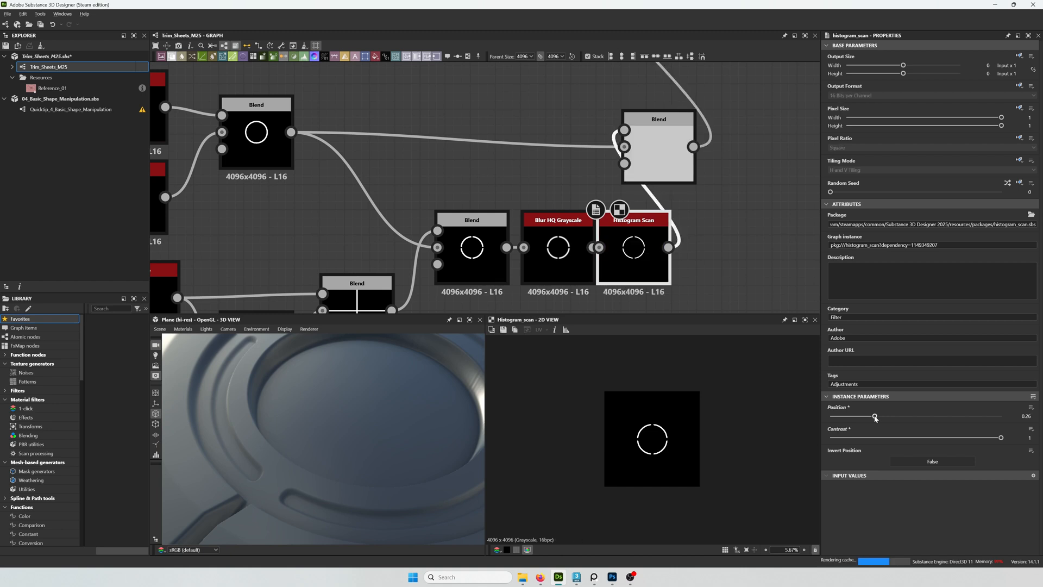
drag(875, 417, 881, 416)
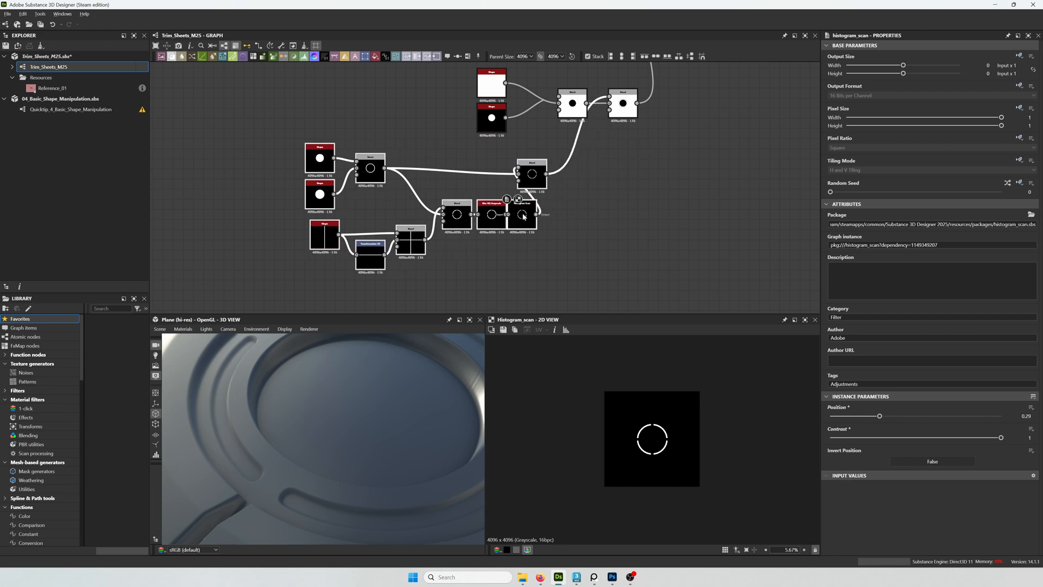
drag(532, 174, 583, 174)
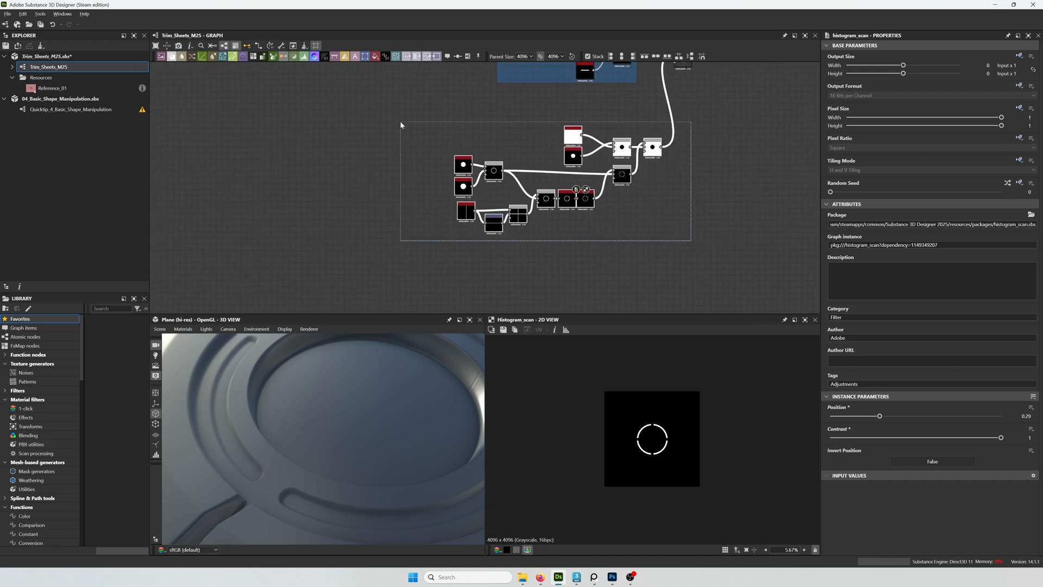
Add a Frame around the selected segmented-ring nodes
right_click(549, 137)
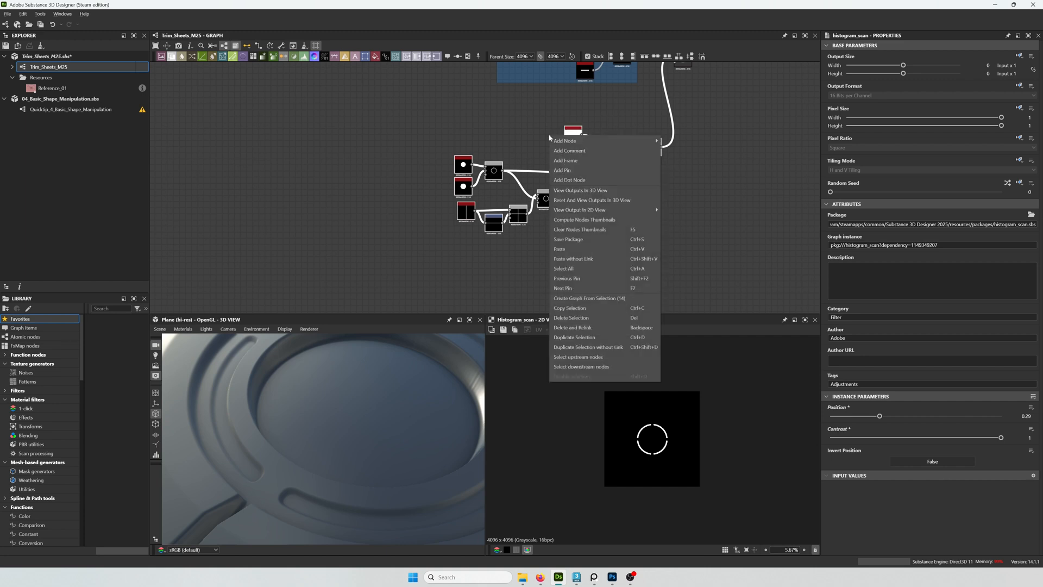
click(565, 161)
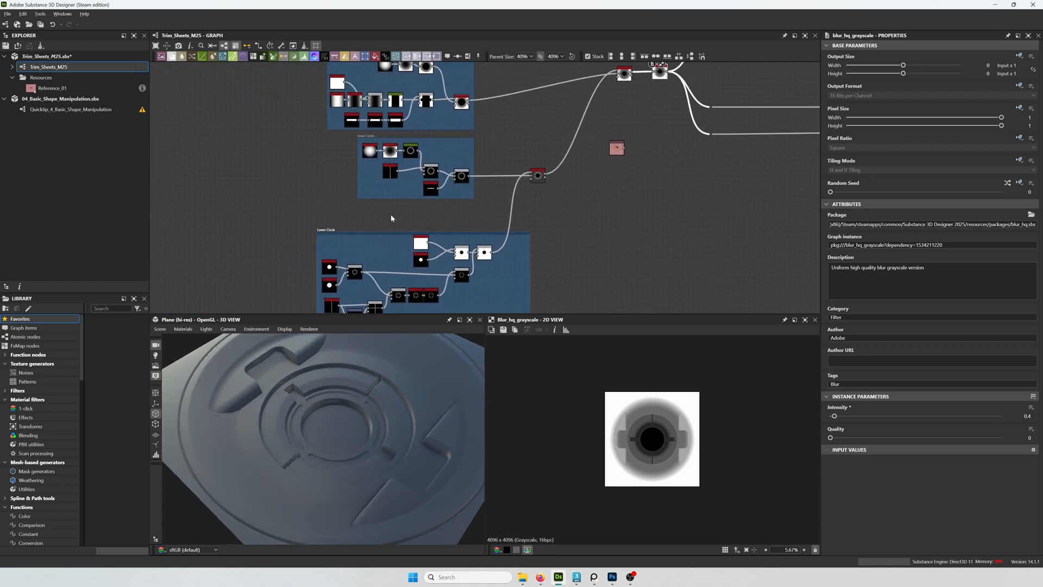
scroll(up, 3)
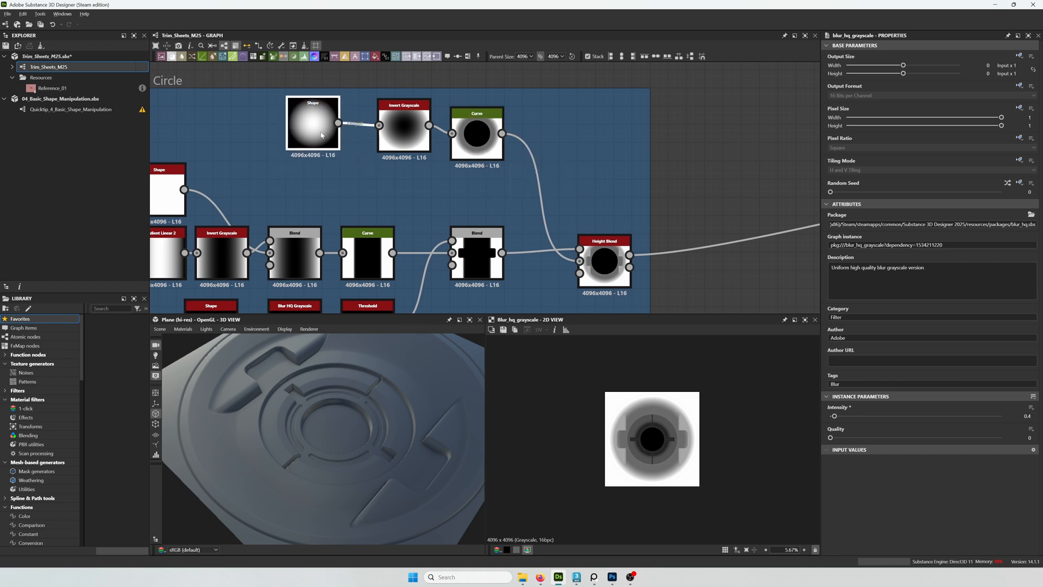
scroll(down, 3)
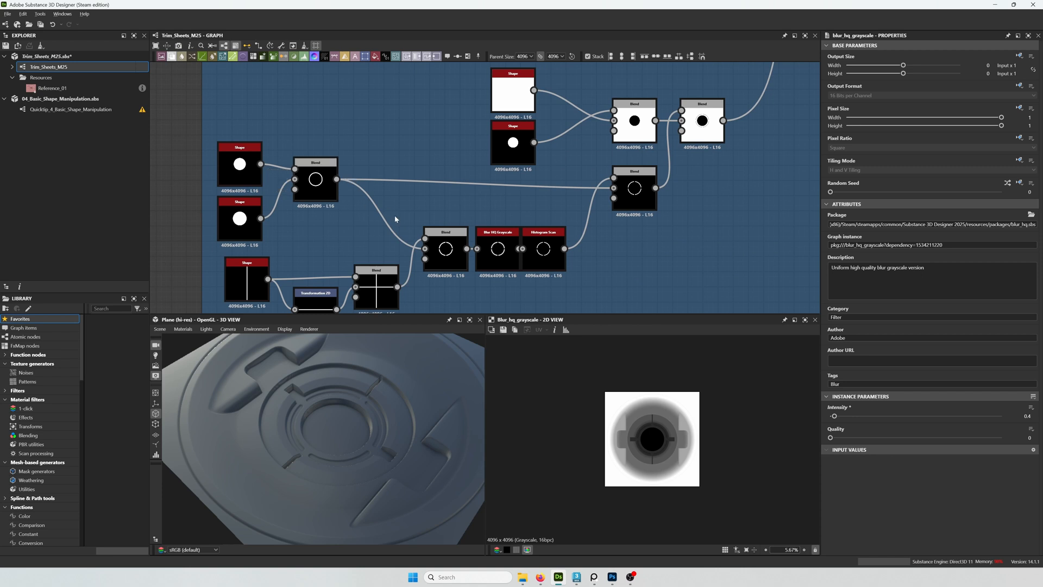
mouse_move(413, 181)
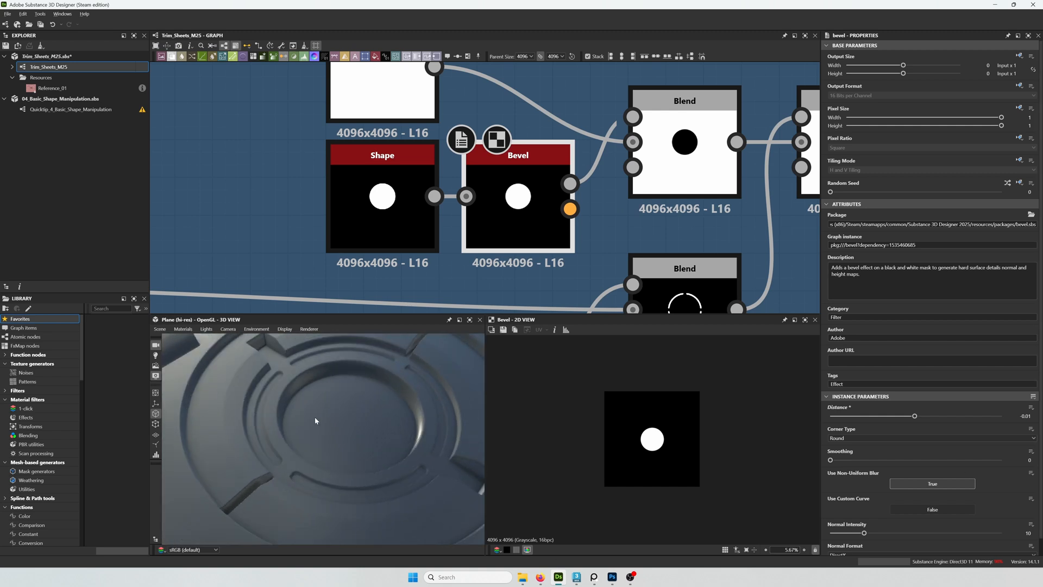
drag(315, 421, 343, 405)
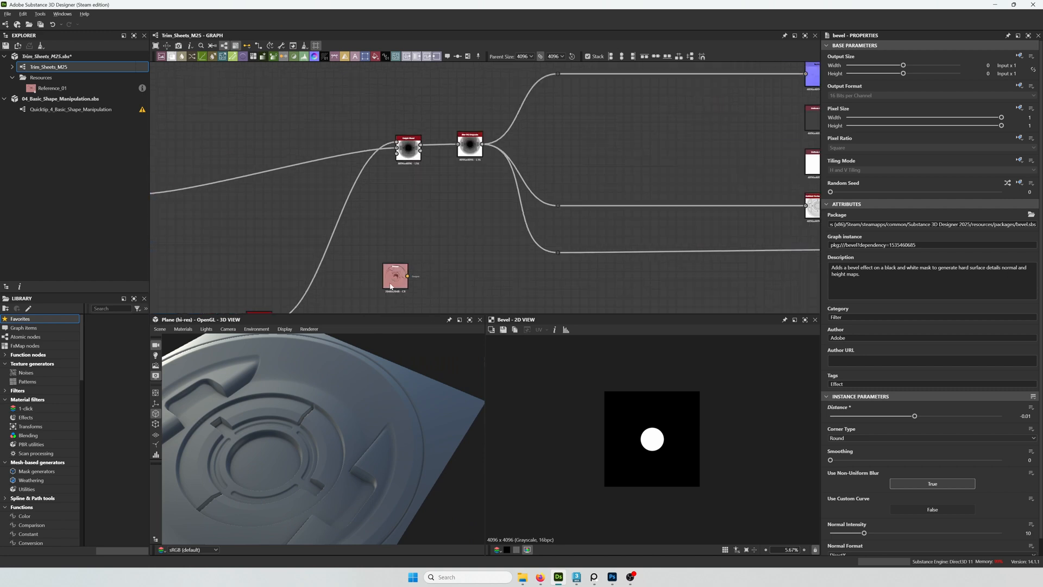
Display the Reference_01 bitmap in the 2D view and orbit the 3D plate beside it
click(396, 276)
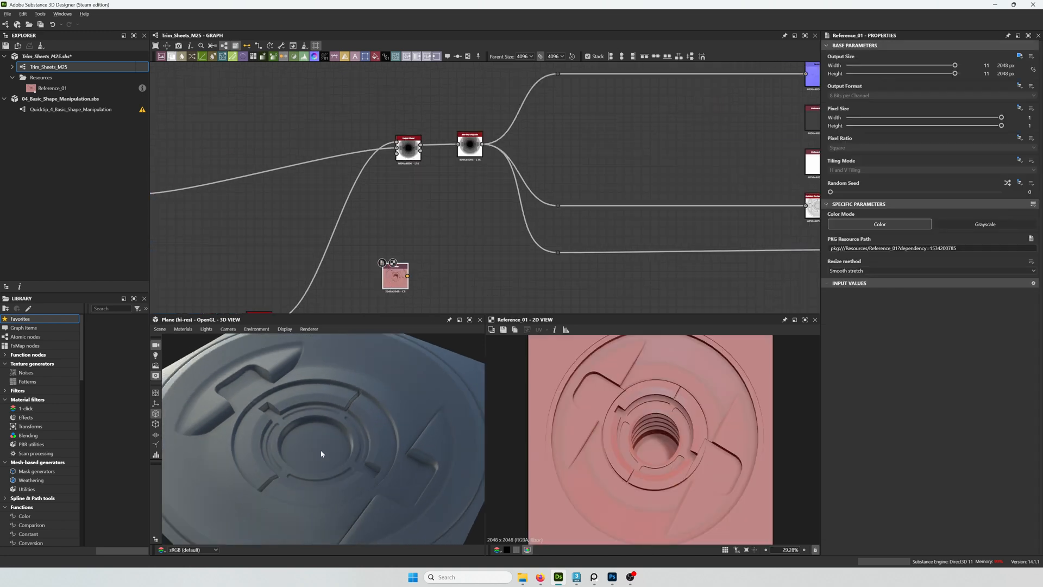
drag(322, 454, 326, 438)
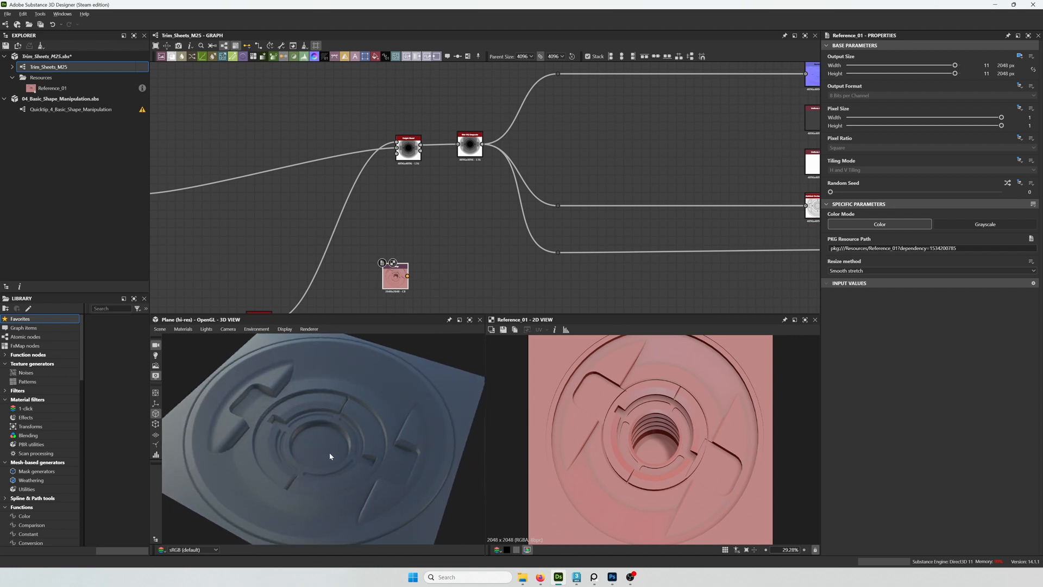
mouse_move(733, 456)
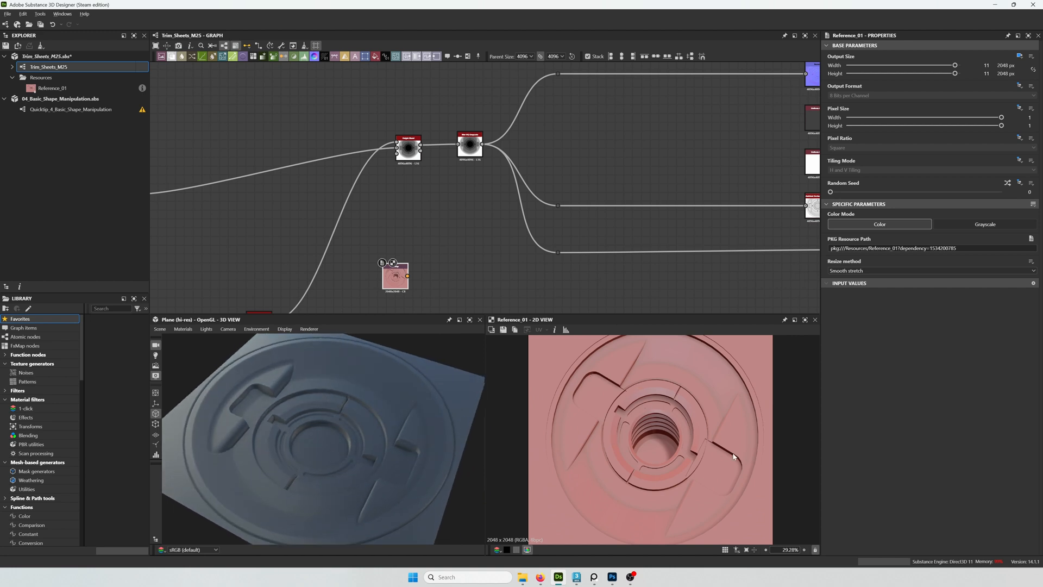
mouse_move(373, 204)
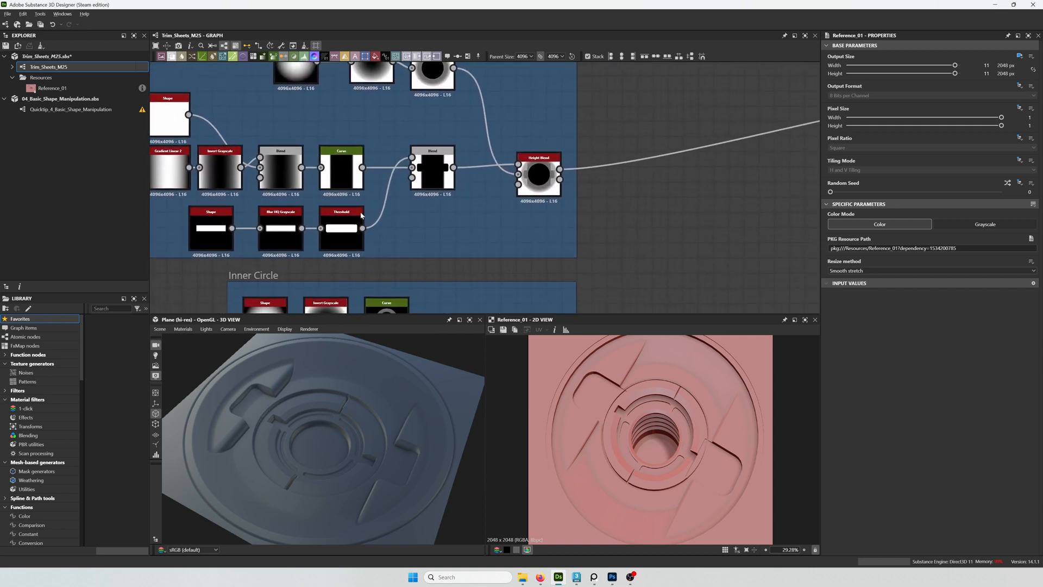
Add a Blend after the Threshold bar with a Shape fed through Transformation 2D as second input
click(341, 228)
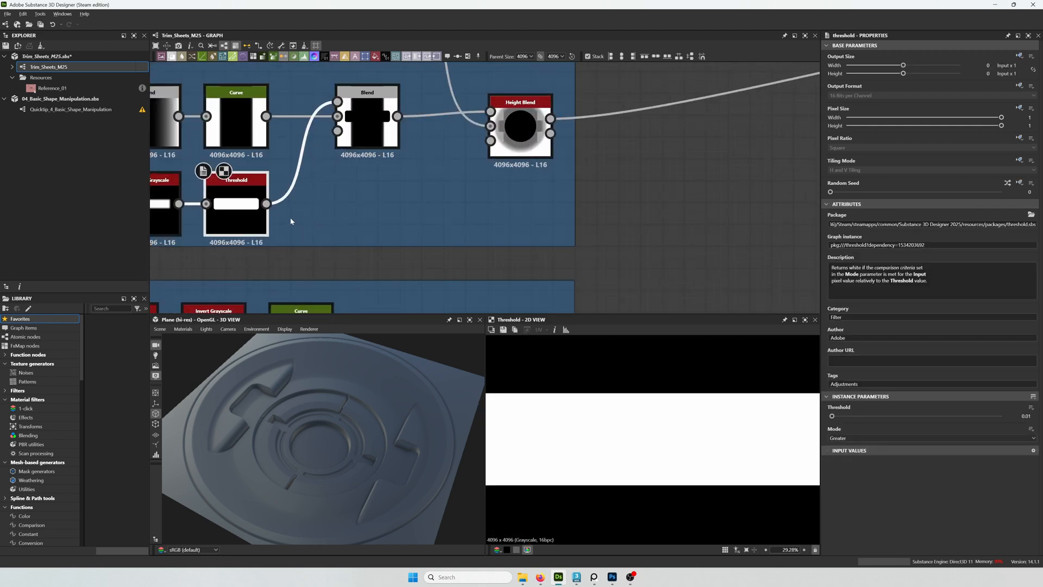
drag(267, 203, 363, 219)
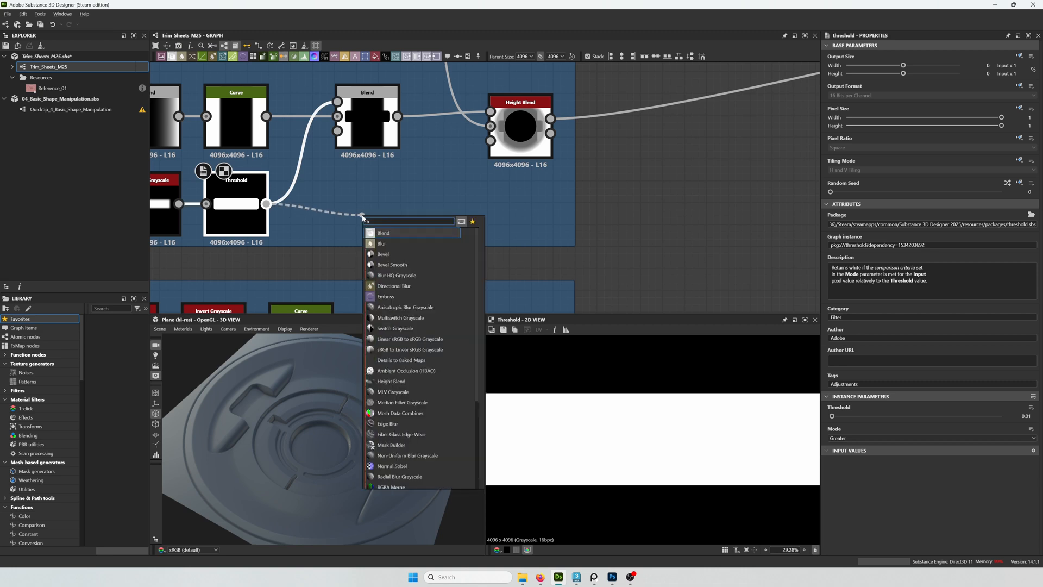
click(384, 233)
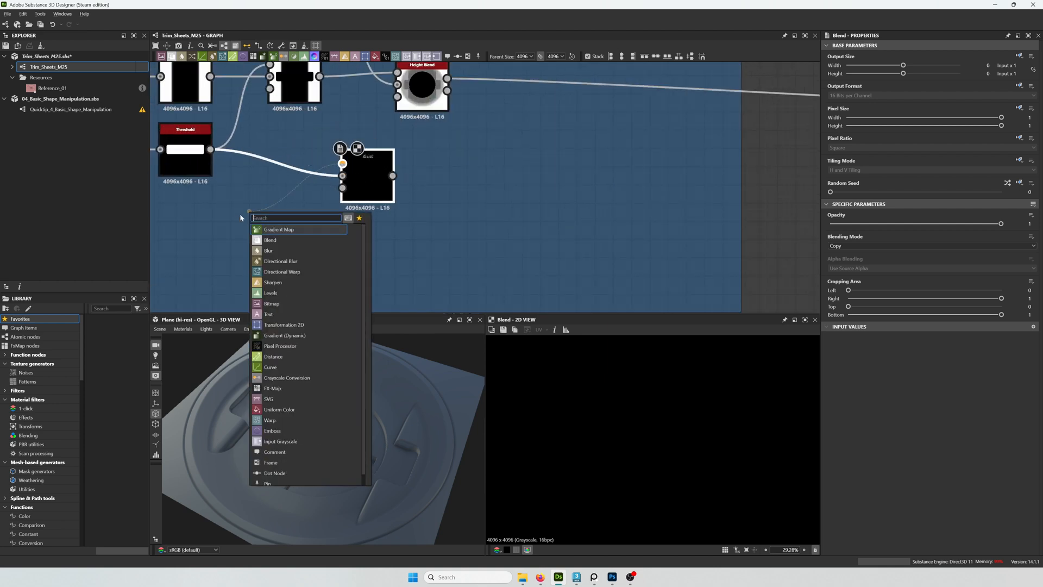
click(283, 324)
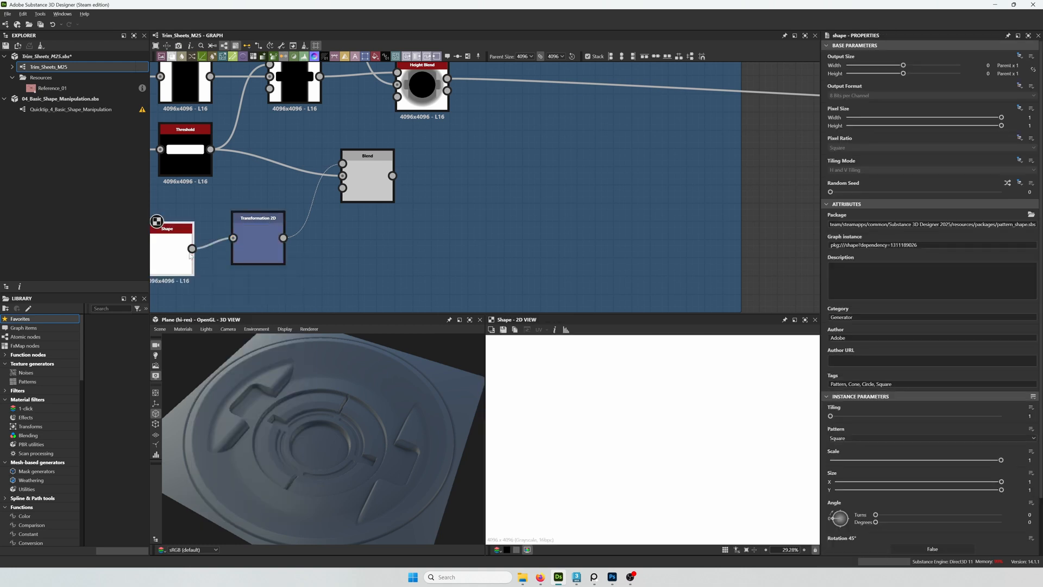
Set the Blend to Subtract, offset the square sideways and make the transform's Tiling Absolute
click(368, 176)
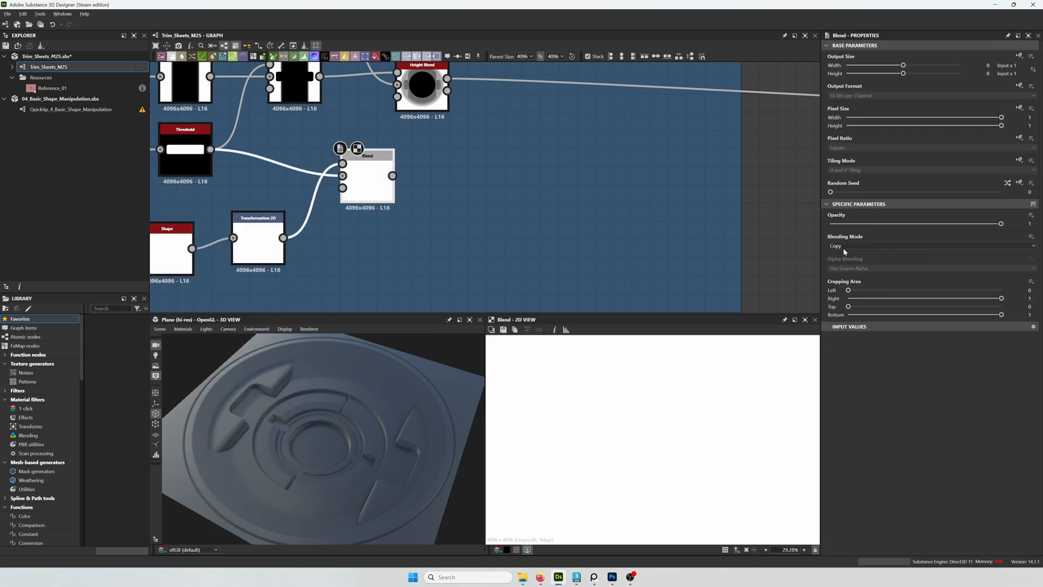
click(931, 245)
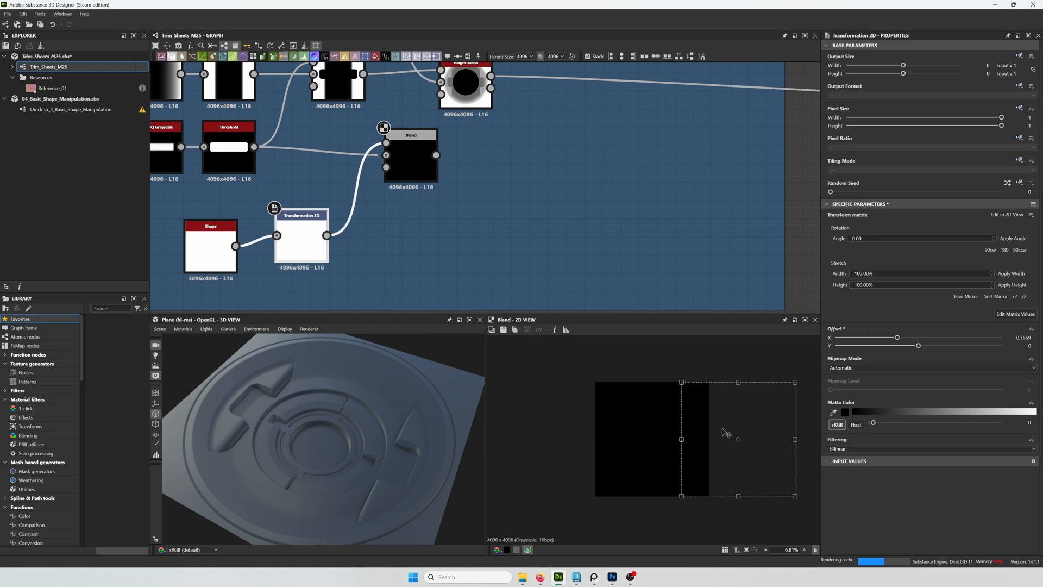
click(411, 156)
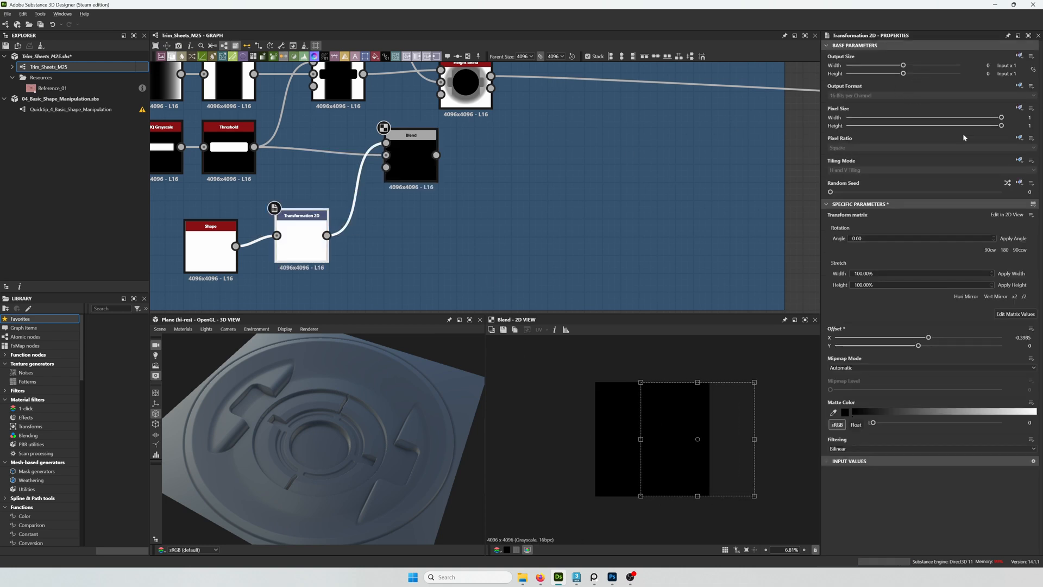
click(1018, 160)
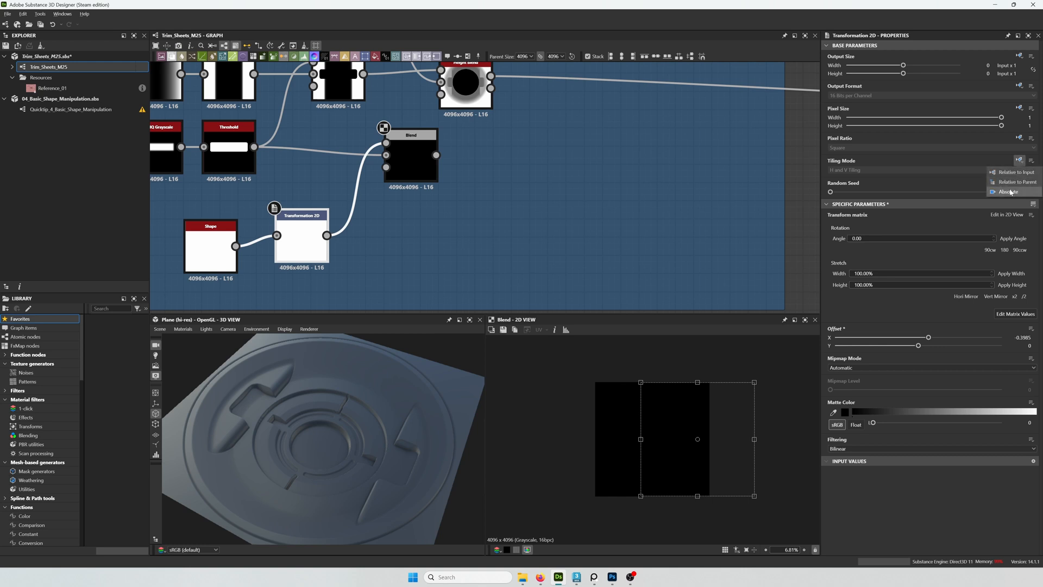
click(1009, 192)
text(edge)
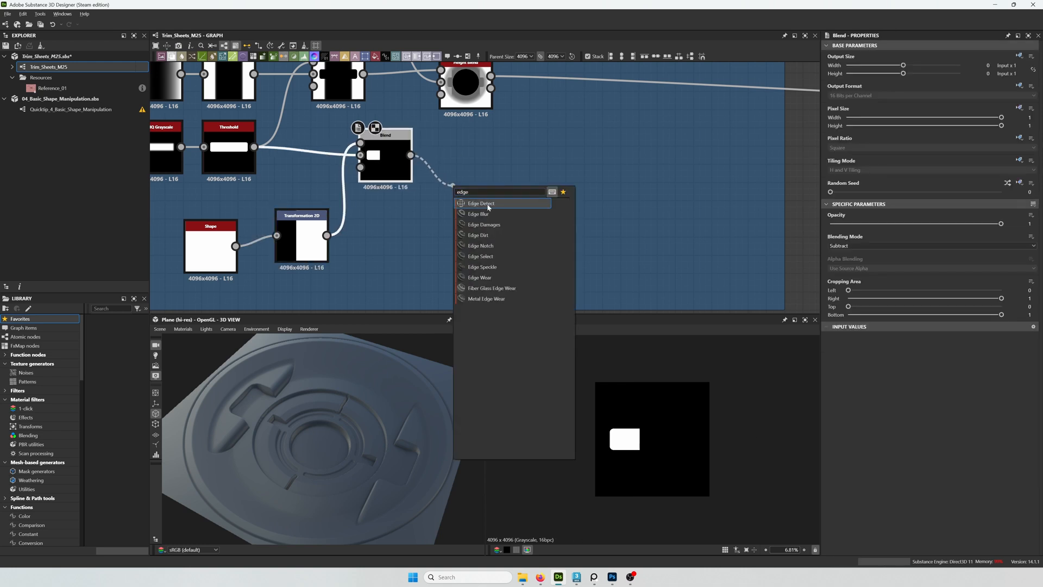
Add Edge Detect with Edge Width 5.5 and Roundness 2, then Blur HQ Grayscale, and a Blend after the Height Blend
click(481, 203)
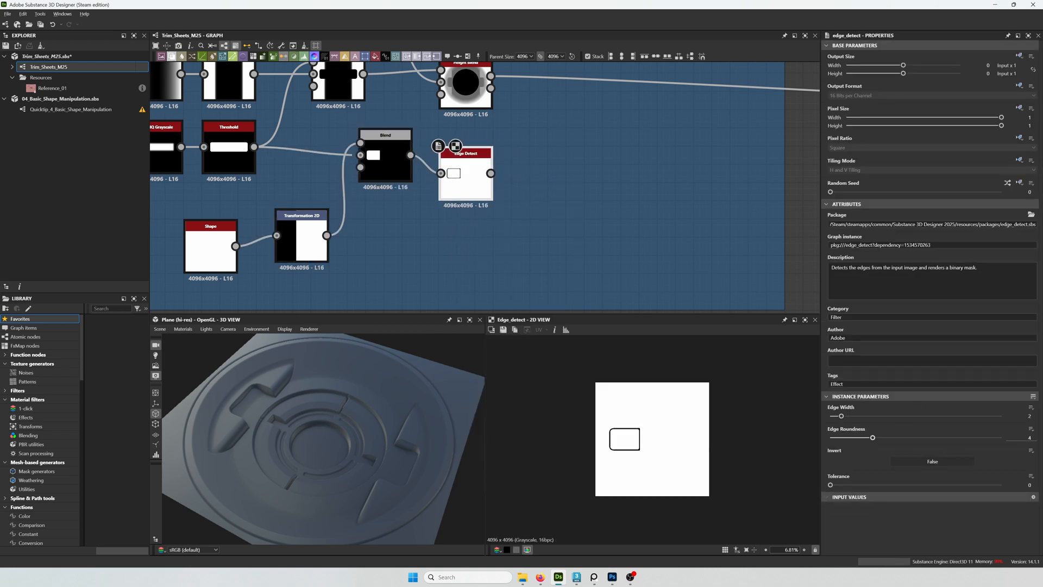
drag(873, 436, 851, 436)
text(blu)
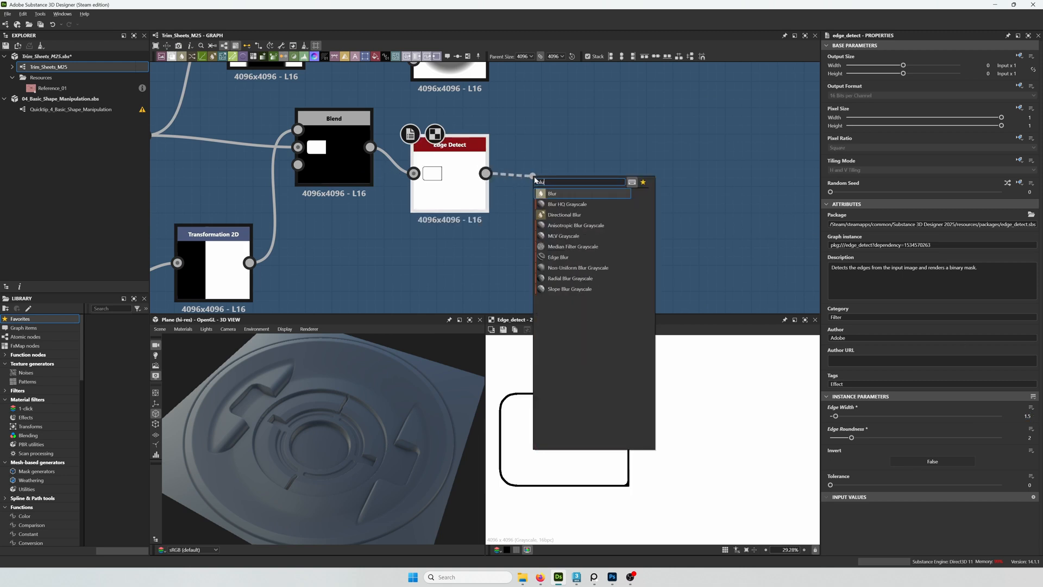
click(566, 205)
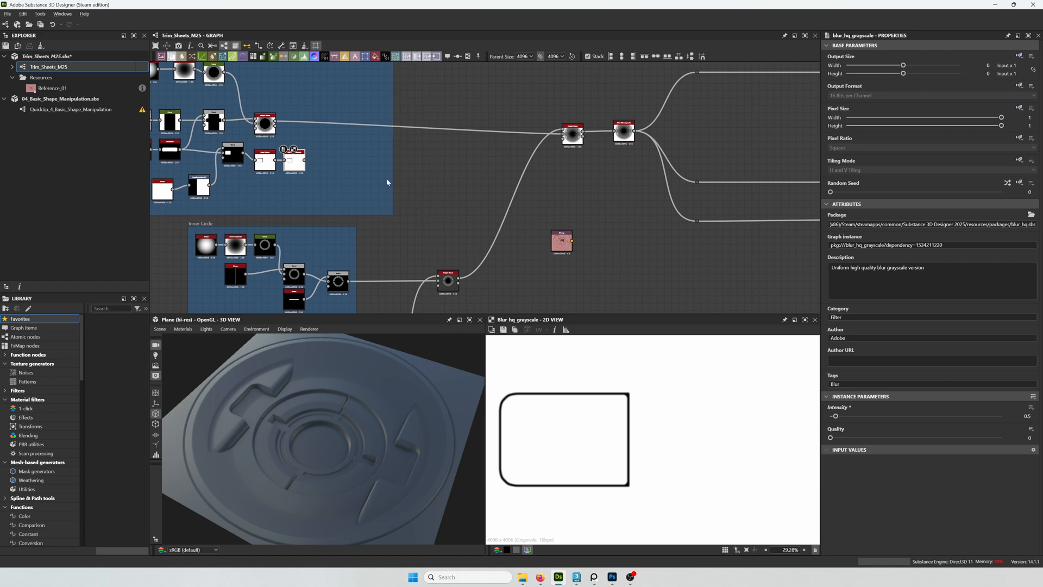
mouse_move(355, 176)
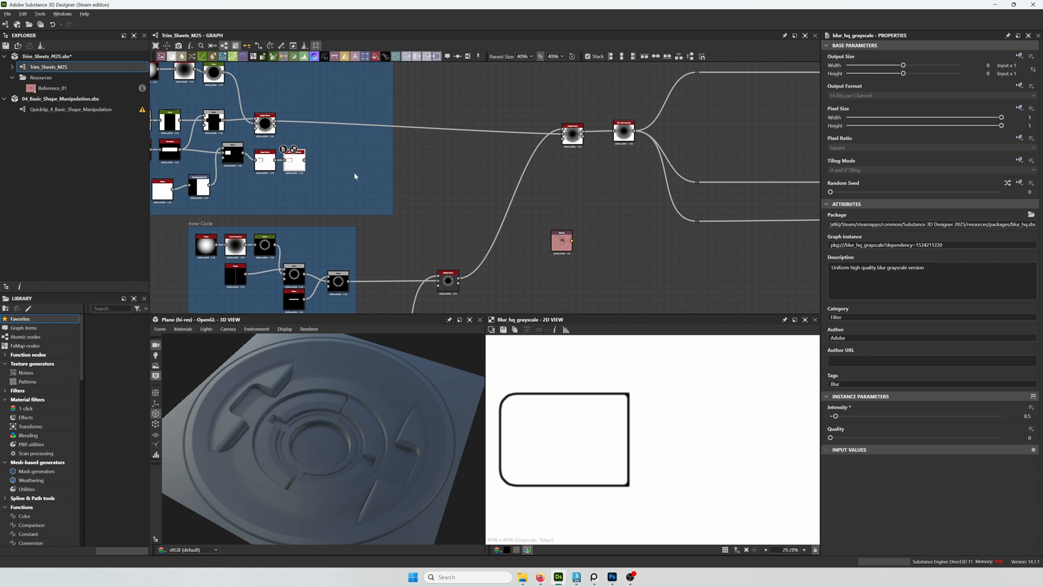
scroll(down, 3)
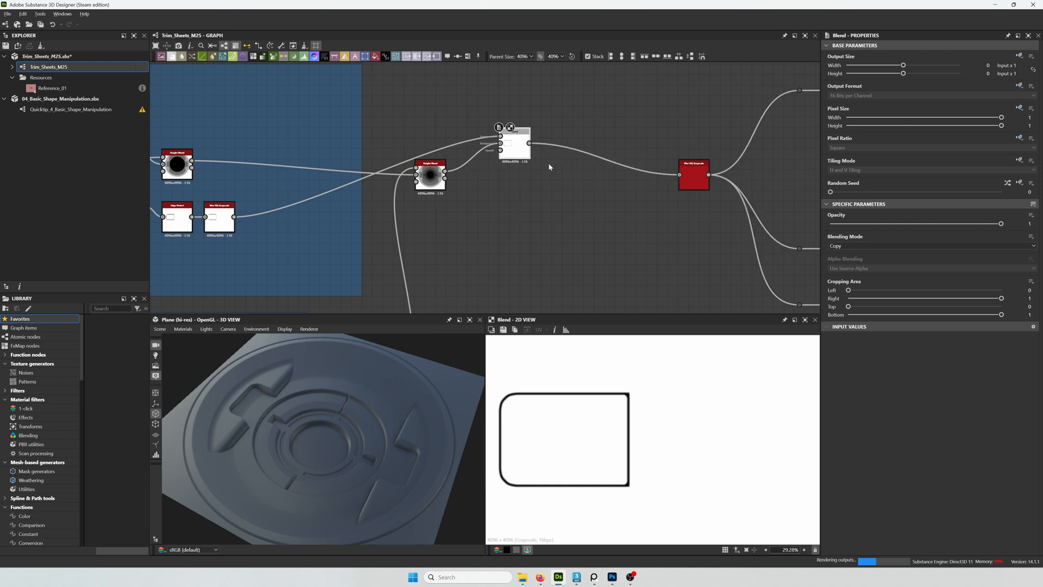
Set the Blend to Multiply, connect the blurred outline and lower Opacity to 0.3
click(930, 246)
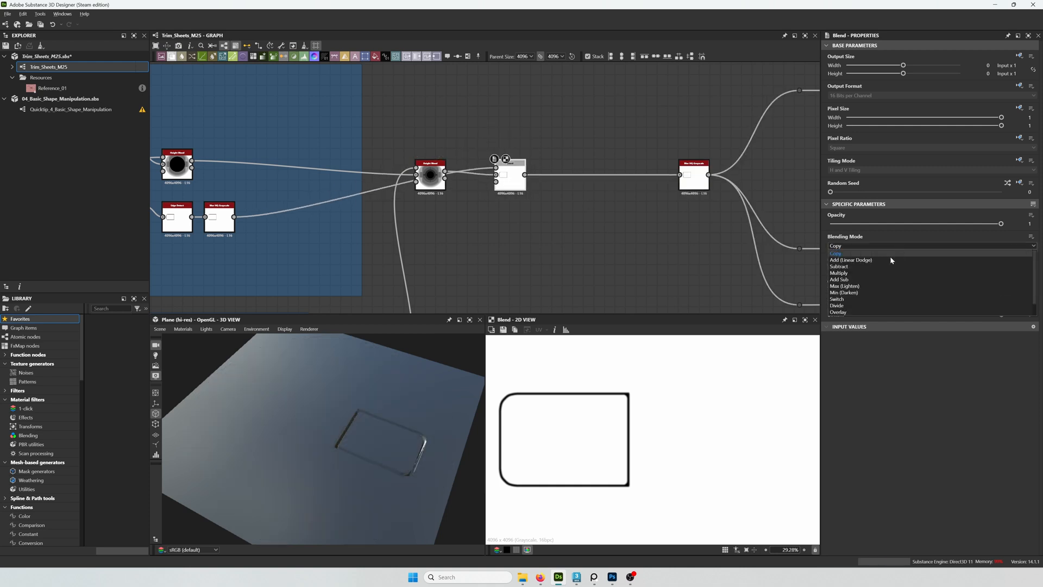
click(840, 272)
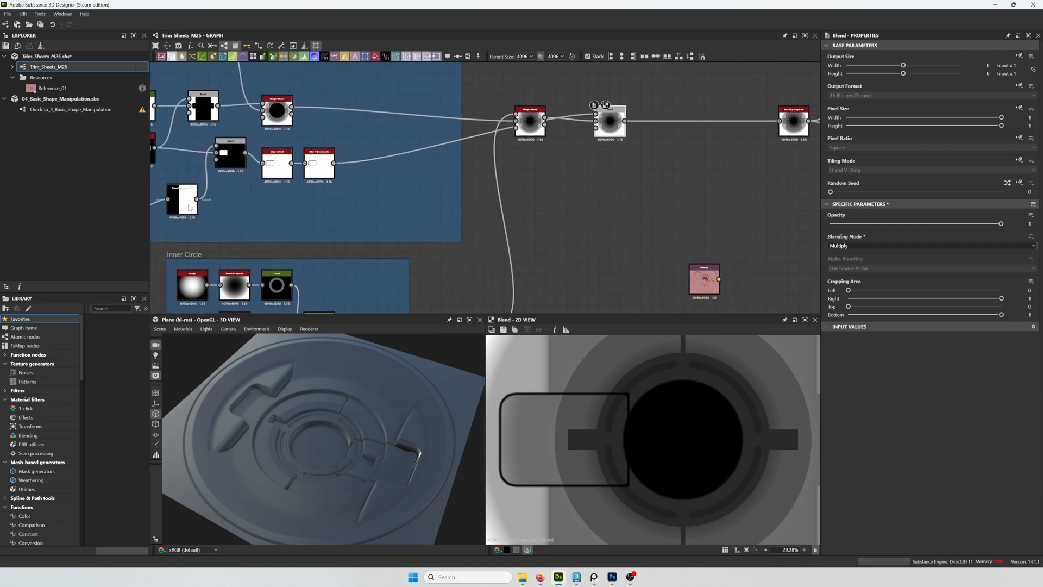
click(183, 200)
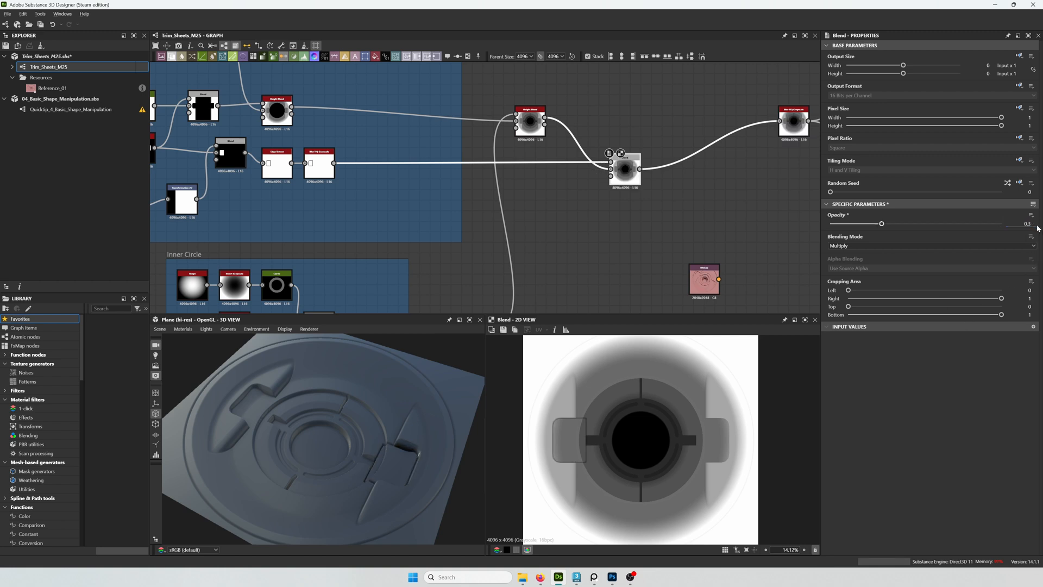
drag(319, 433, 417, 470)
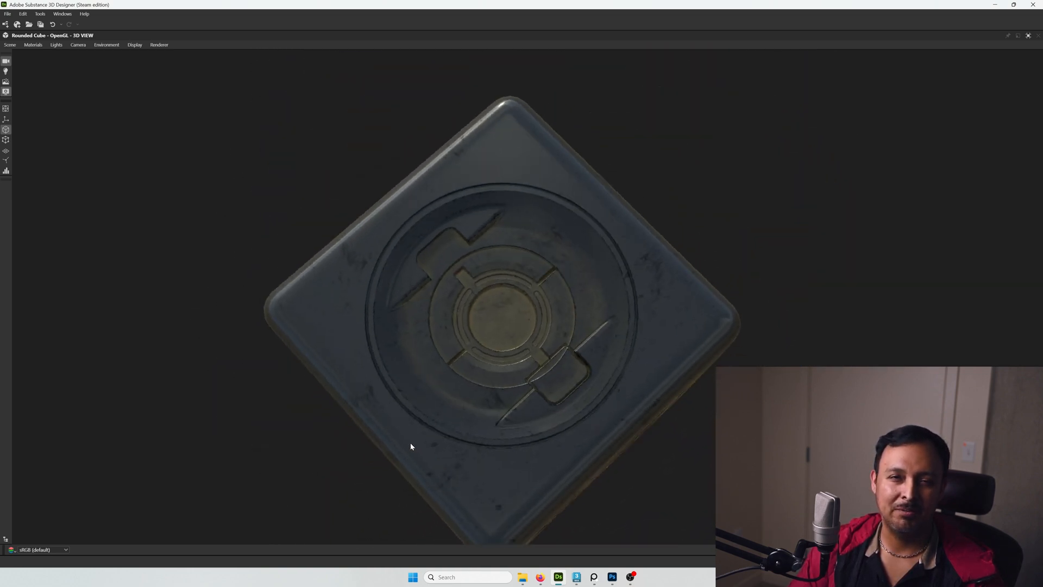
Orbit the rounded cube, then preview the Ambient Occlusion and Normal outputs in the 2D view
drag(411, 445, 528, 360)
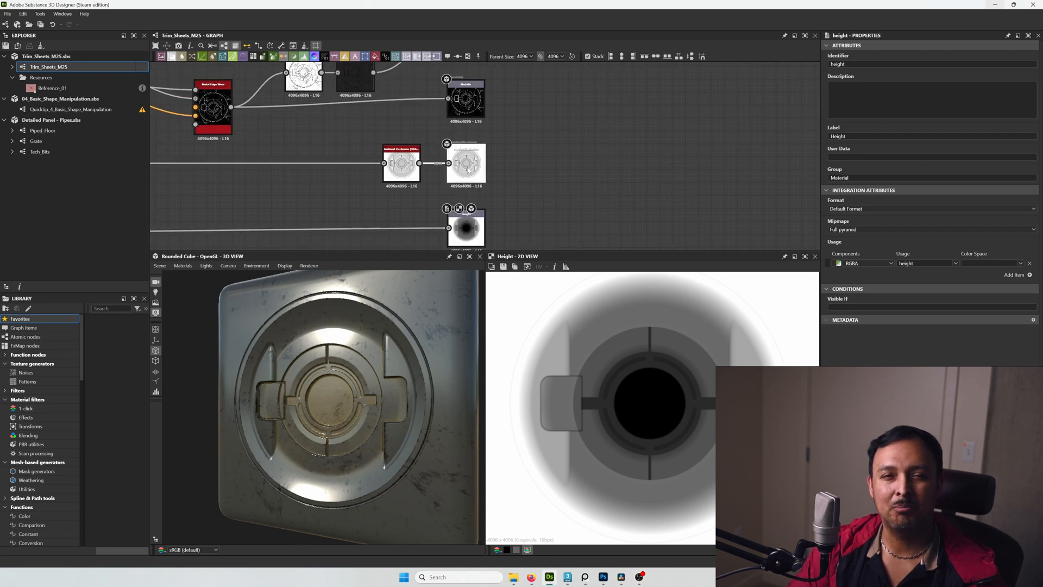
click(466, 163)
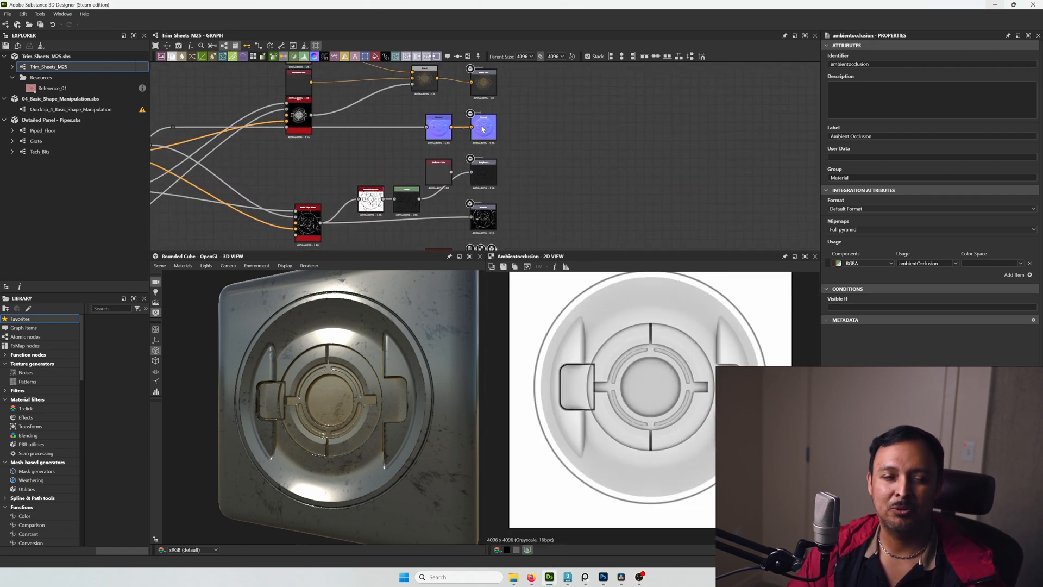
click(483, 126)
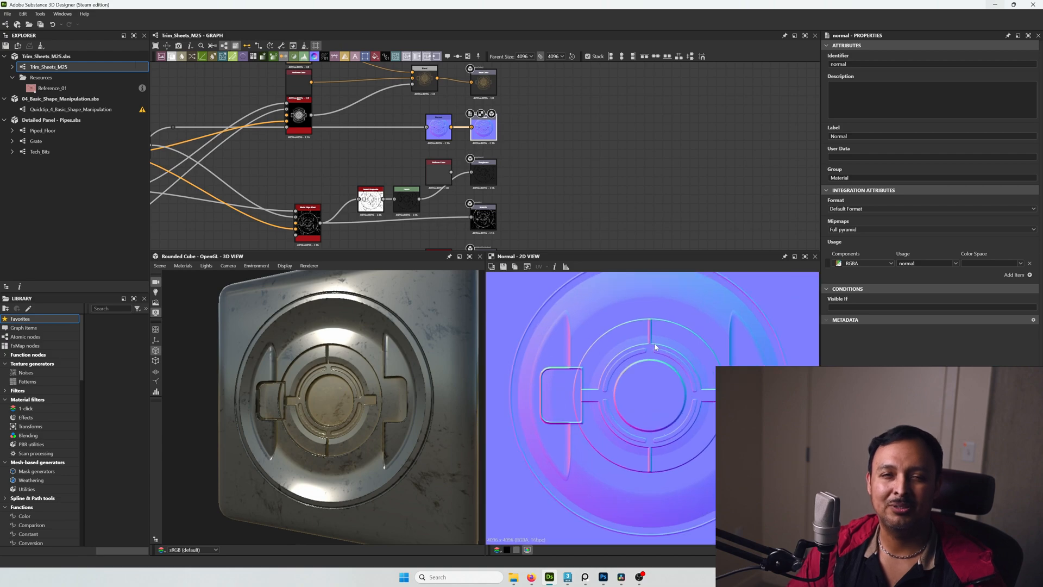